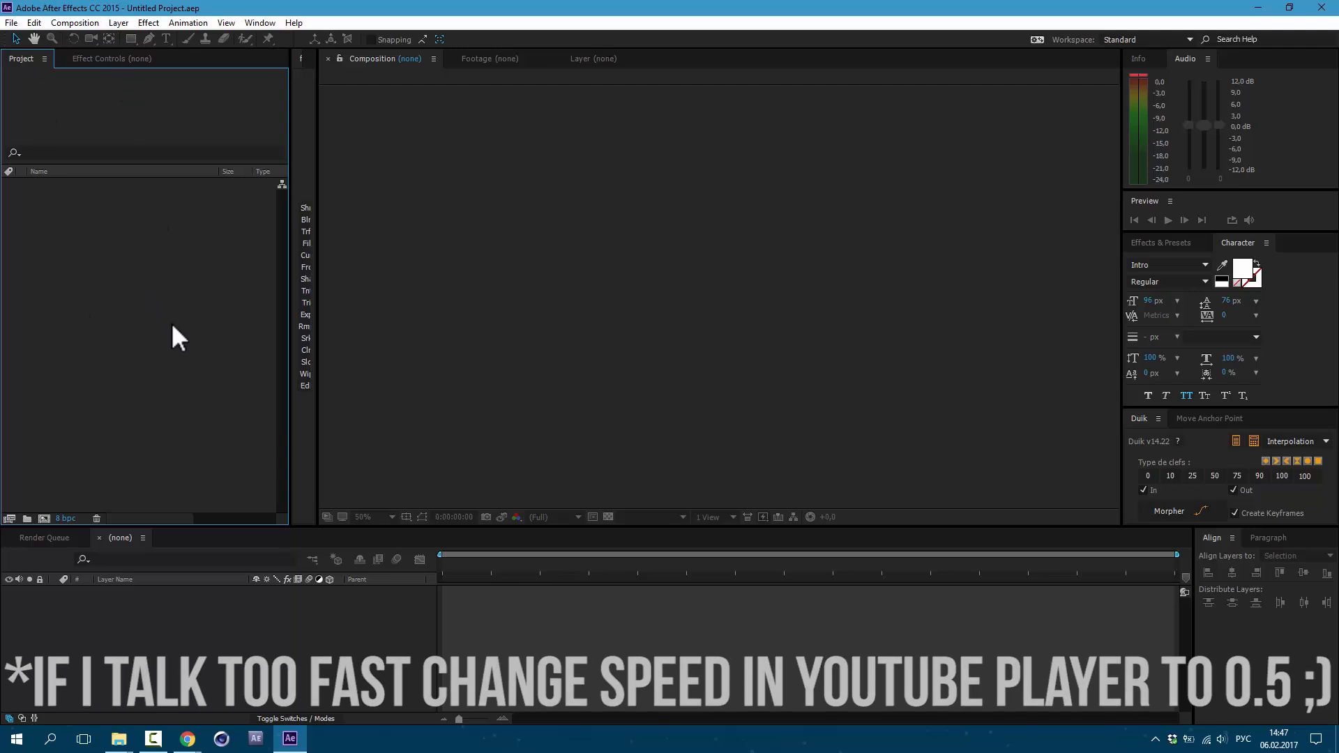
# Import MVI_3404.MOV and MVI_3406.MOV from the footage folder into the project
pyautogui.click(11, 22)
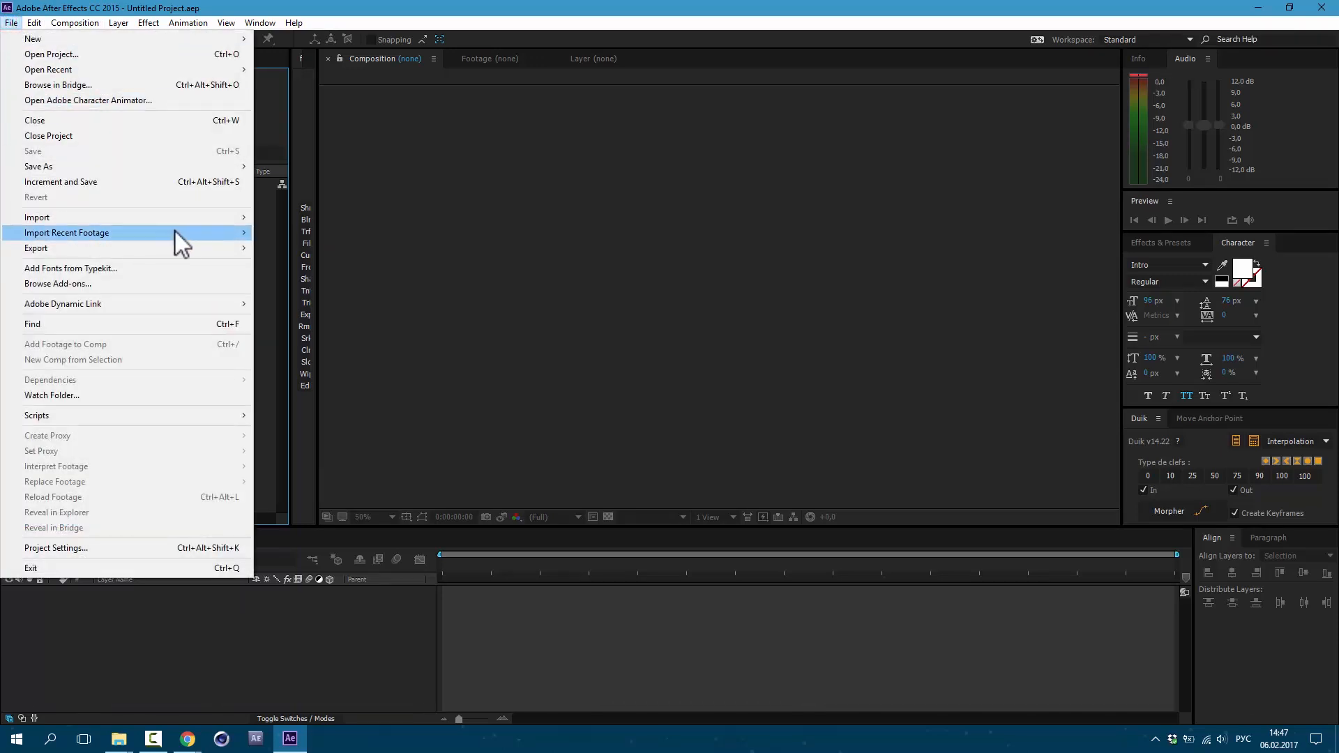
pyautogui.click(37, 216)
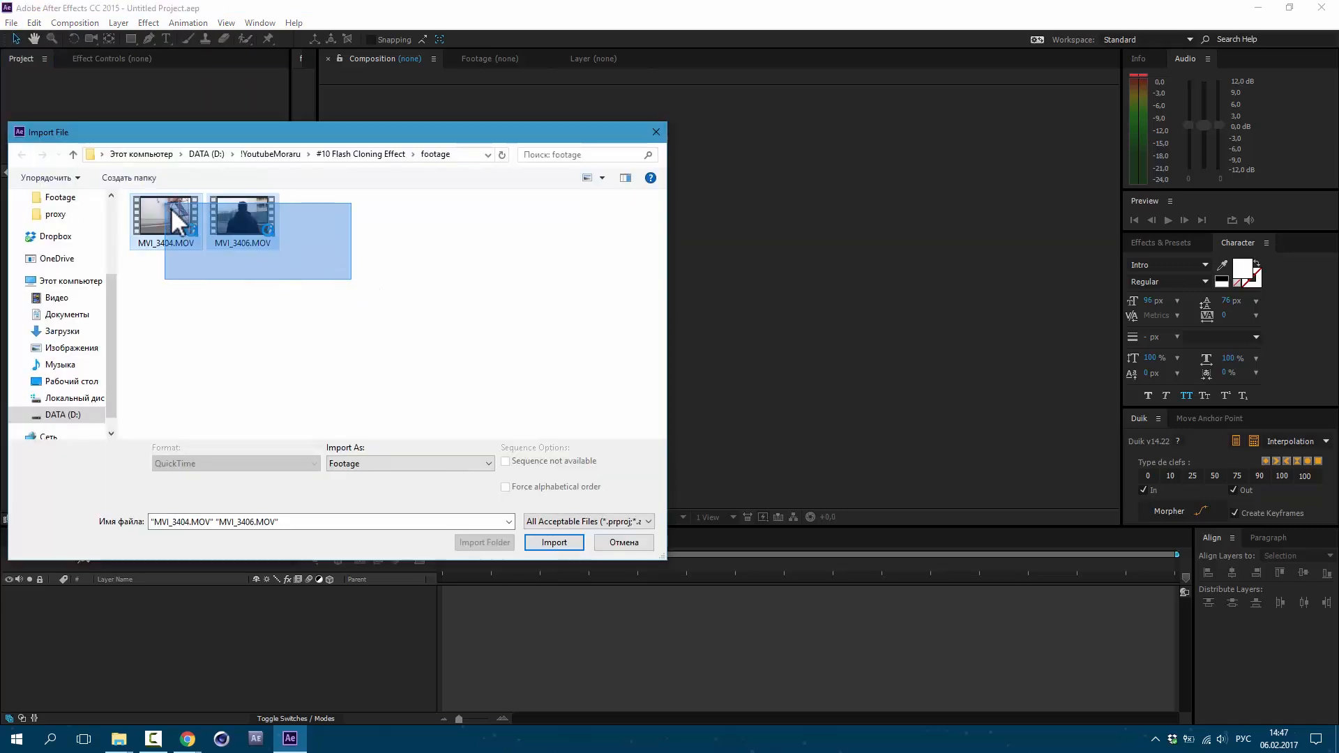
pyautogui.click(554, 542)
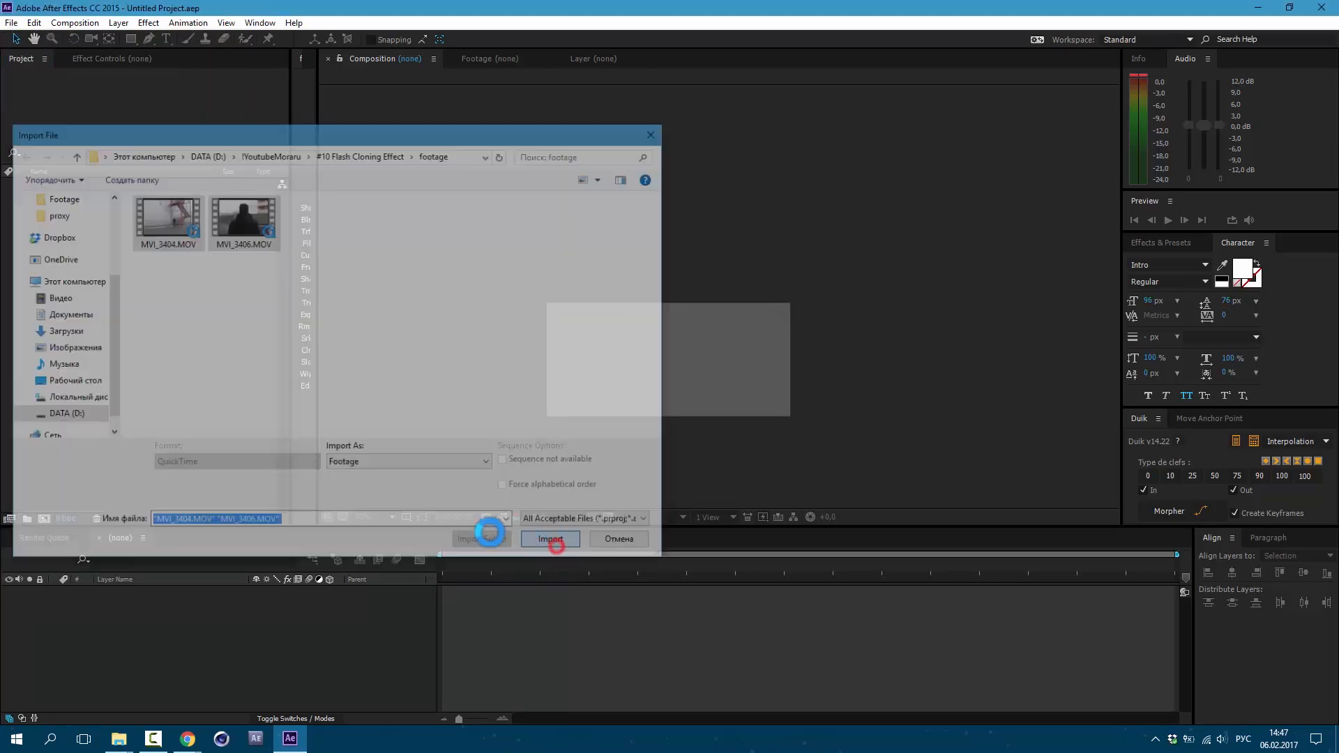
pyautogui.click(549, 539)
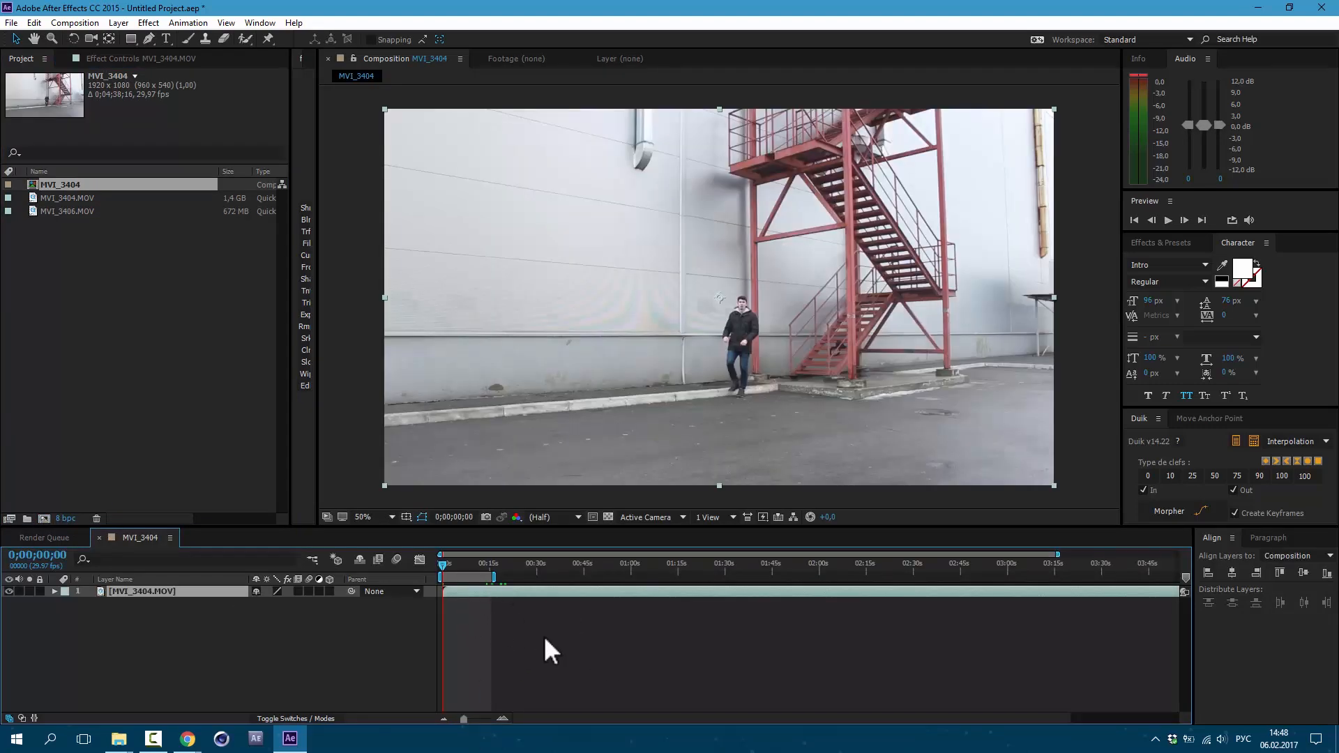
pyautogui.moveTo(572, 640)
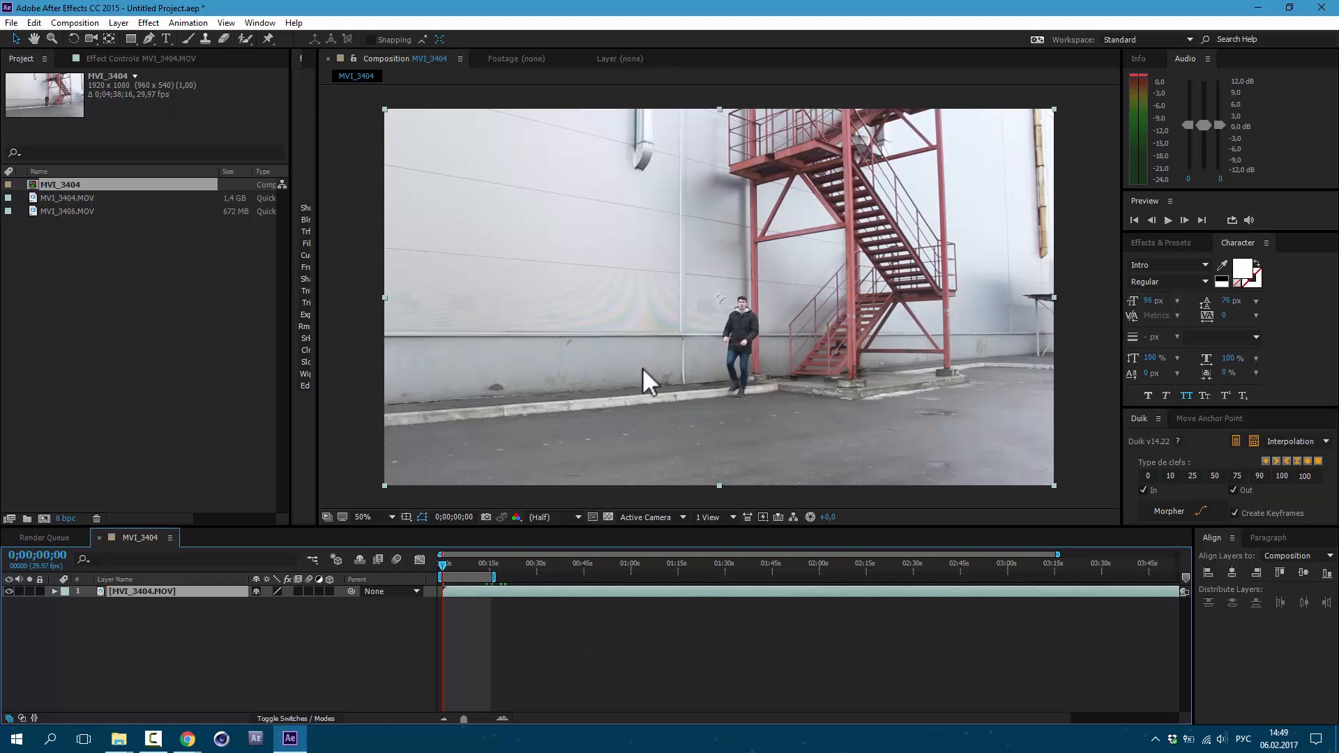
pyautogui.moveTo(854, 393)
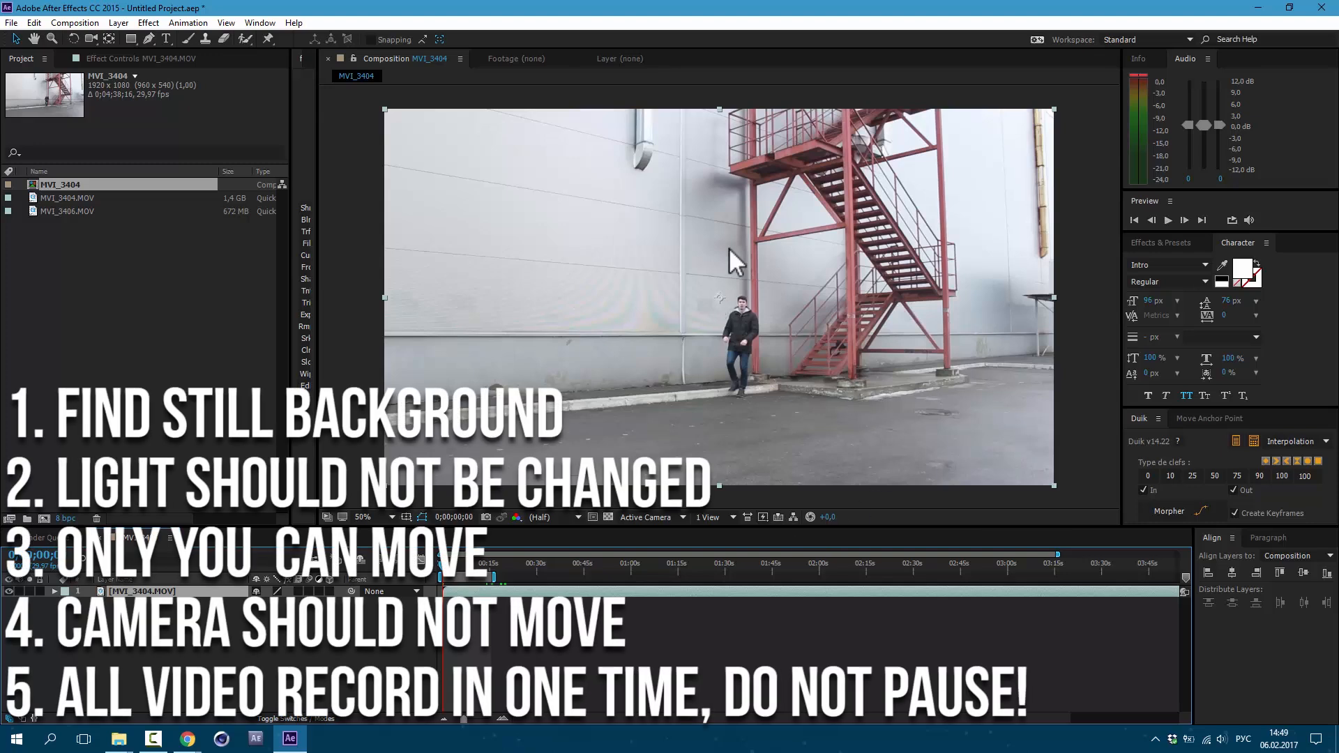
pyautogui.moveTo(870, 286)
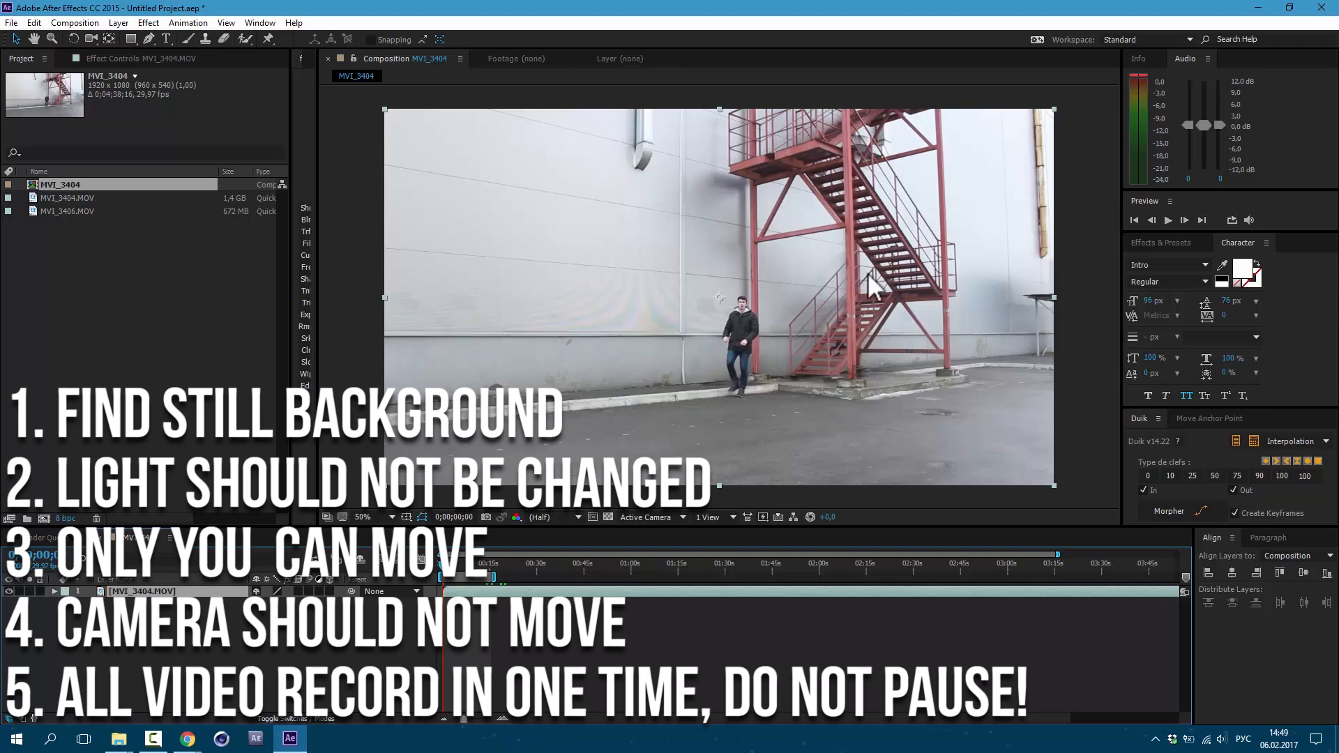
pyautogui.moveTo(861, 427)
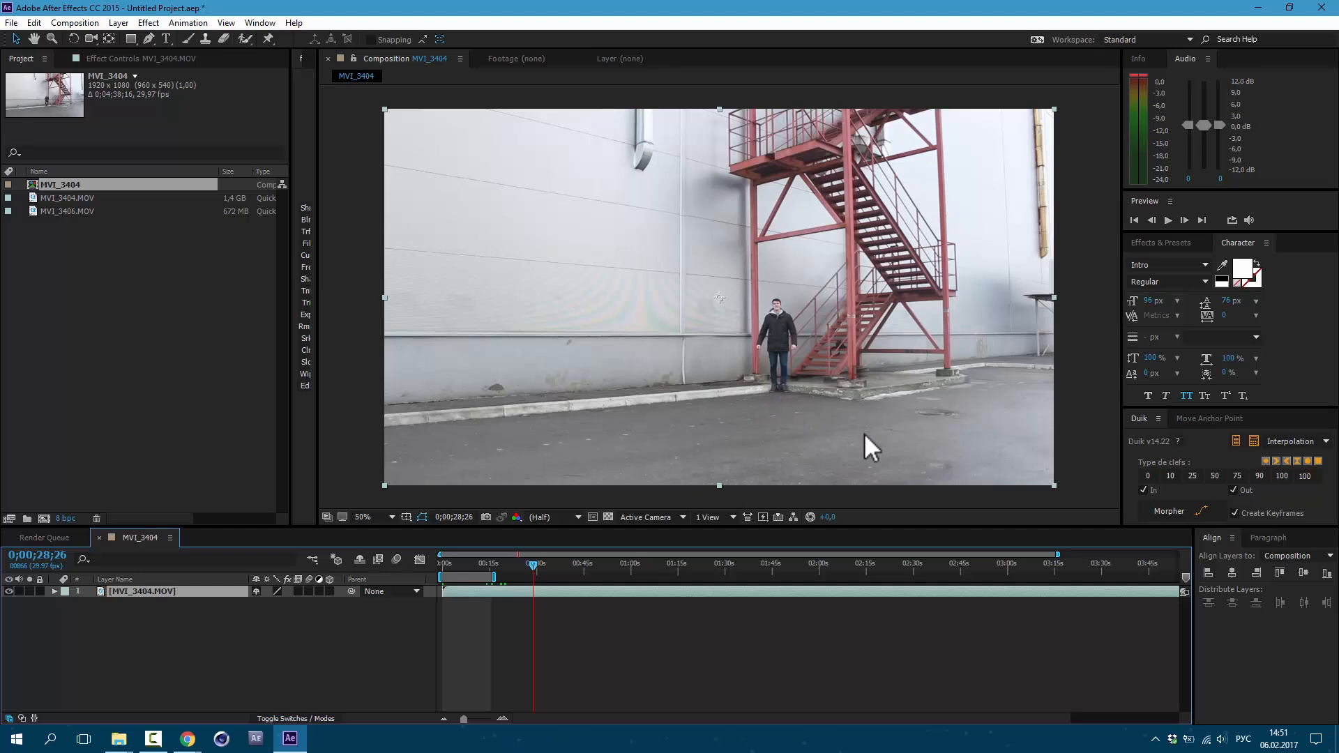
pyautogui.moveTo(618, 519)
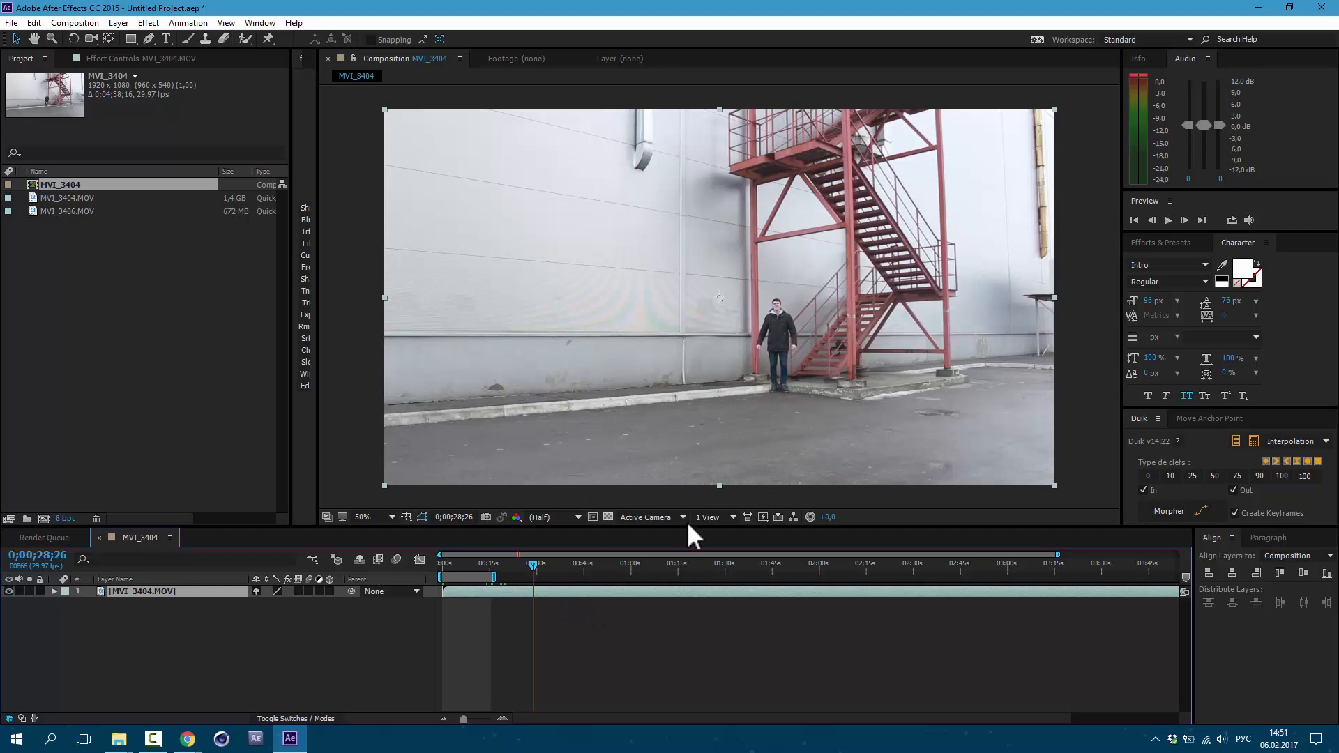
# Scrub the MVI_3404 composition to find where the man walks and runs past
pyautogui.click(644, 564)
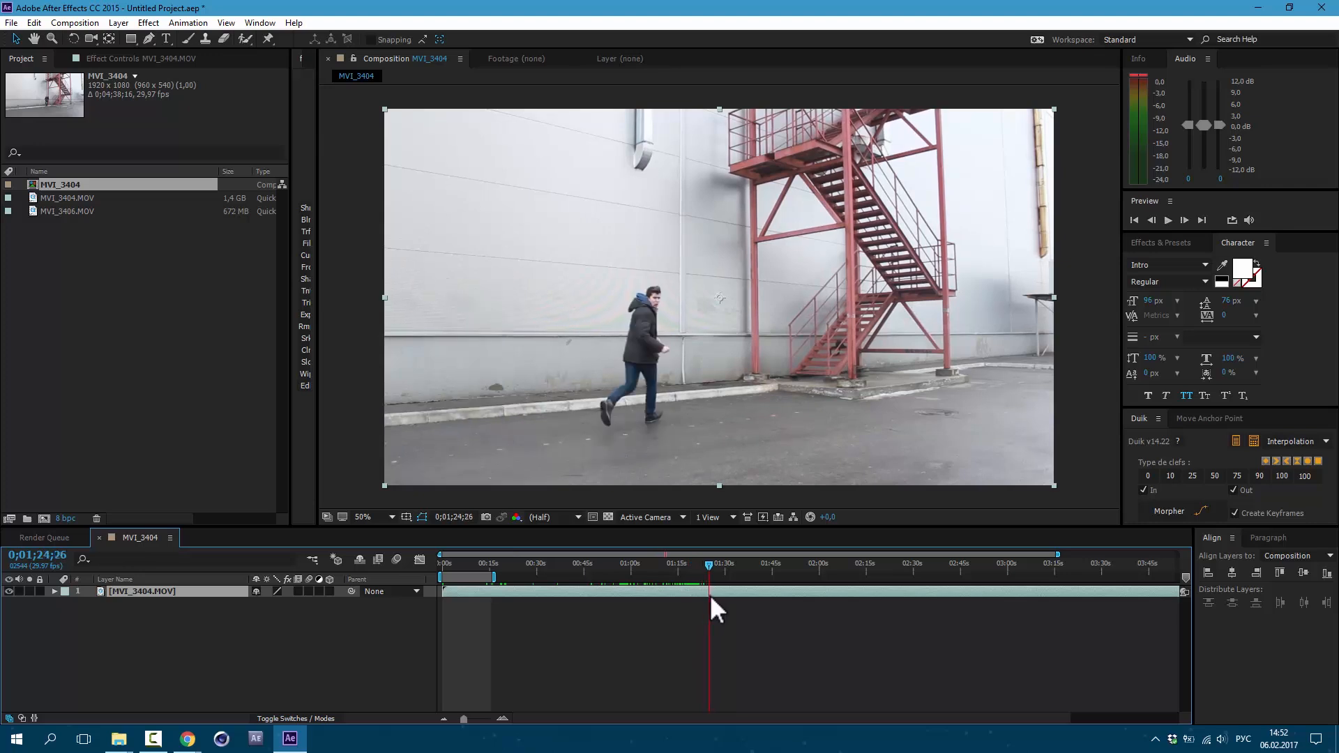
pyautogui.click(630, 563)
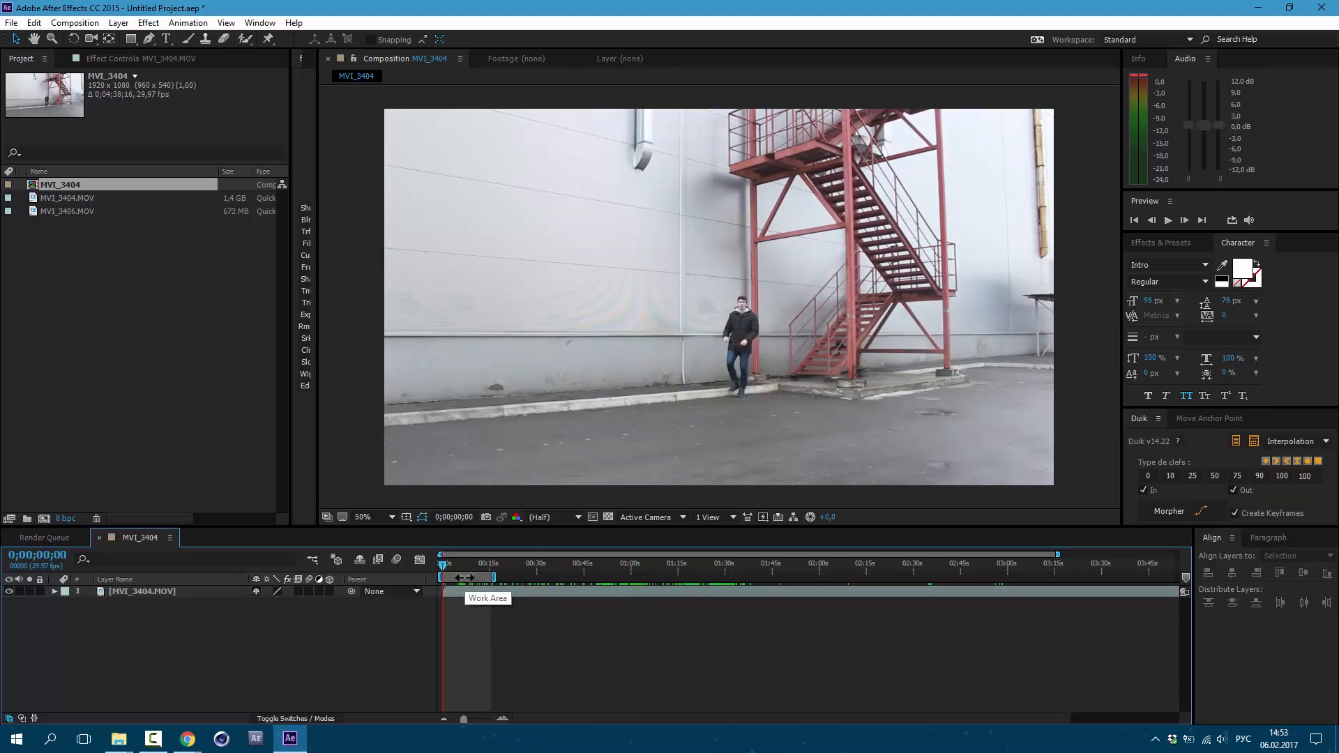
# Trim the MVI_3404 composition to its roughly 15-second work area
pyautogui.rightClick(486, 581)
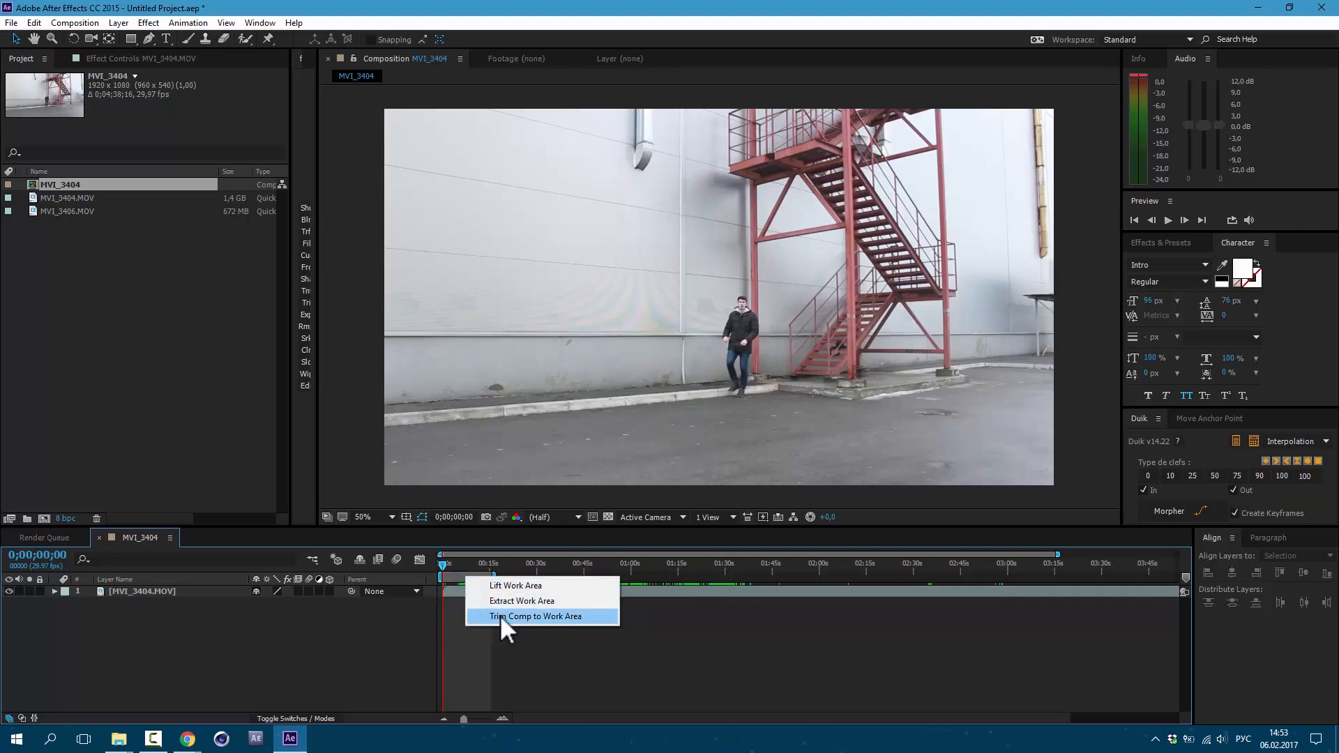
pyautogui.click(536, 615)
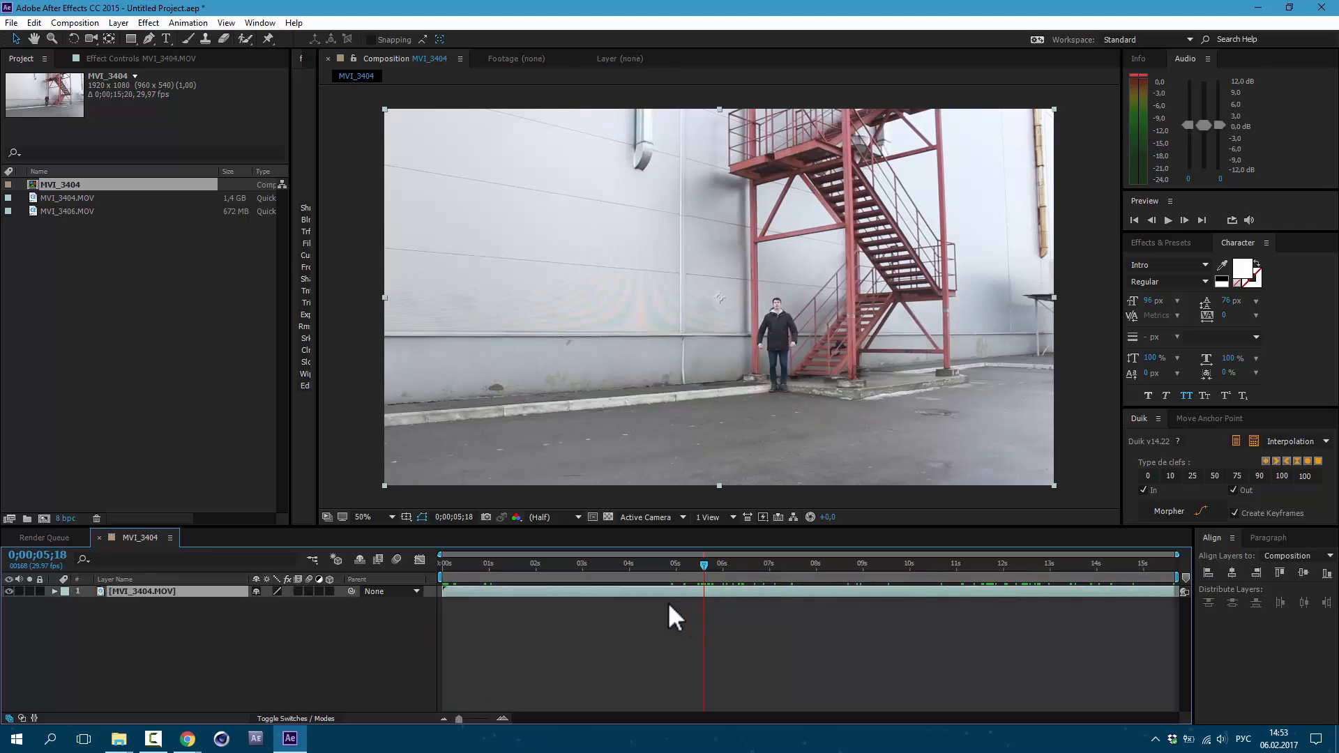
pyautogui.moveTo(109, 40)
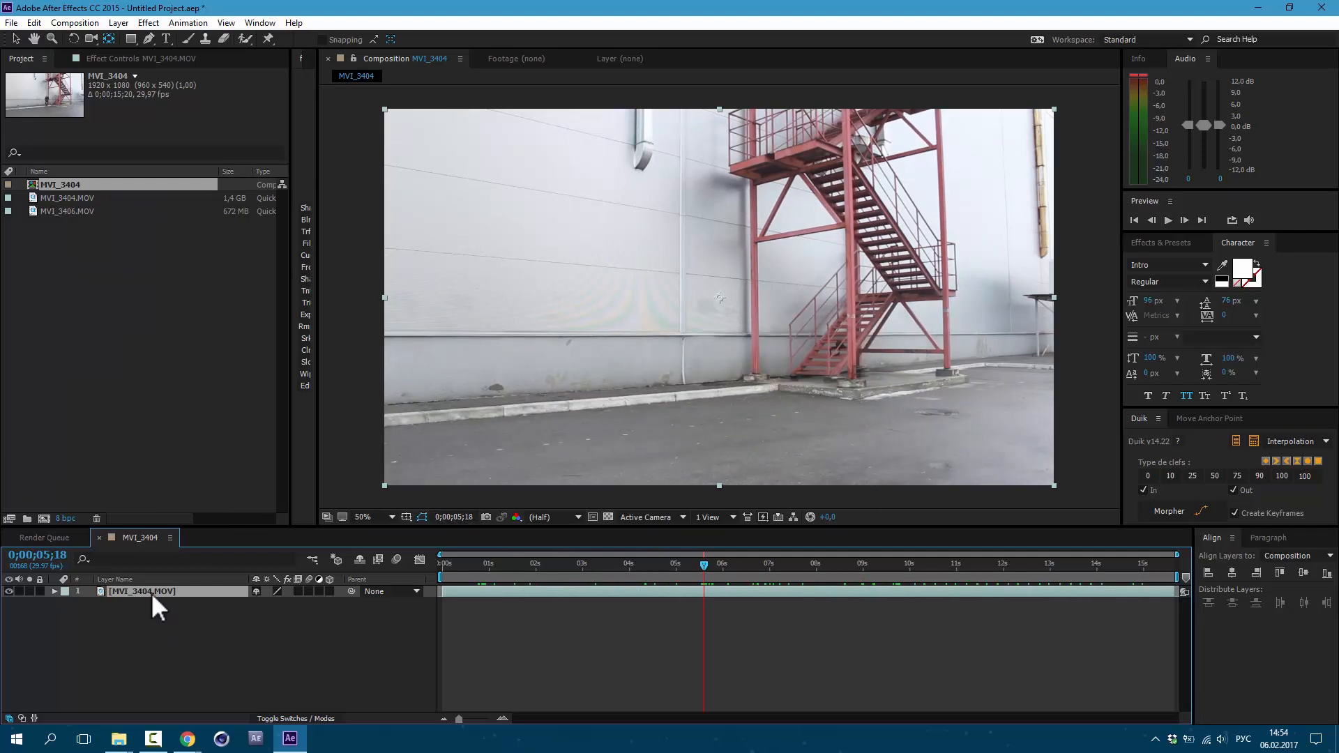
# Duplicate the clip layer, freeze the copy on an empty frame and rename it Background
pyautogui.click(33, 22)
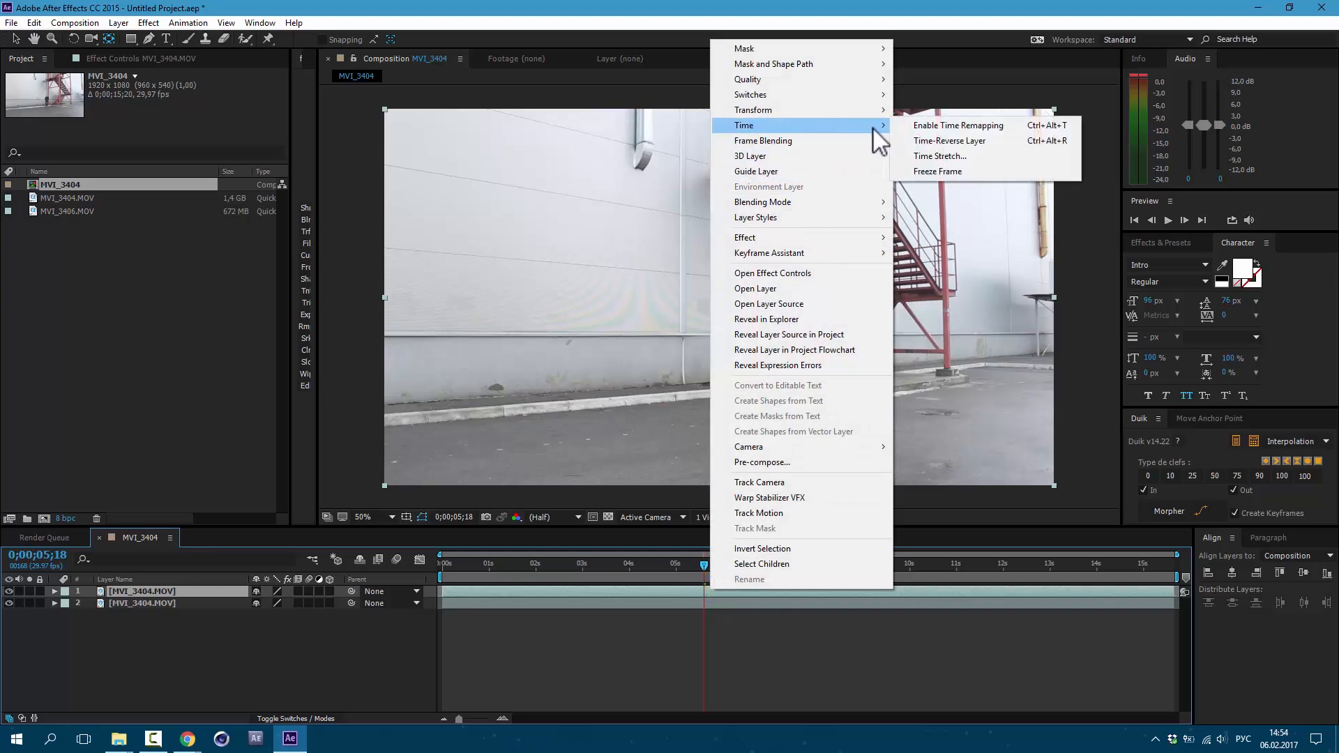
pyautogui.click(957, 125)
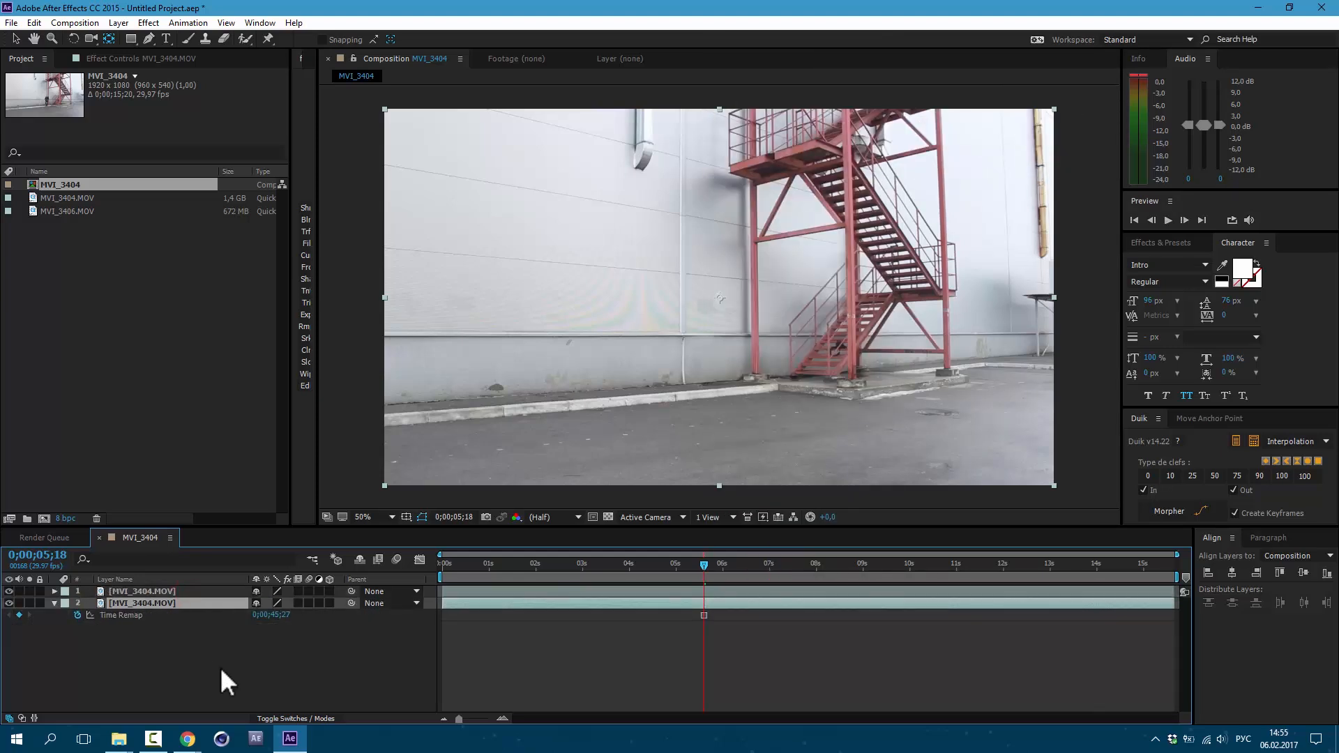
pyautogui.doubleClick(139, 603)
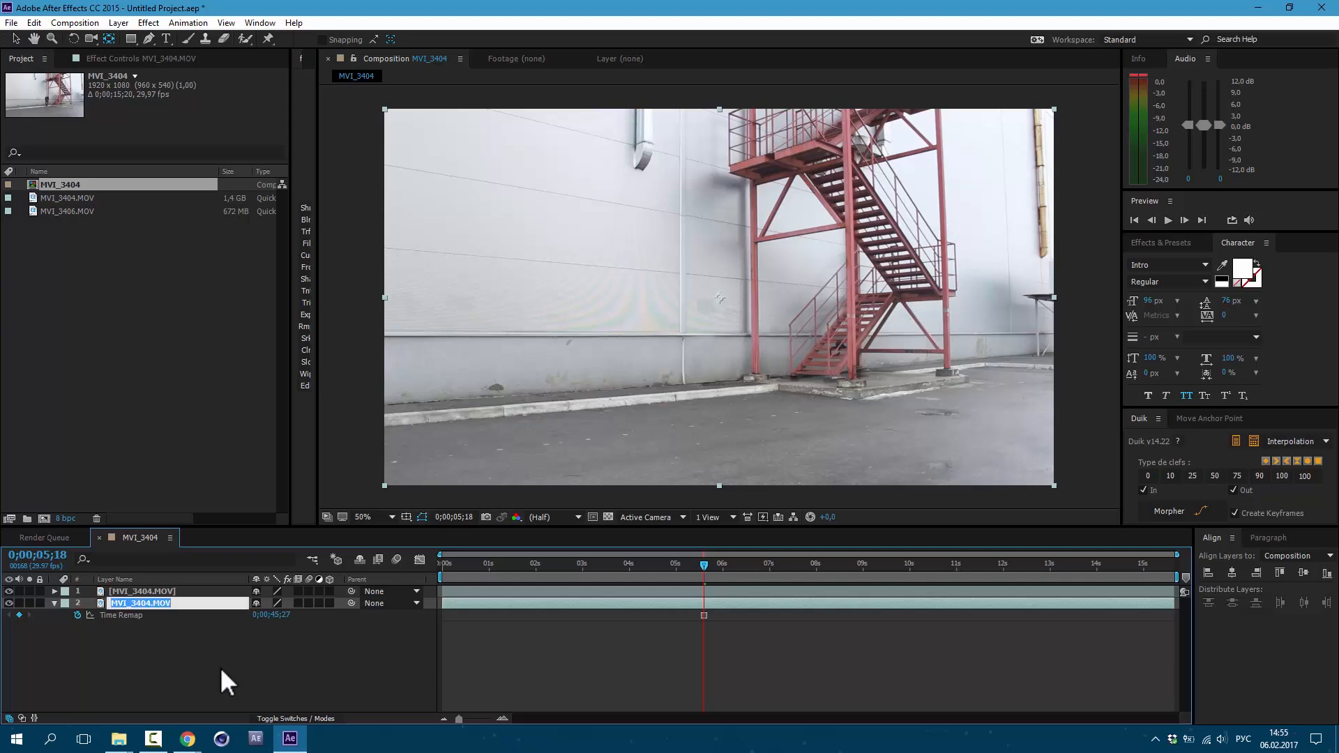
pyautogui.write('Background')
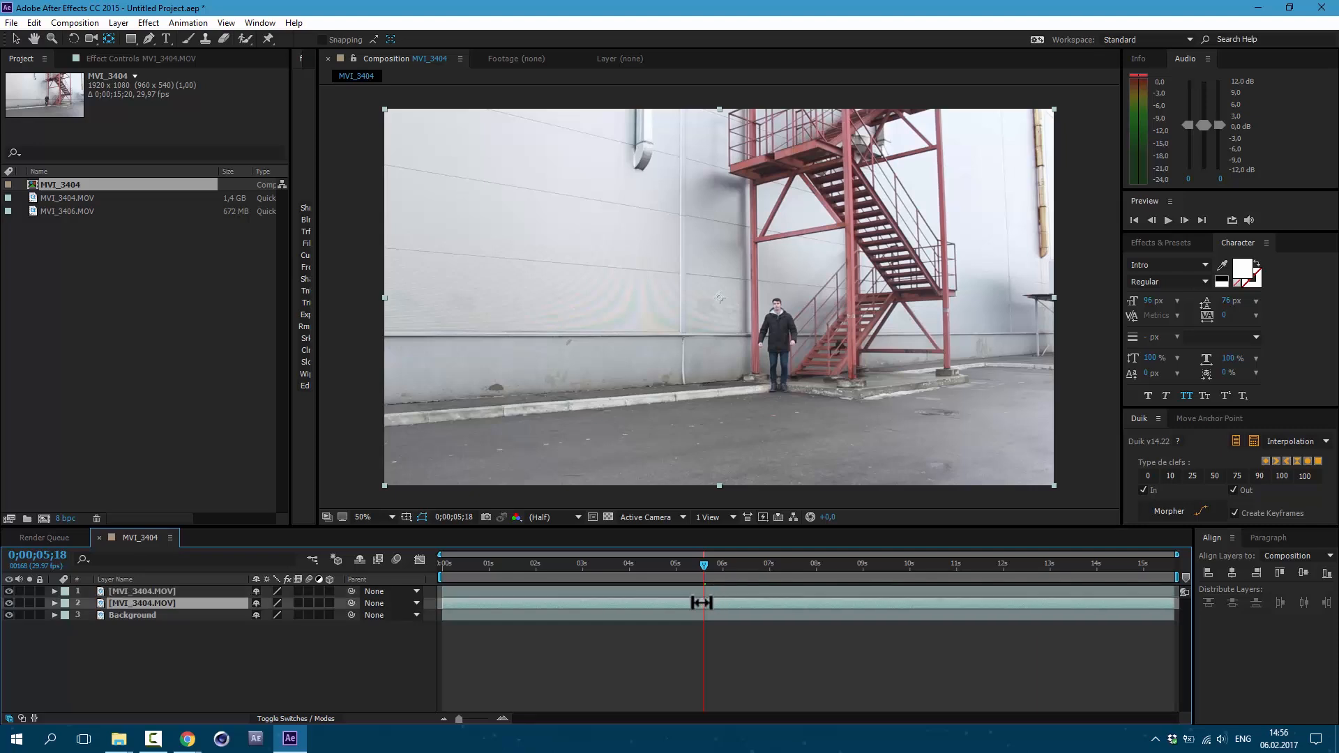
# Freeze the second layer, mask the standing man with a feathered Pen mask and name it me
pyautogui.rightClick(700, 603)
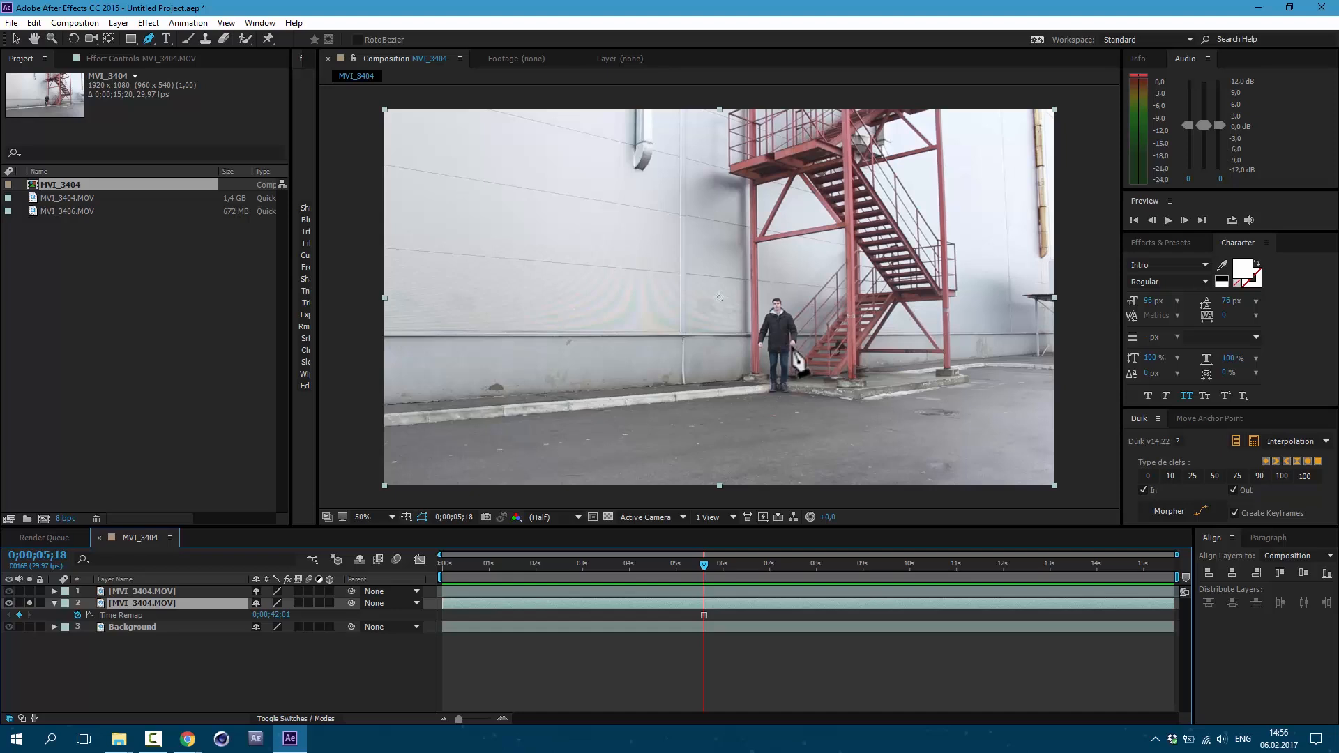
pyautogui.moveTo(798, 371)
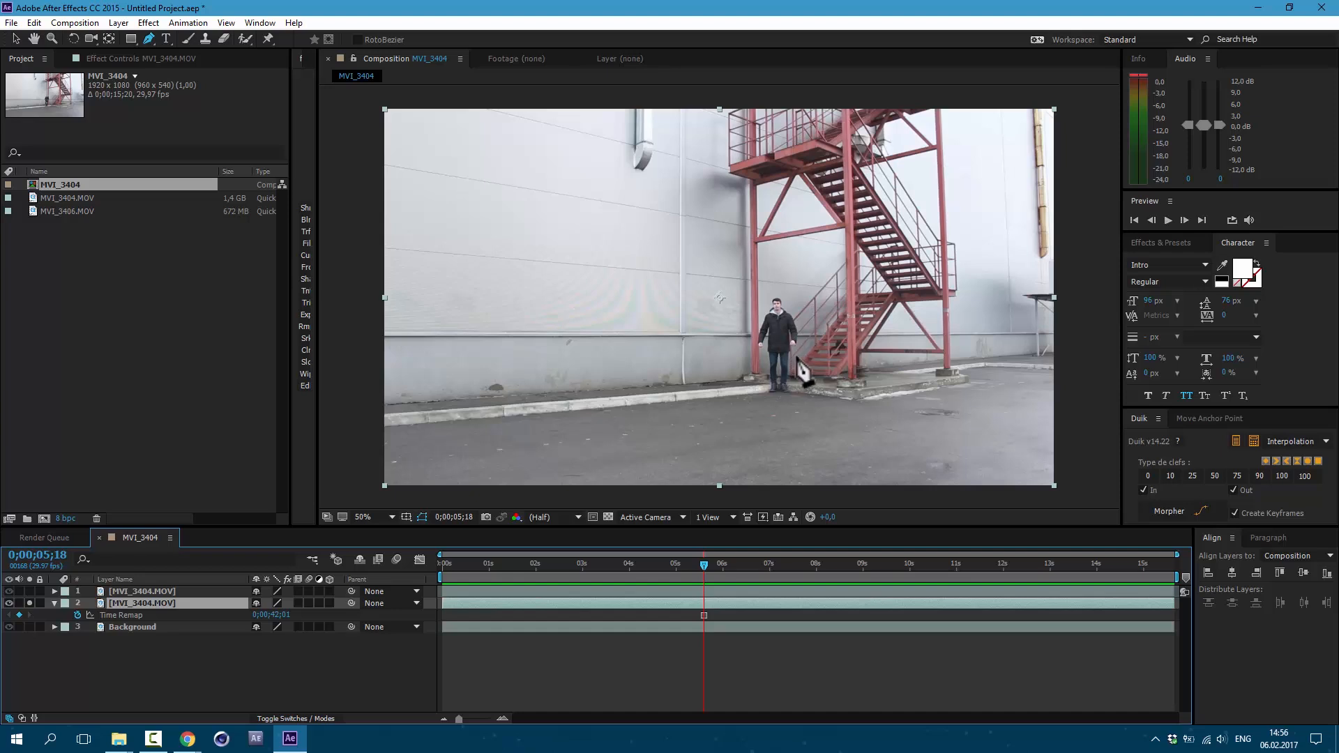
pyautogui.click(362, 516)
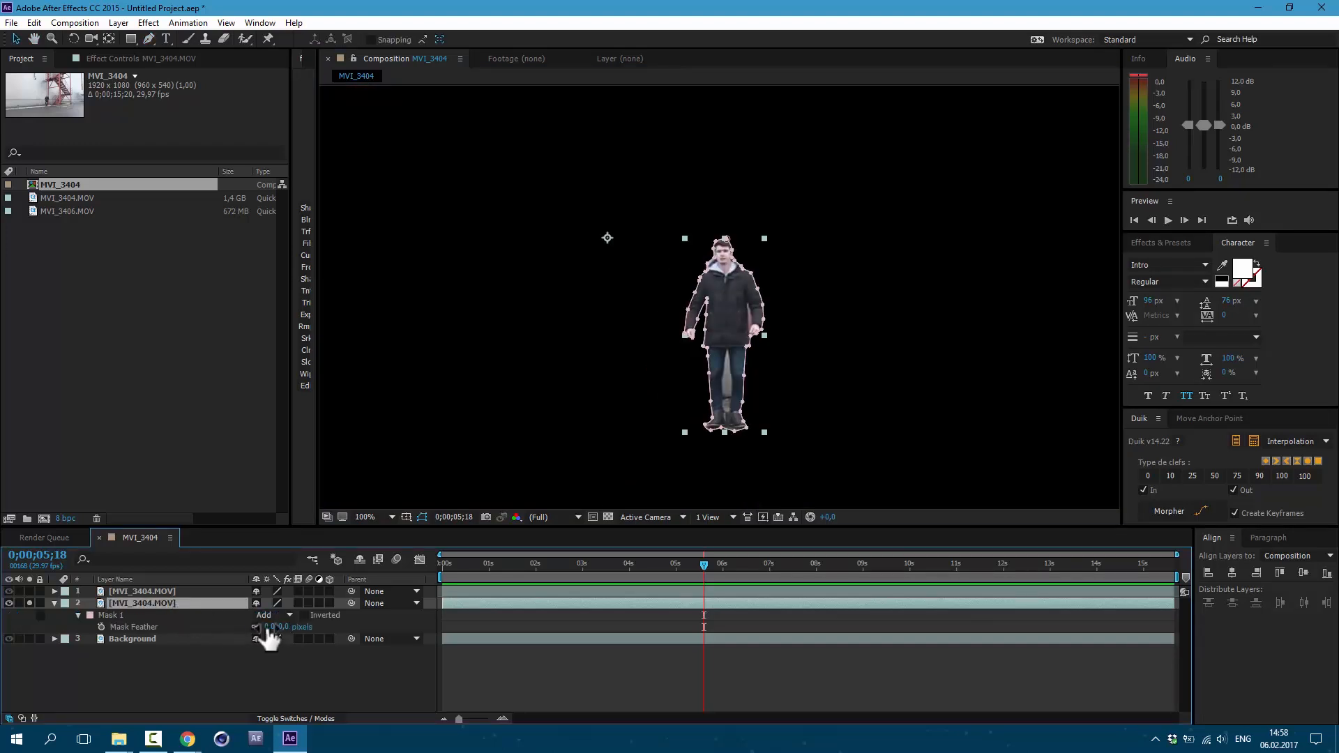
pyautogui.click(274, 626)
pyautogui.write('me')
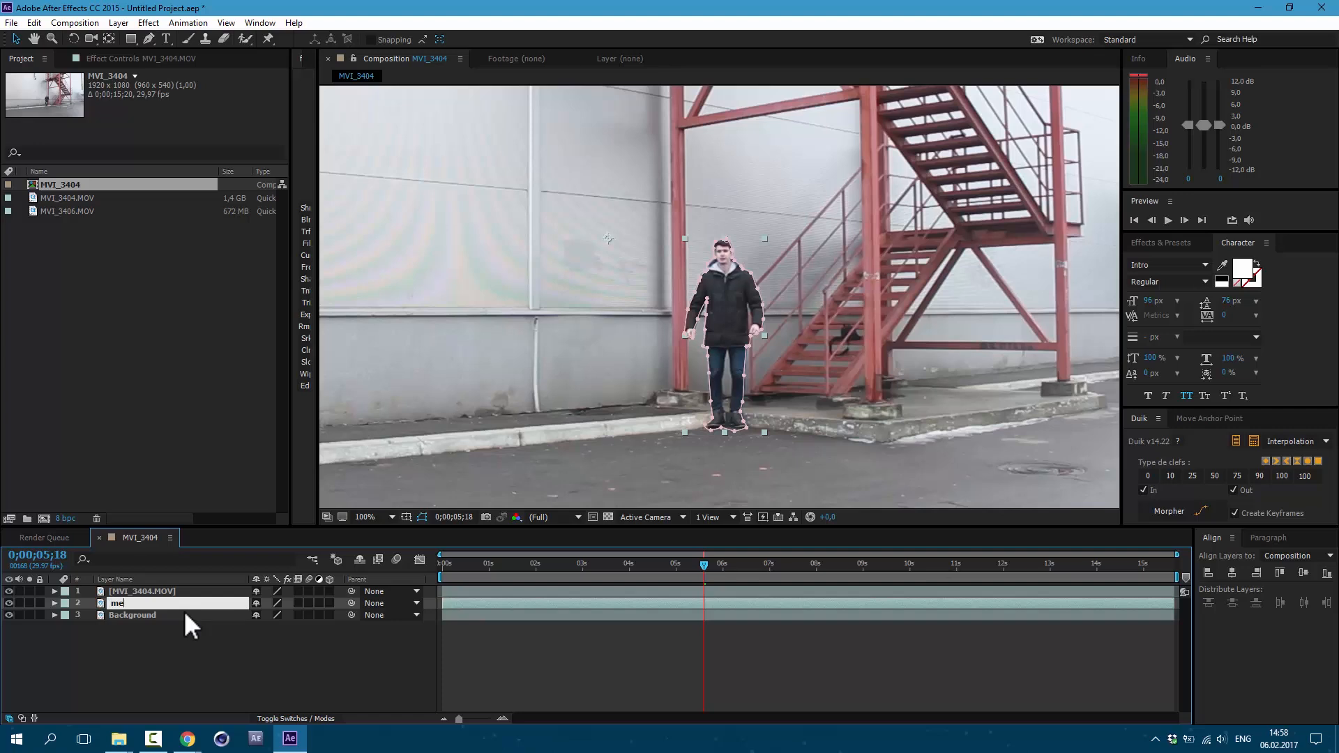
# Add a horizontal Fast Blur to the me layer with Blurriness driven by wiggle(12,25)
pyautogui.click(148, 22)
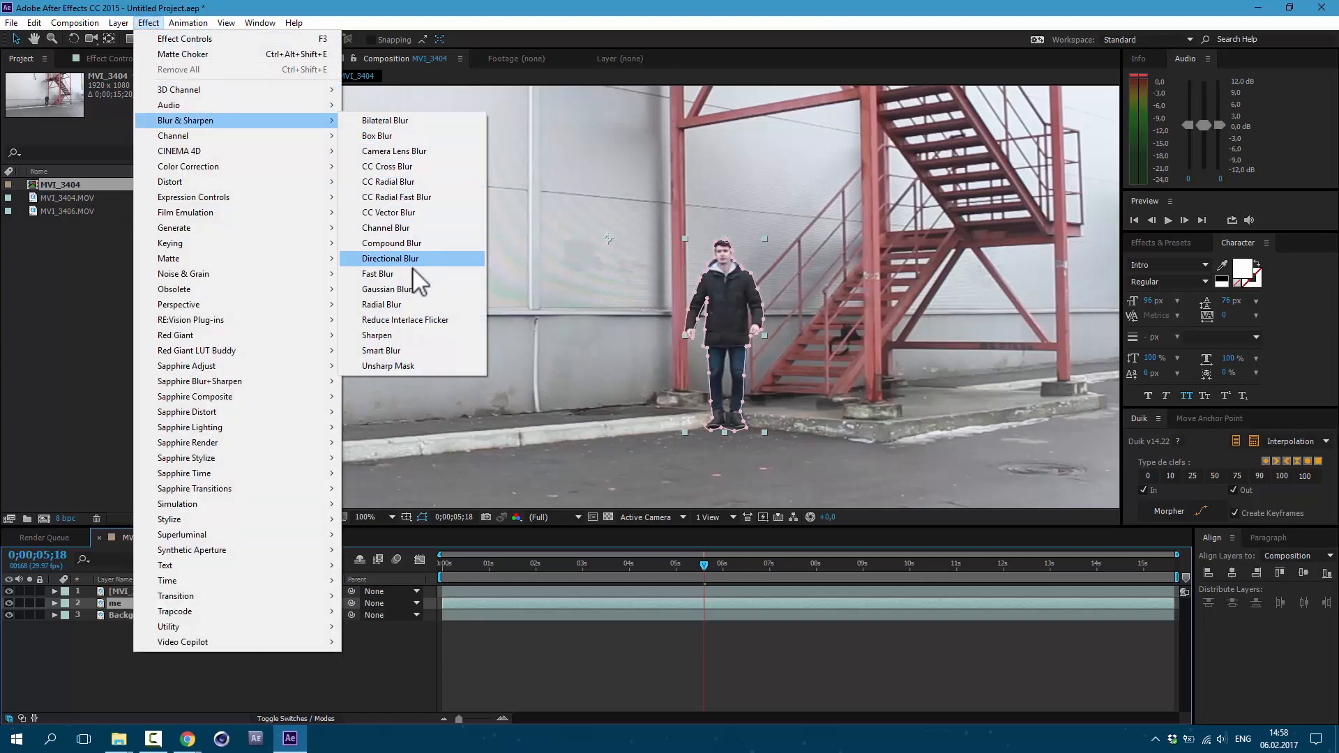
pyautogui.click(378, 274)
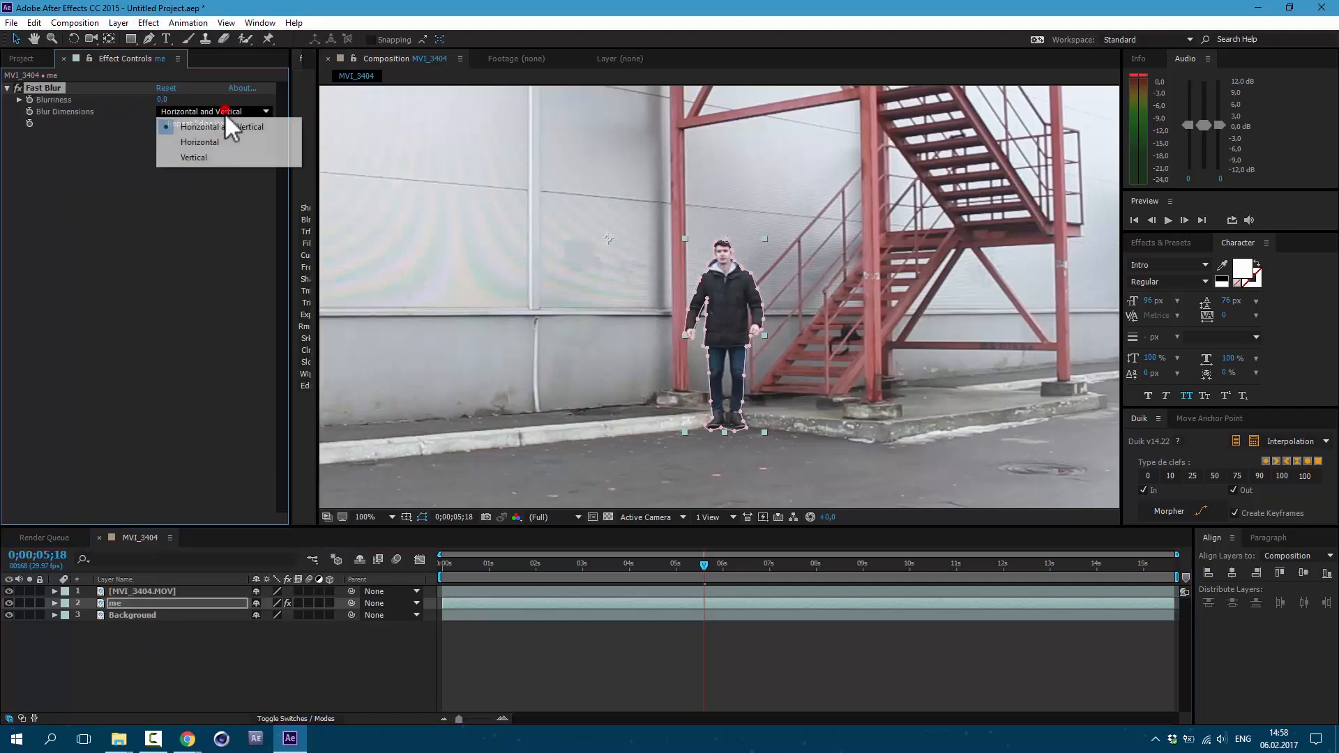
pyautogui.click(198, 142)
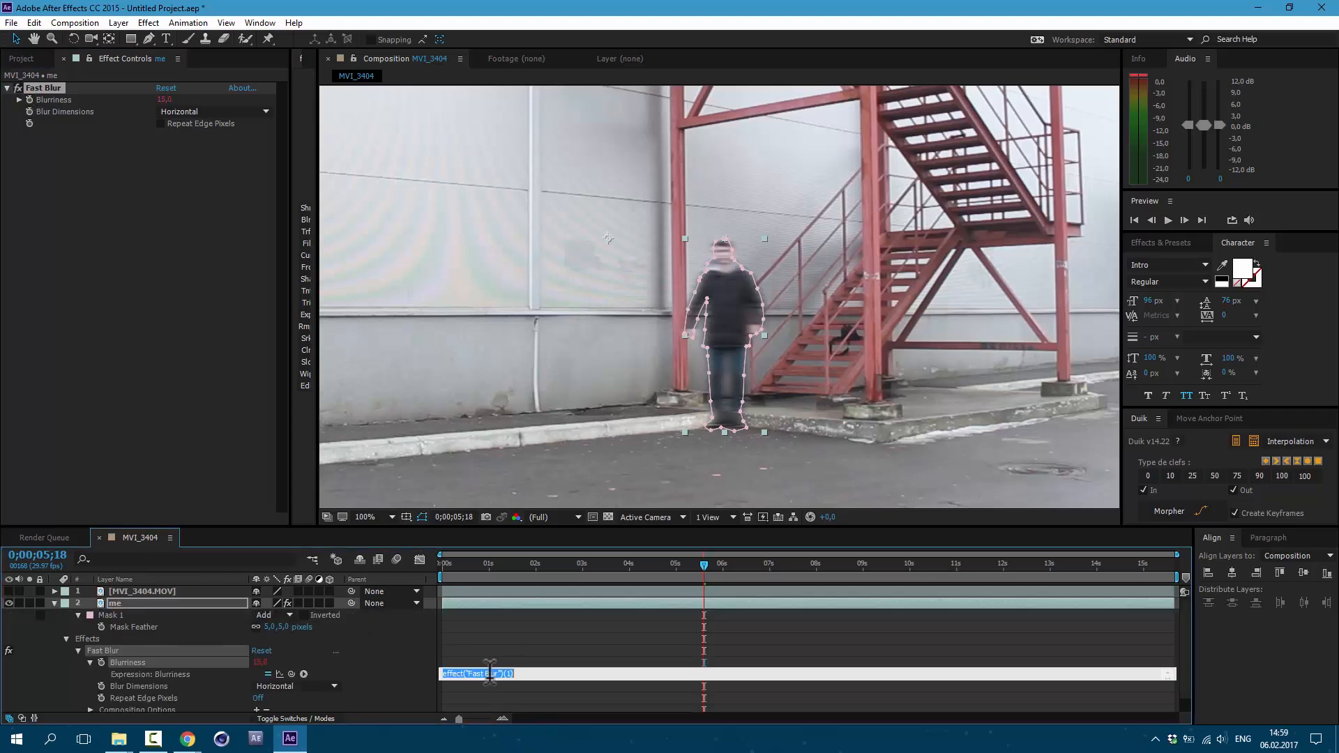
pyautogui.write('wiggle(')
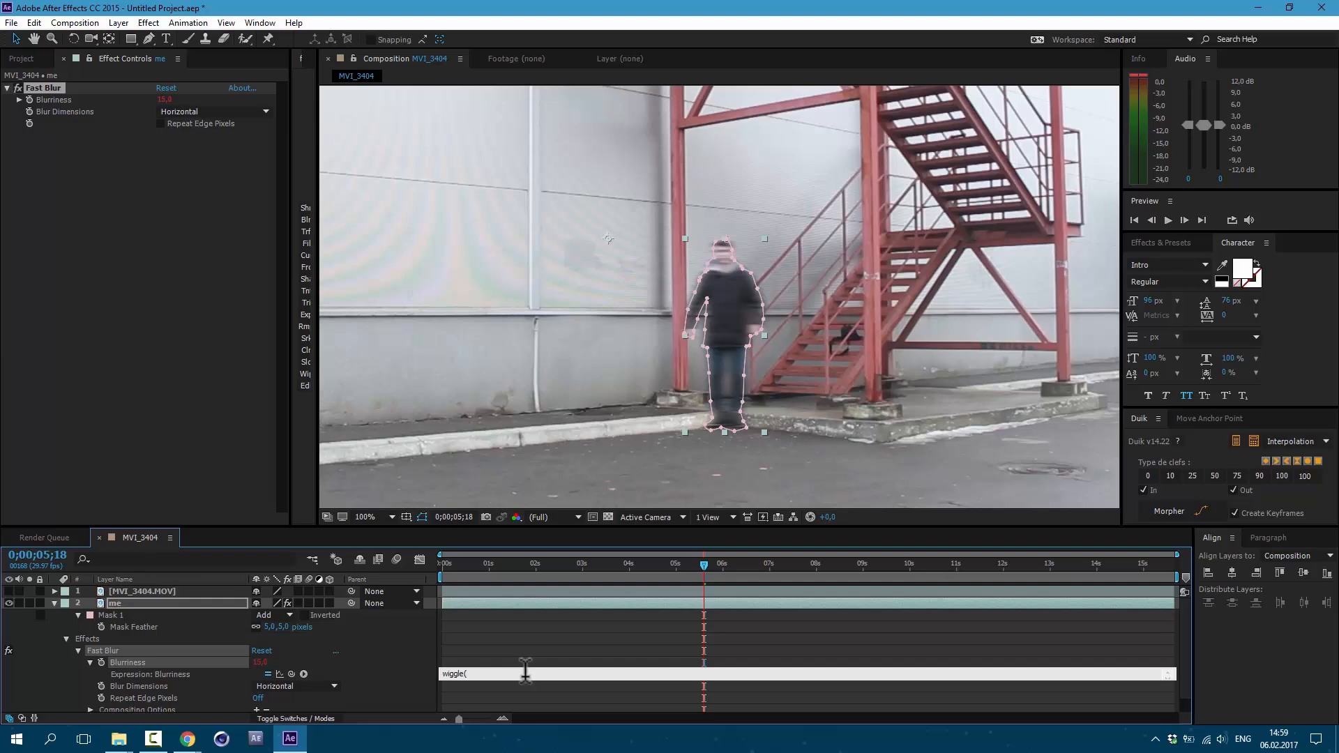
pyautogui.write('12,25)')
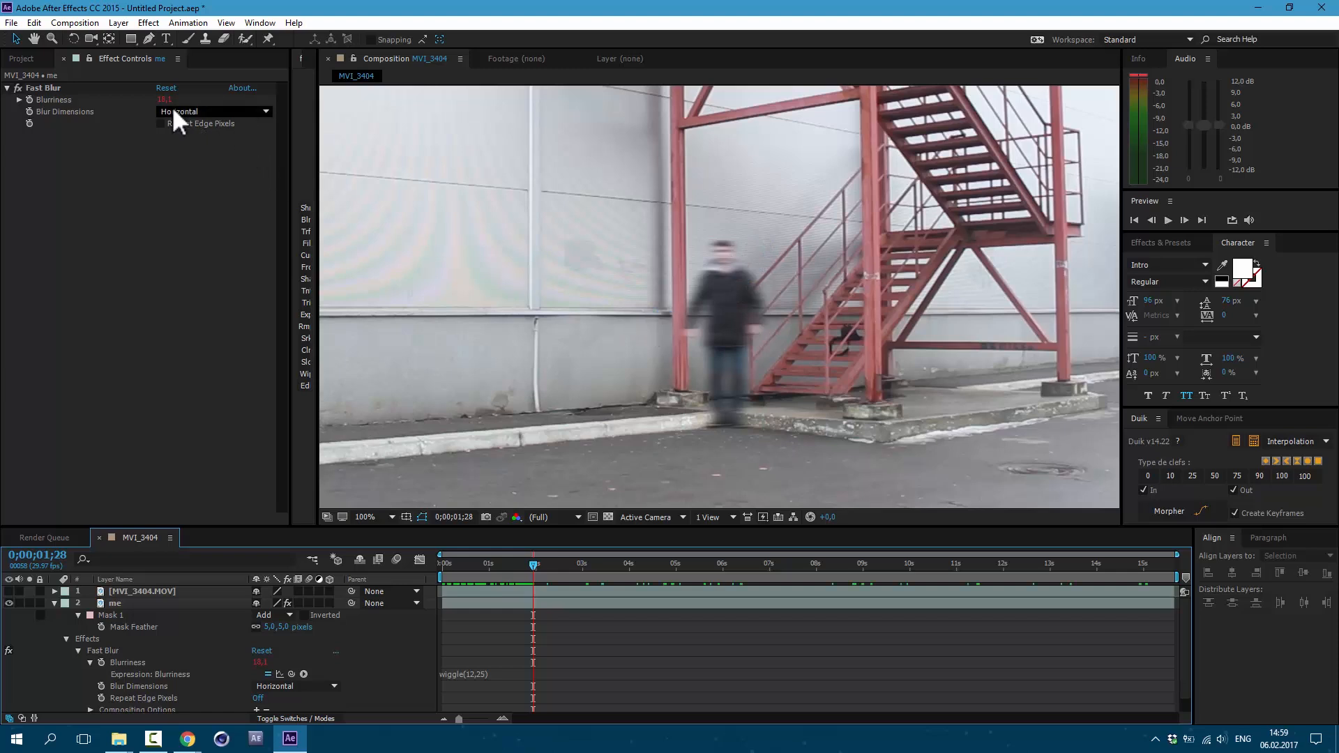
pyautogui.click(166, 100)
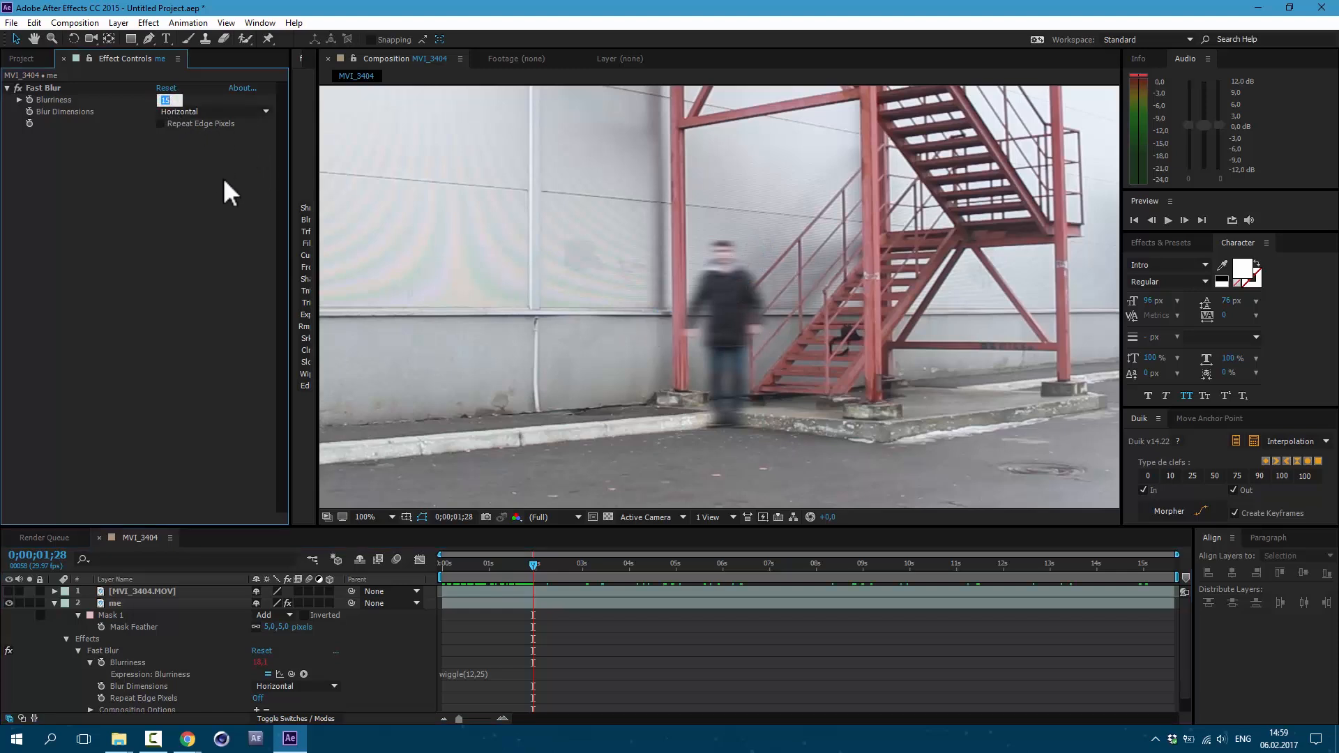
pyautogui.moveTo(534, 563); pyautogui.dragTo(455, 564)
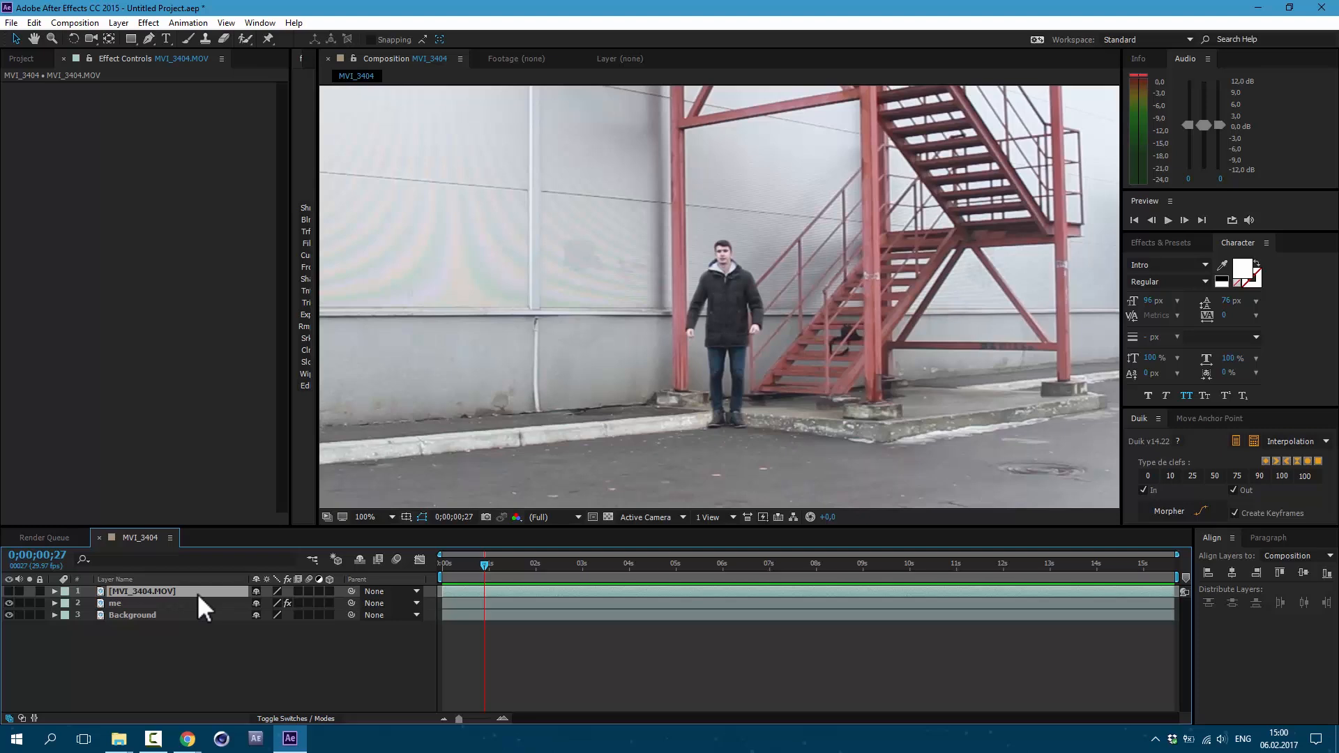
pyautogui.moveTo(142, 604)
pyautogui.write('1')
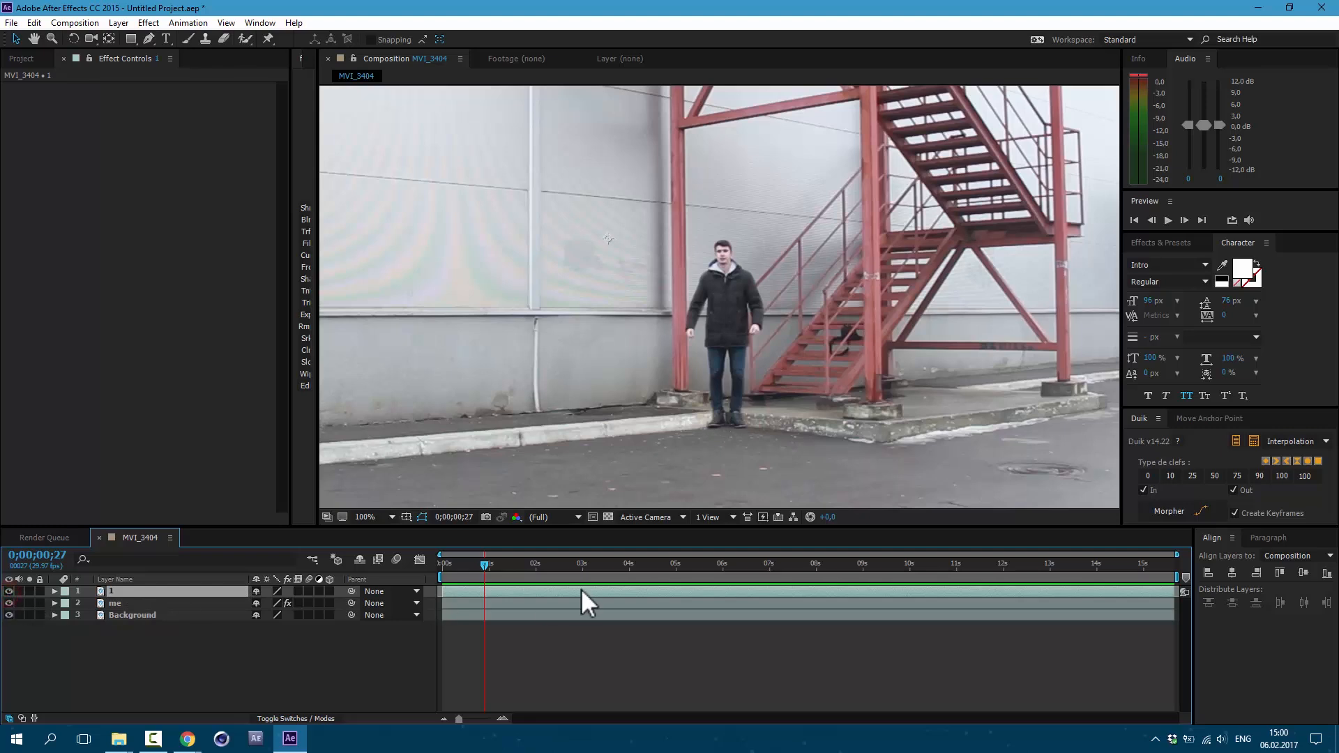
# Trim layer 1 to end near 0;00;02;02 and split it so layer 2 continues
pyautogui.click(108, 39)
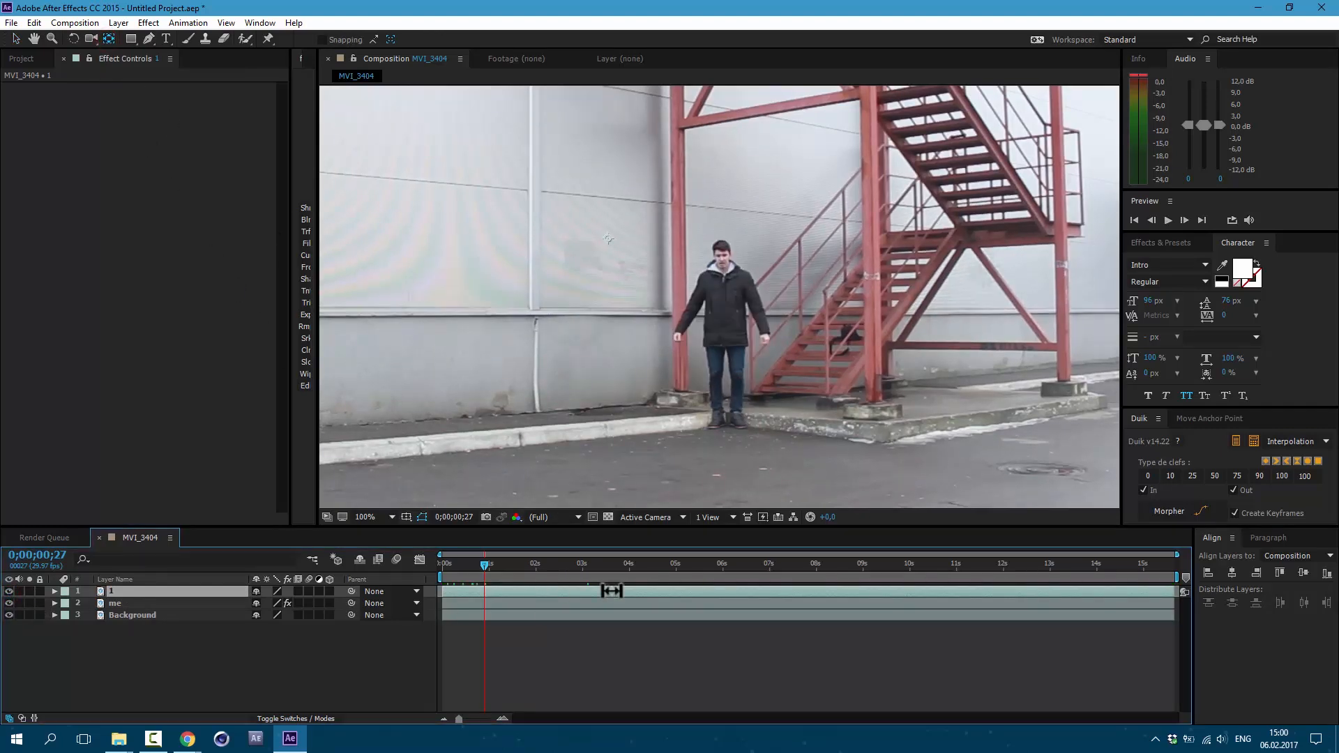
pyautogui.moveTo(612, 590); pyautogui.dragTo(581, 585)
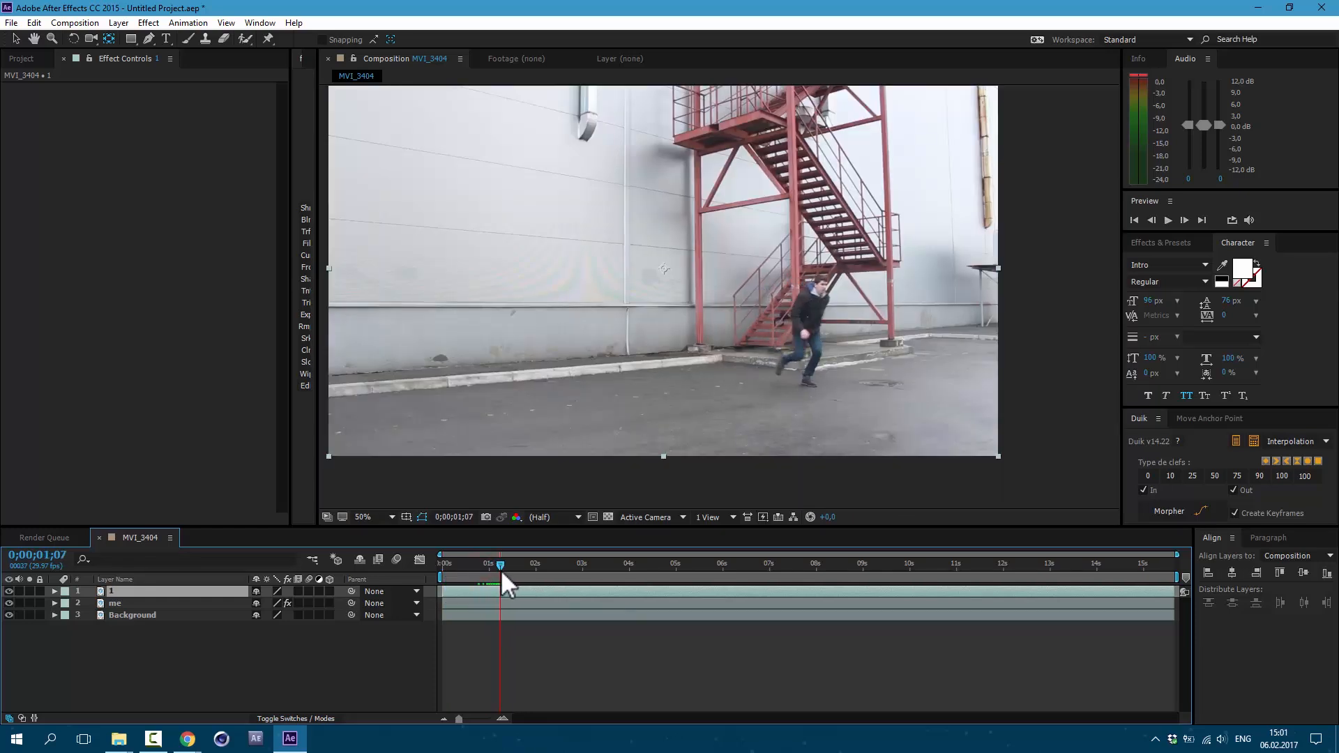
pyautogui.moveTo(501, 577); pyautogui.dragTo(542, 576)
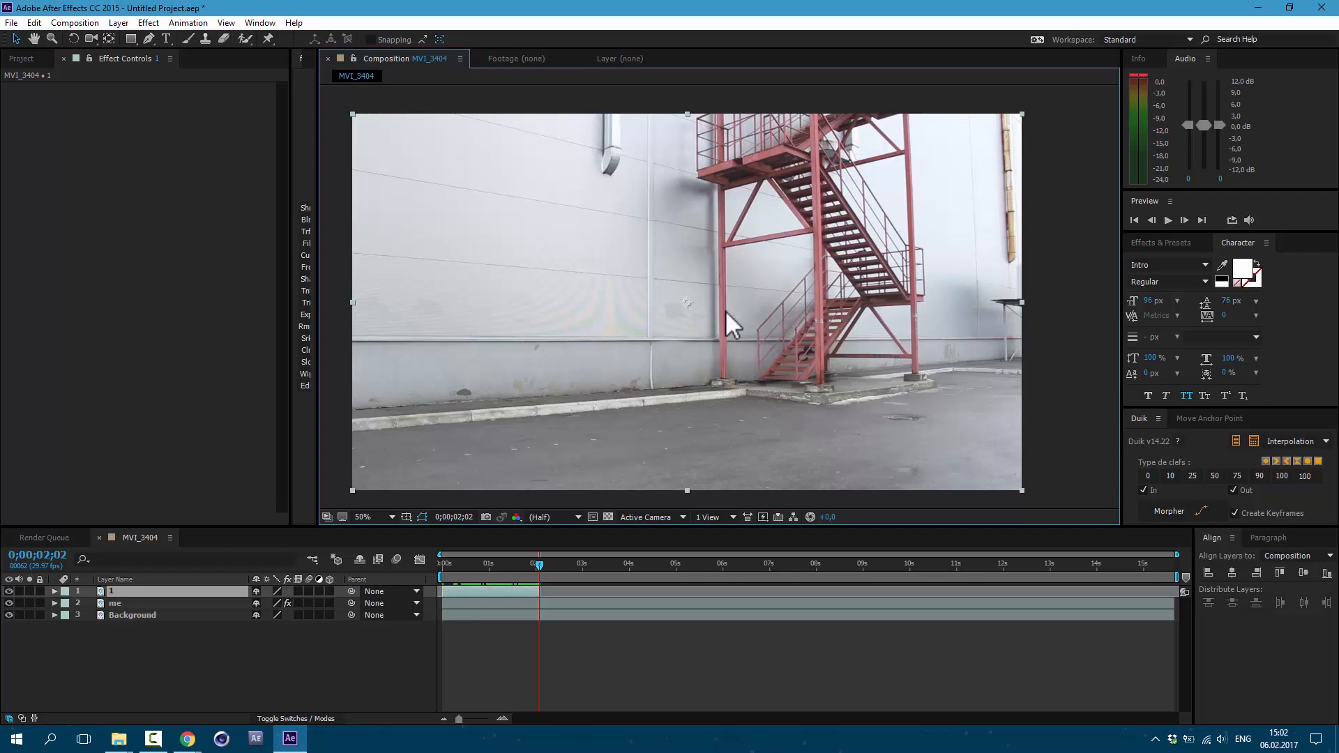
pyautogui.moveTo(1003, 499)
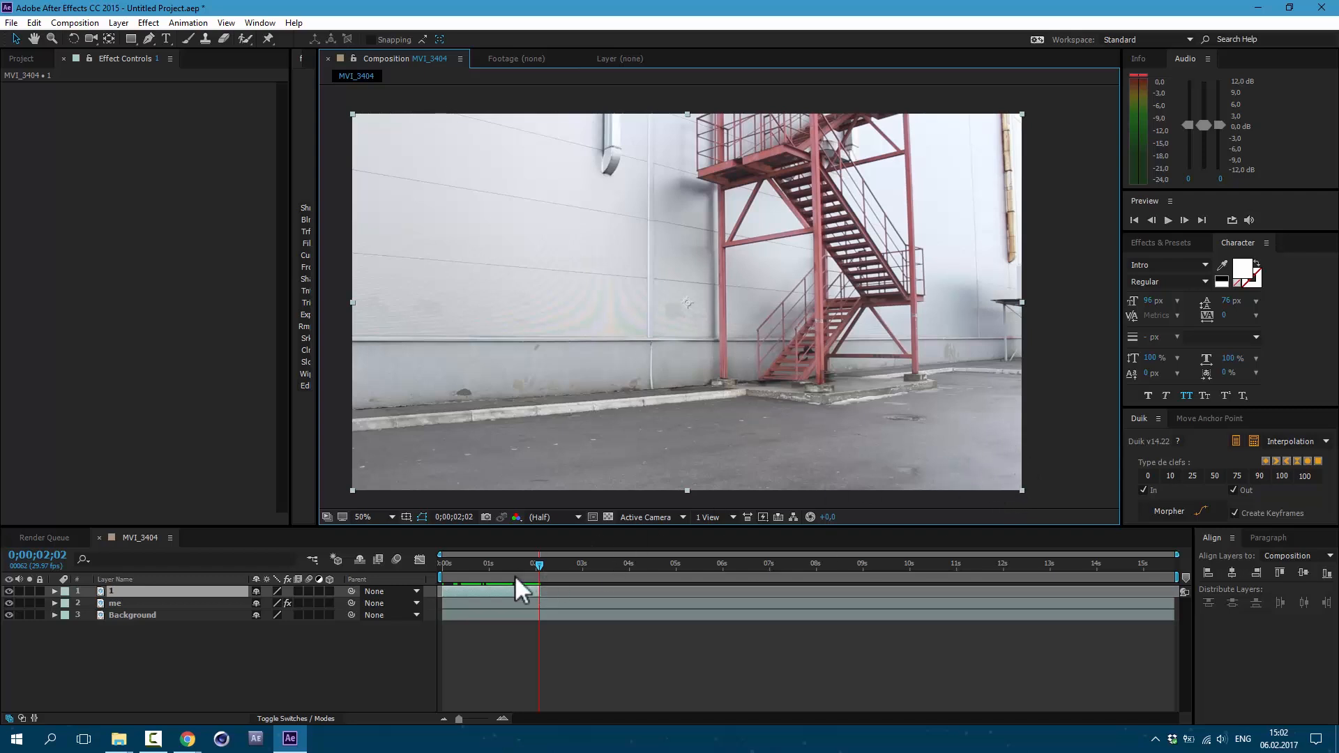
pyautogui.moveTo(539, 564); pyautogui.dragTo(532, 563)
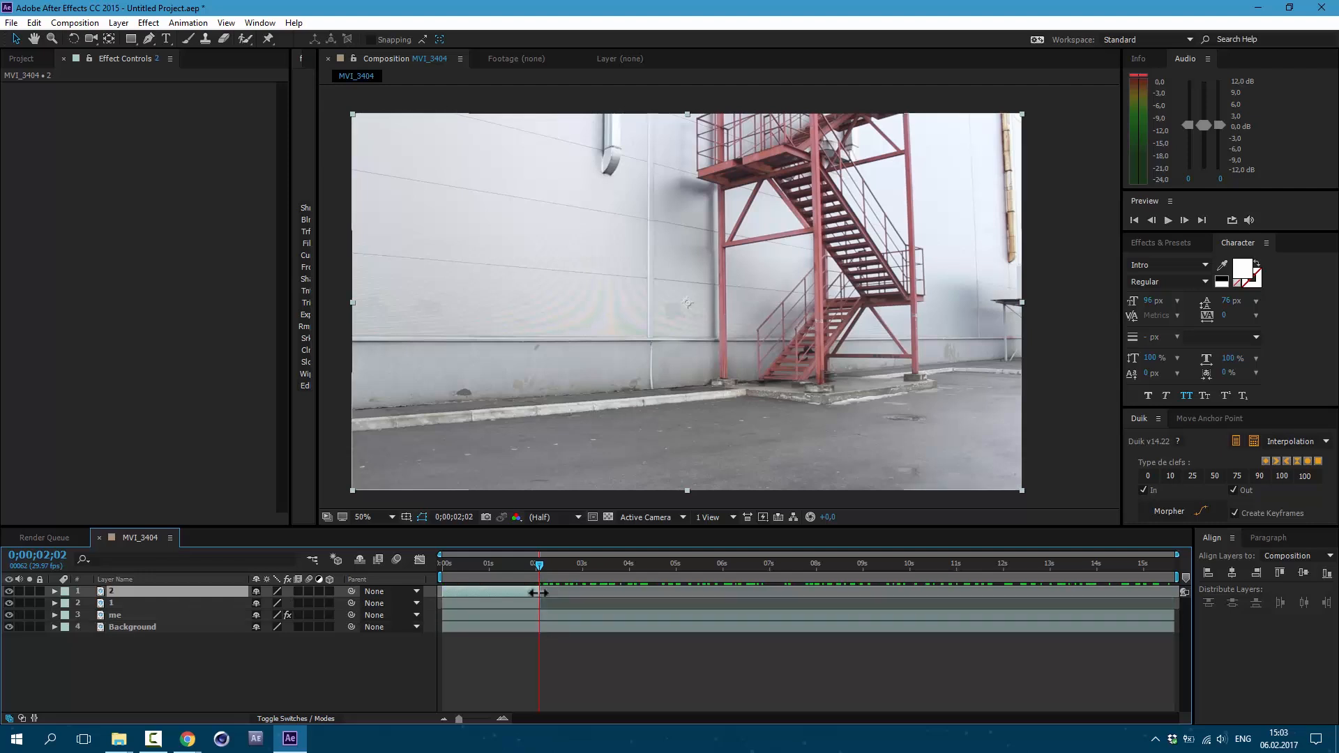
# Create the 1 bg plate layer and apply a Difference Matte key to layer 1
pyautogui.rightClick(531, 595)
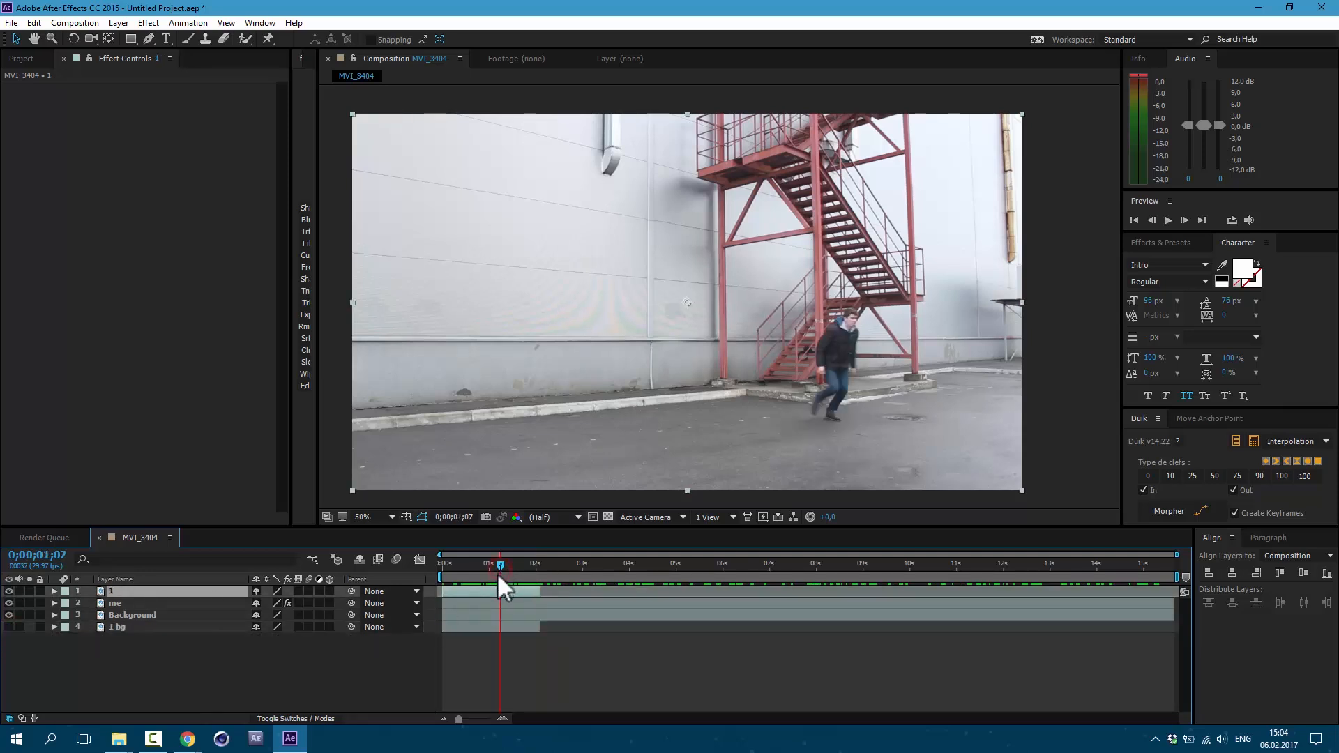
pyautogui.click(148, 23)
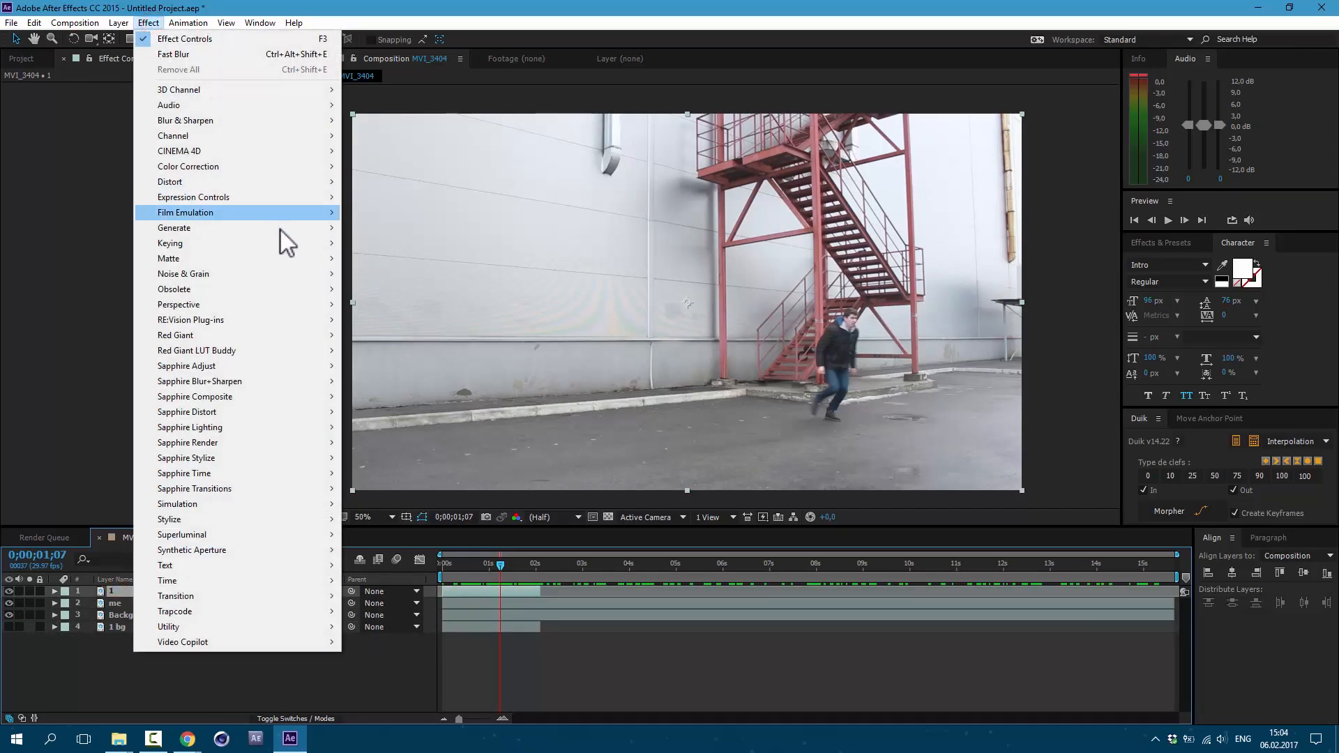
pyautogui.moveTo(170, 243)
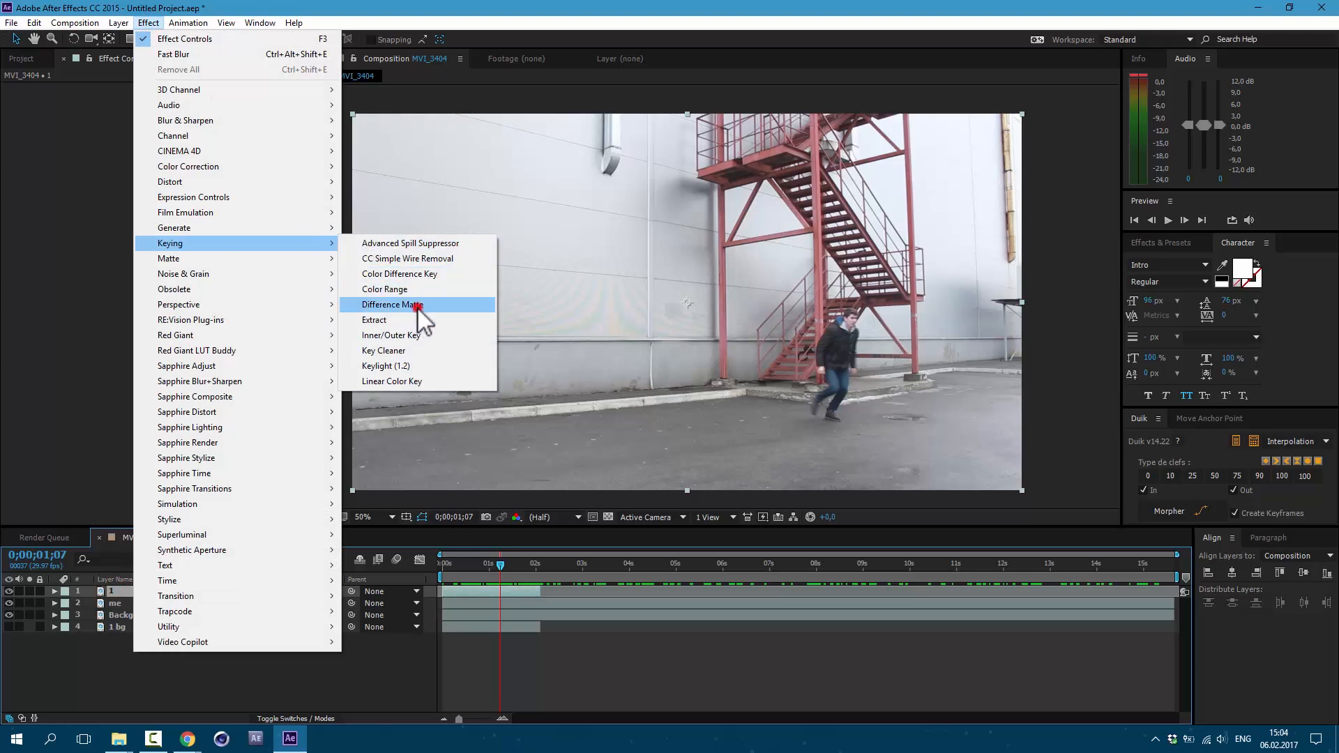
pyautogui.click(394, 306)
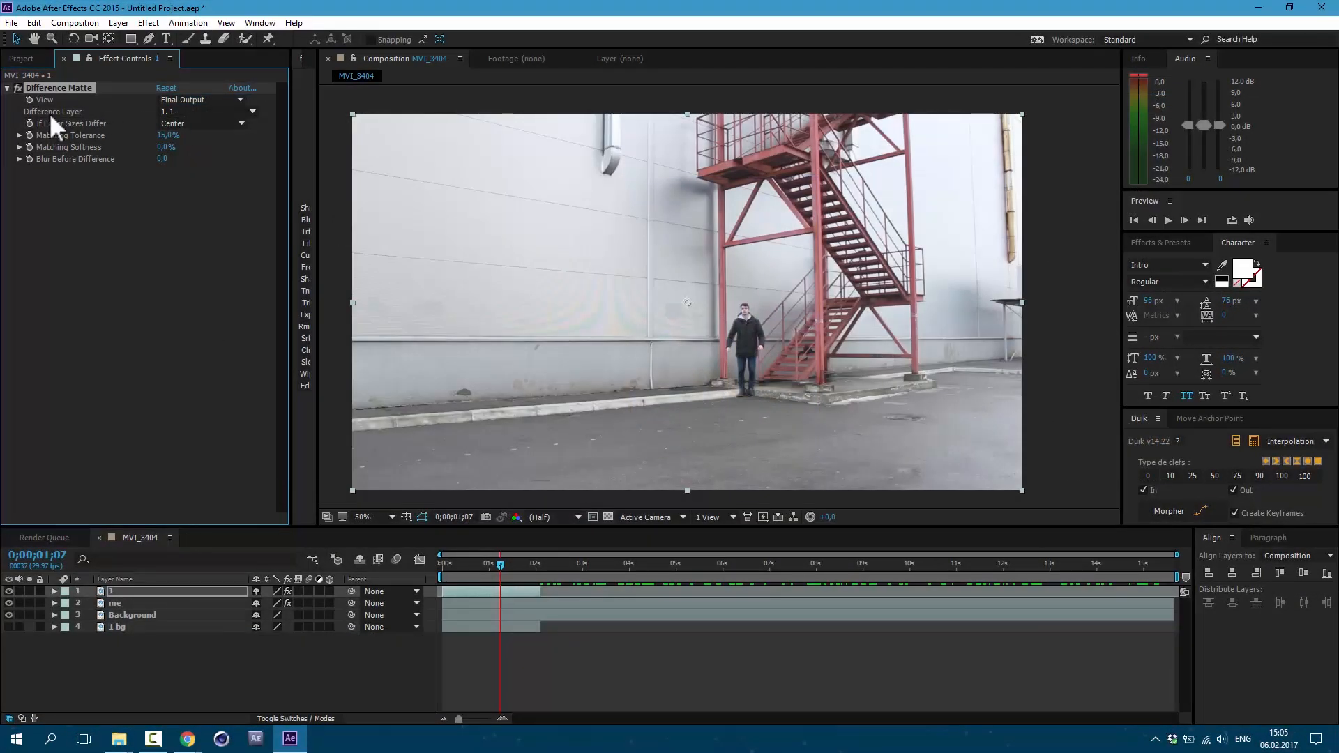
# Set the Difference Layer to 1 bg and lower Matching Tolerance to 4% to isolate the runner
pyautogui.click(205, 112)
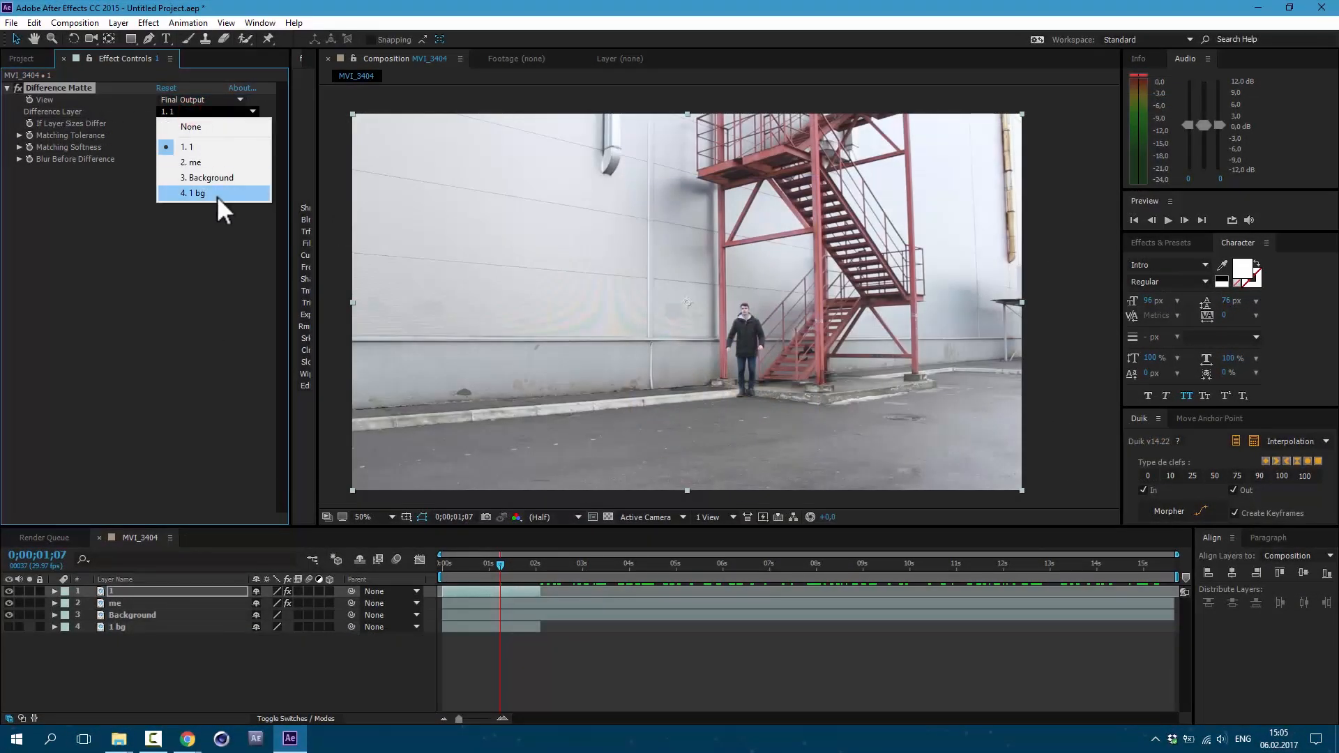
pyautogui.click(195, 193)
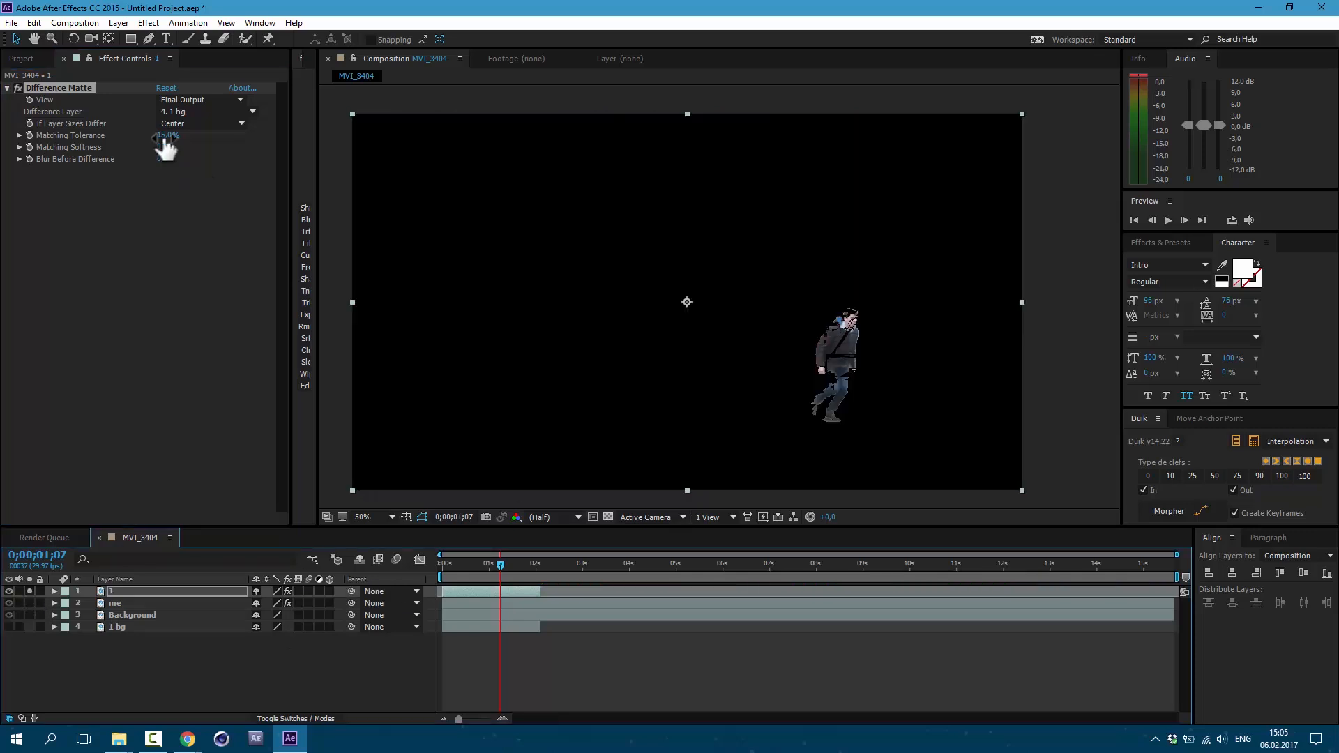
pyautogui.moveTo(166, 135); pyautogui.dragTo(166, 149)
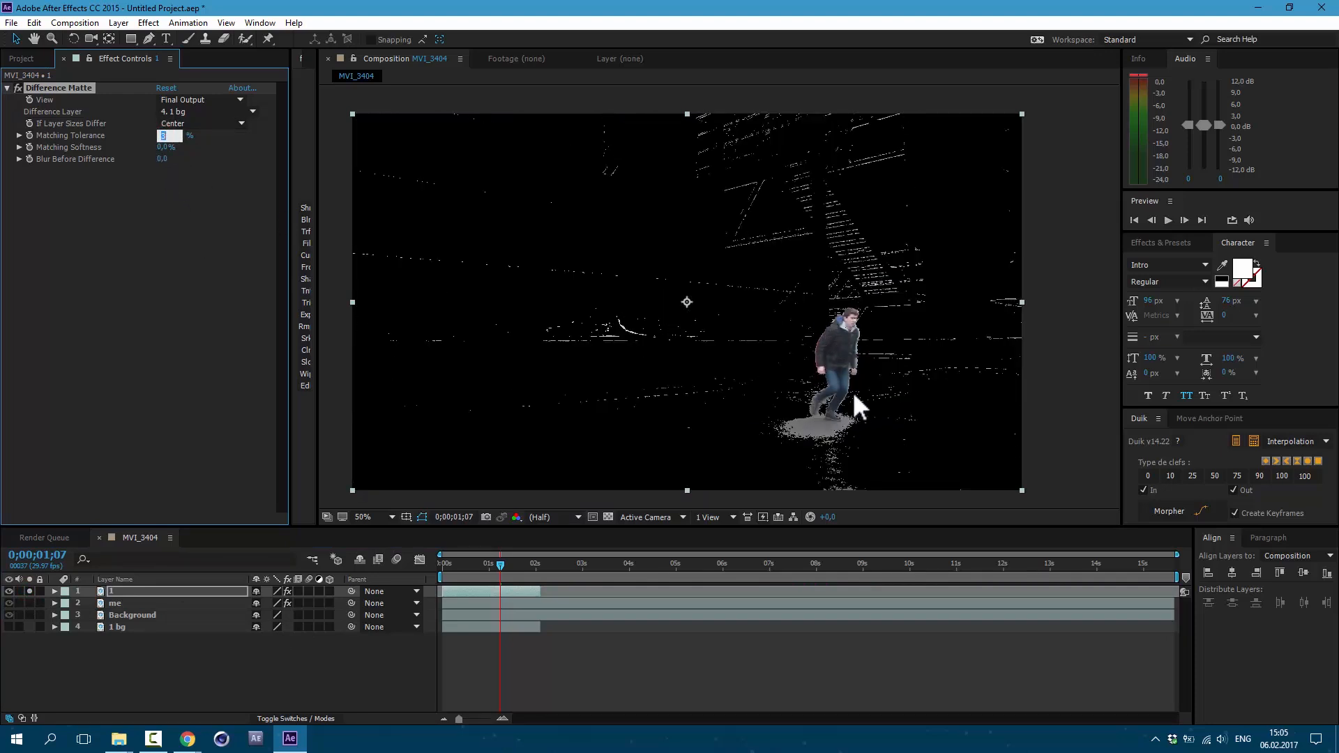
pyautogui.moveTo(866, 261)
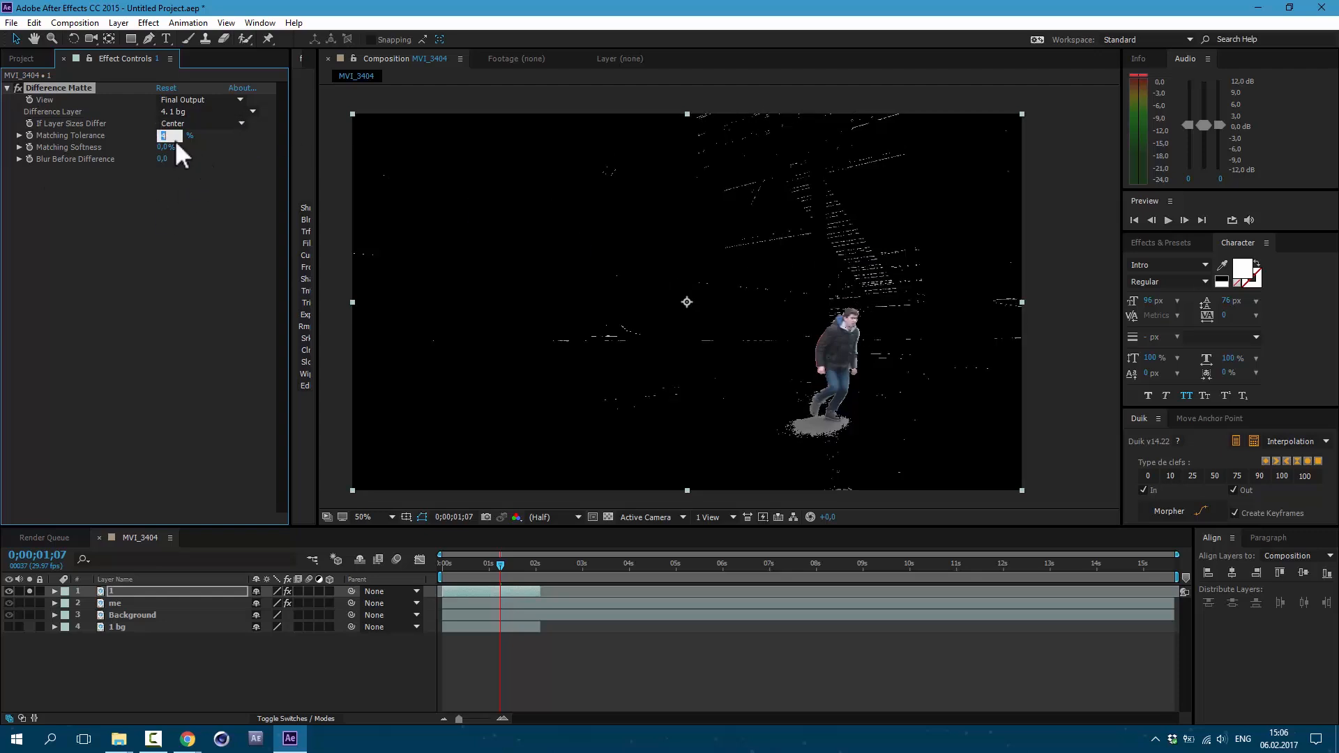
pyautogui.moveTo(824, 253)
pyautogui.write('4')
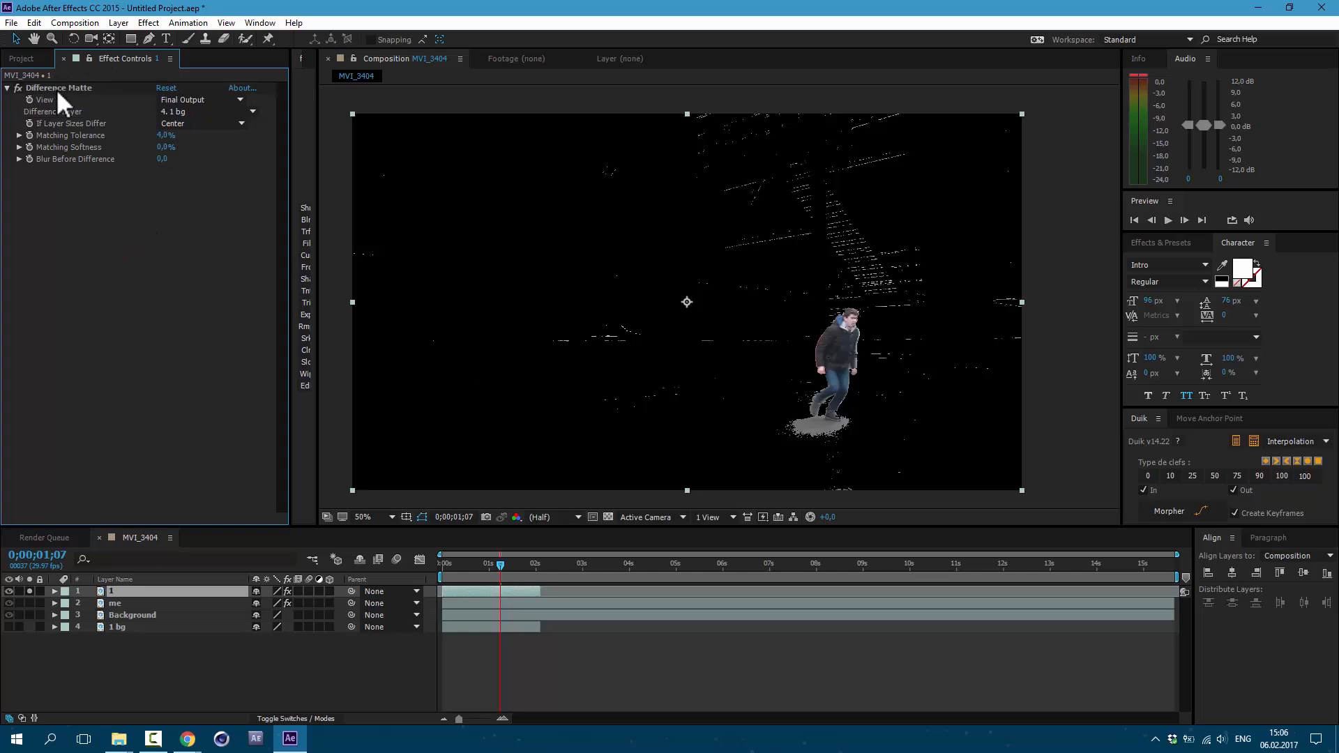
pyautogui.click(147, 23)
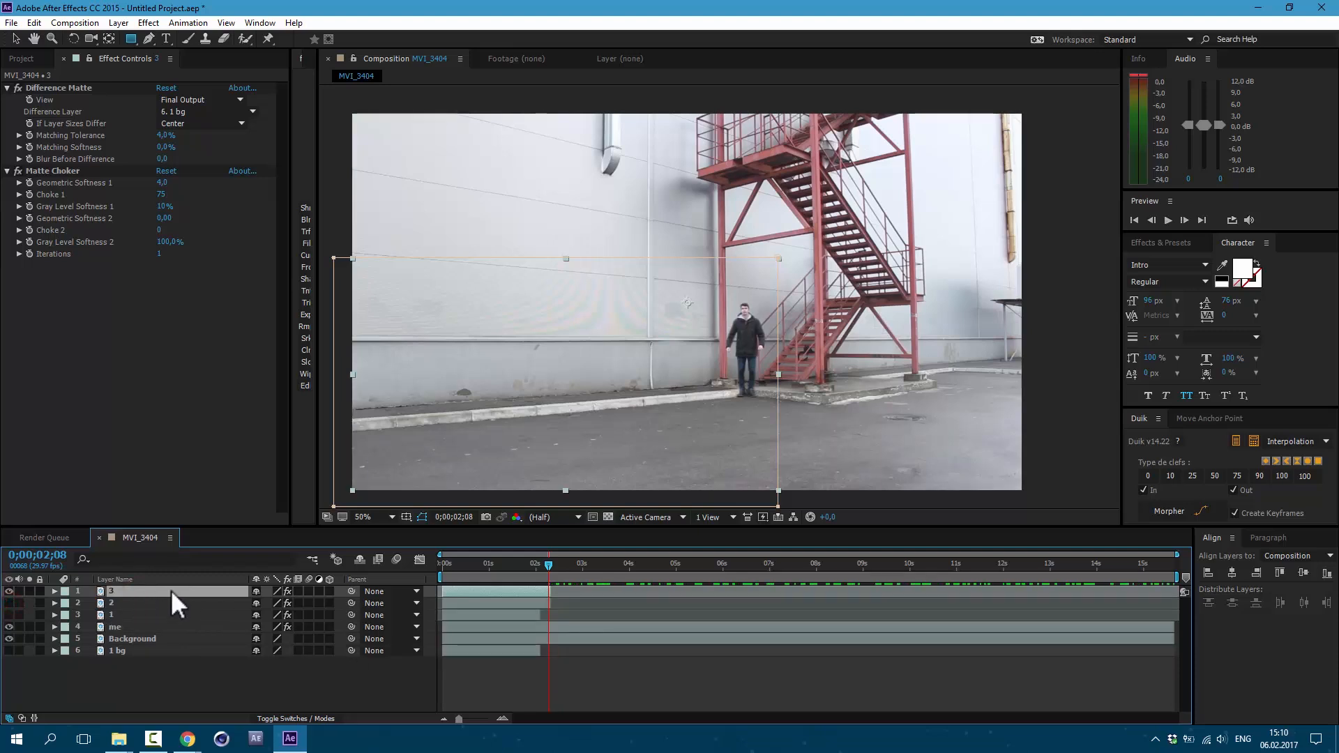
pyautogui.moveTo(469, 588)
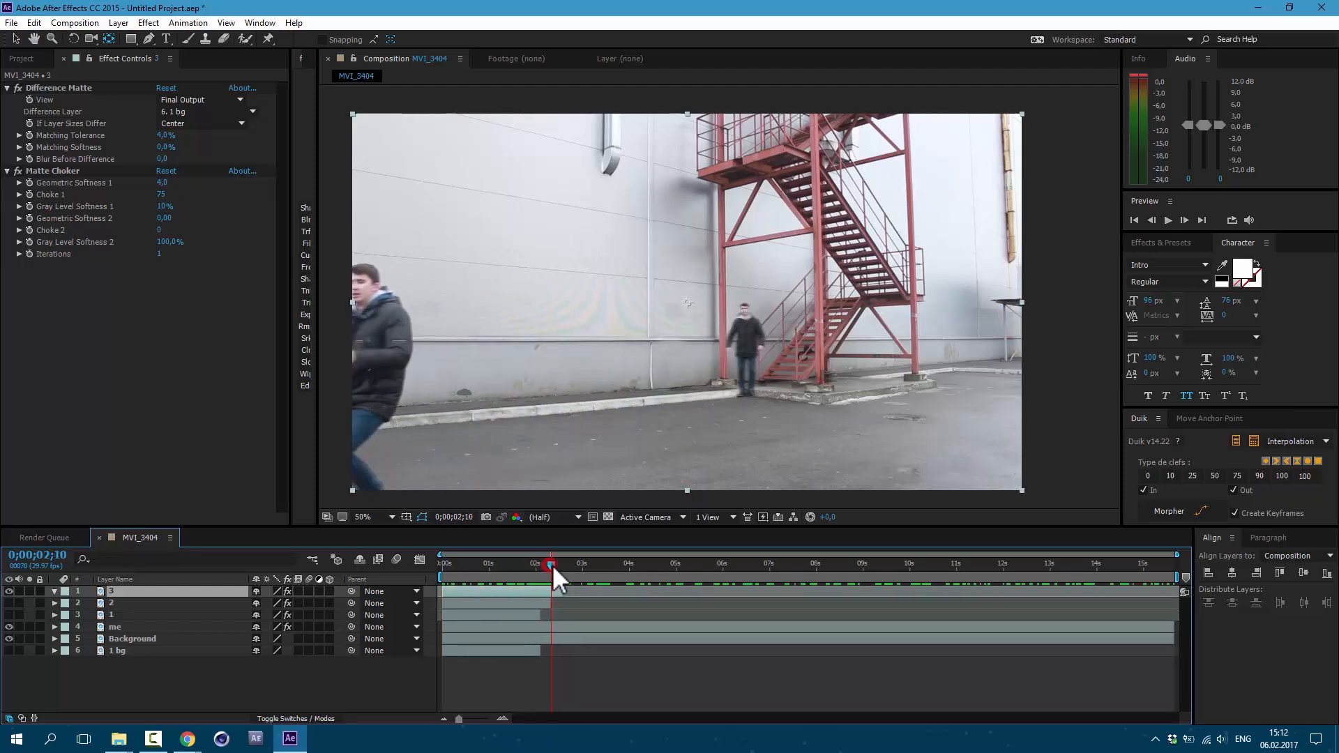
# Move the playhead to where the next runner clone starts for the following split
pyautogui.moveTo(550, 566); pyautogui.dragTo(564, 566)
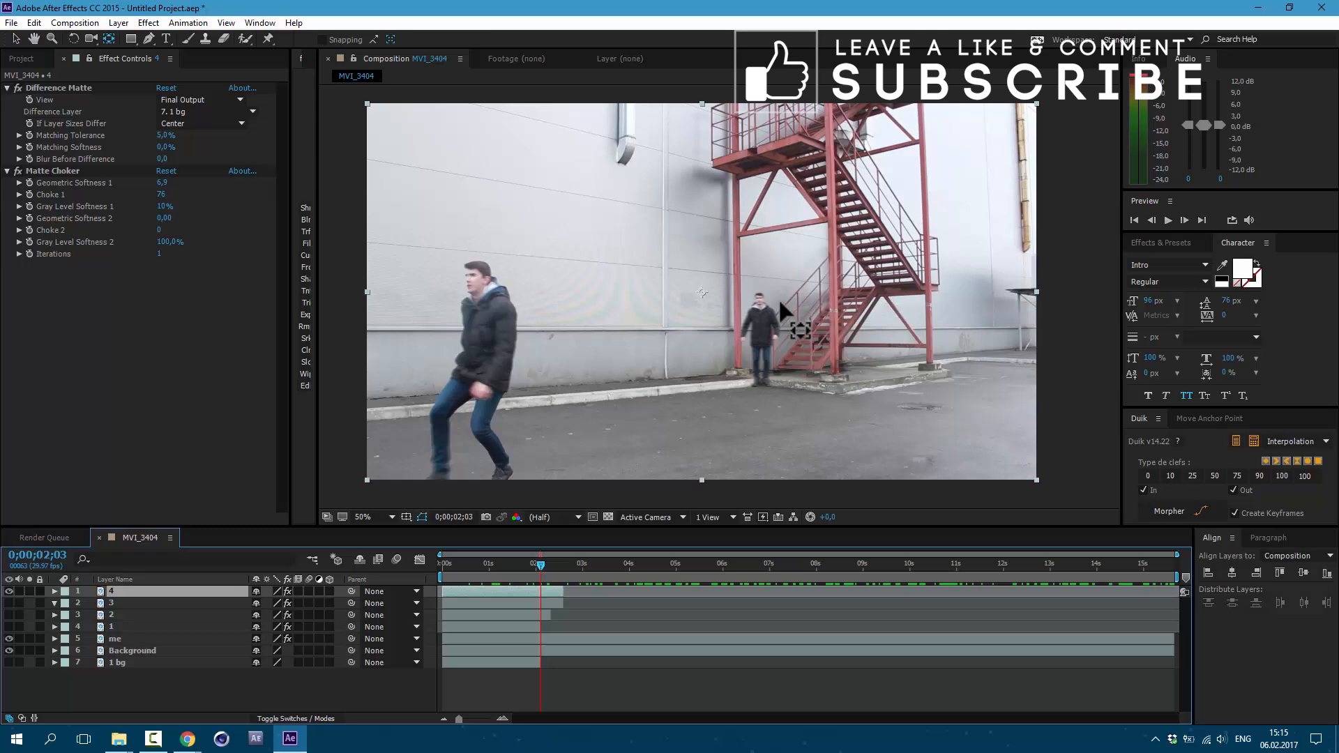
pyautogui.moveTo(999, 307)
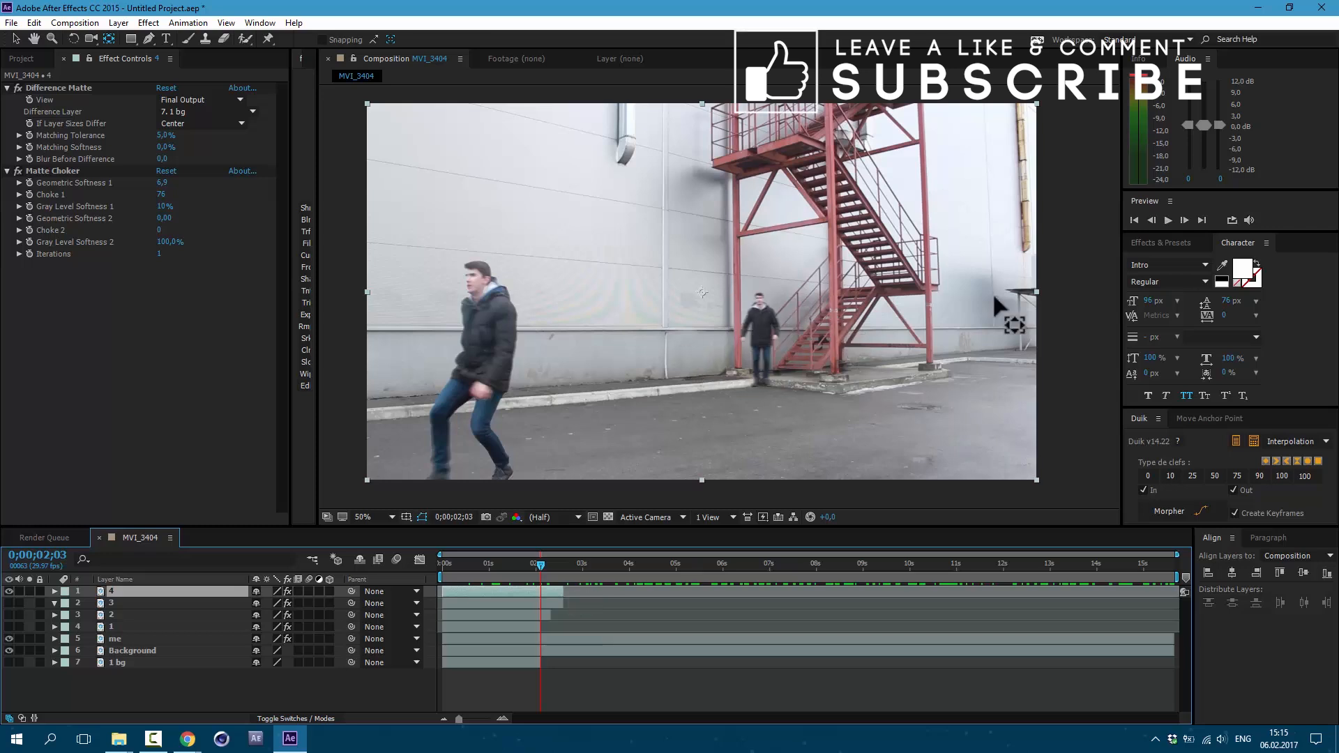
# Key layer 4 at 4% Matching Tolerance and scrub to preview the runner
pyautogui.click(442, 562)
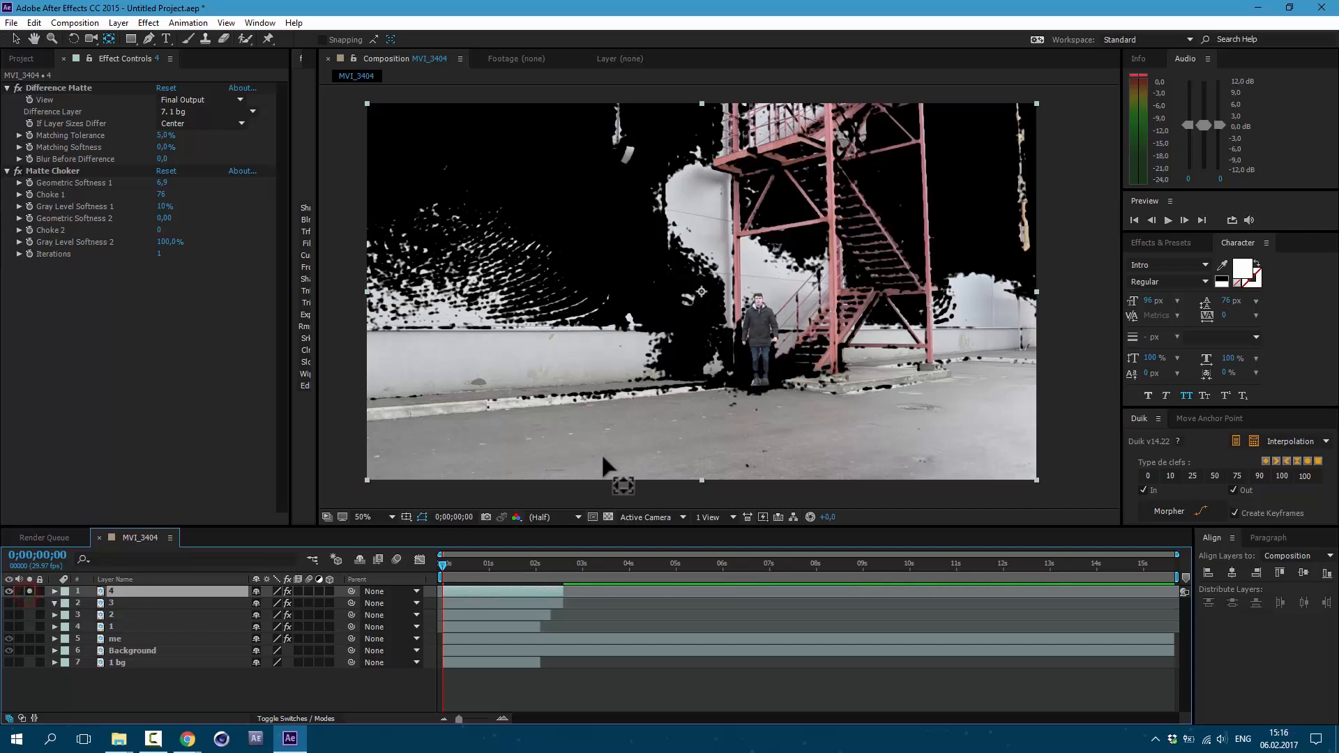
pyautogui.moveTo(657, 358)
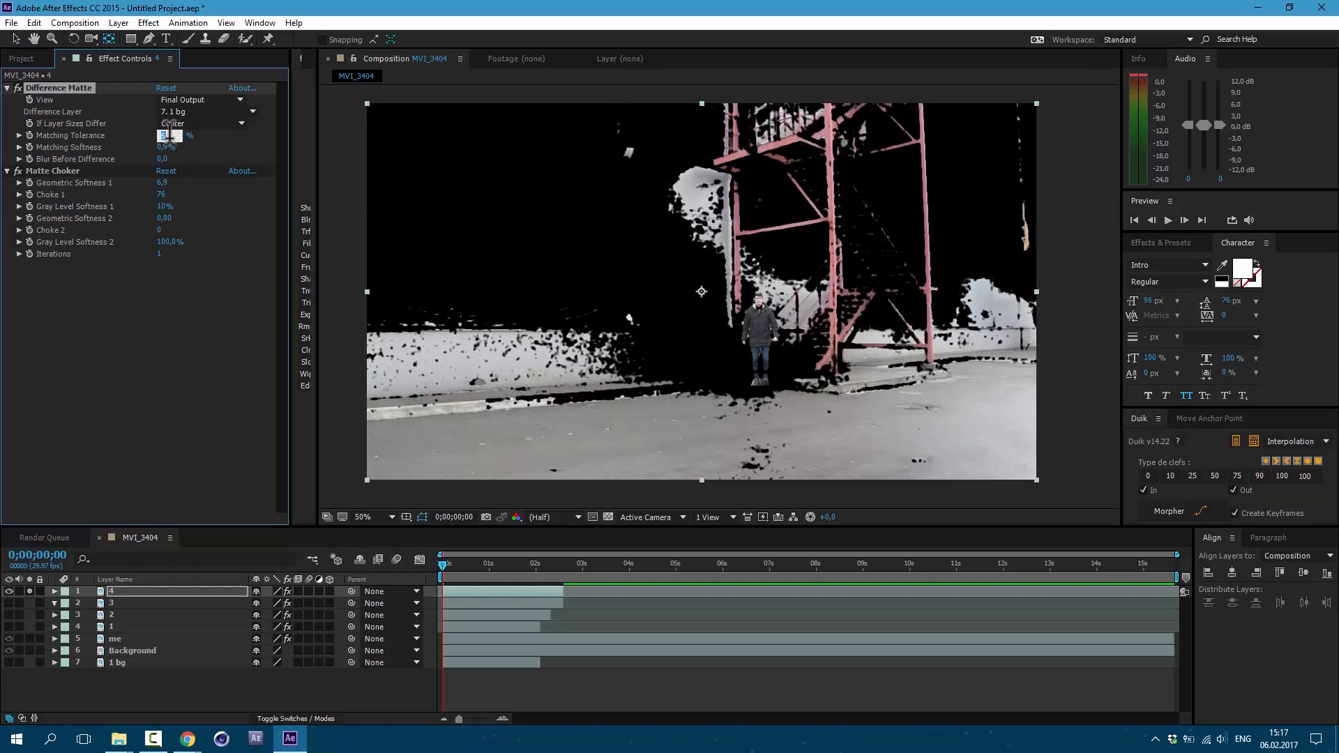
pyautogui.click(559, 563)
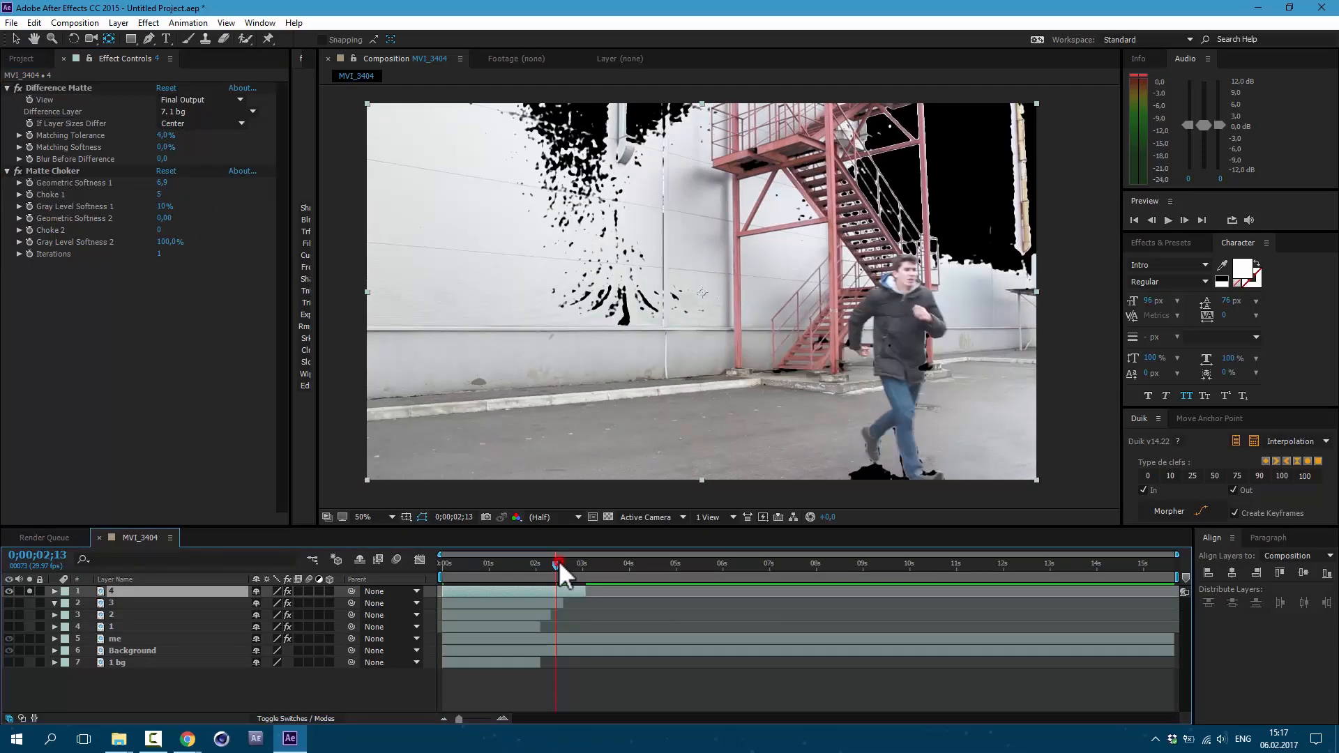
pyautogui.moveTo(558, 564); pyautogui.dragTo(579, 563)
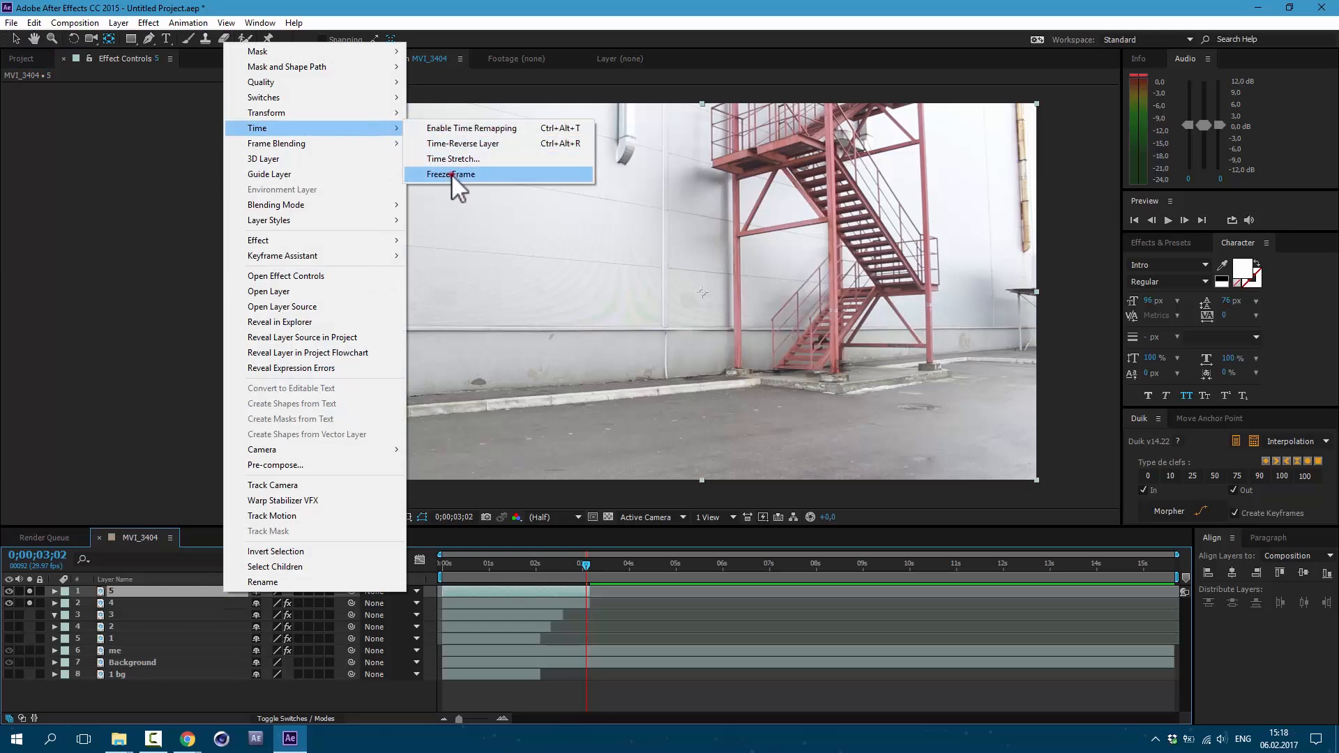
# Freeze the duplicated clip on the current frame and rename it '4 bg'
pyautogui.click(450, 175)
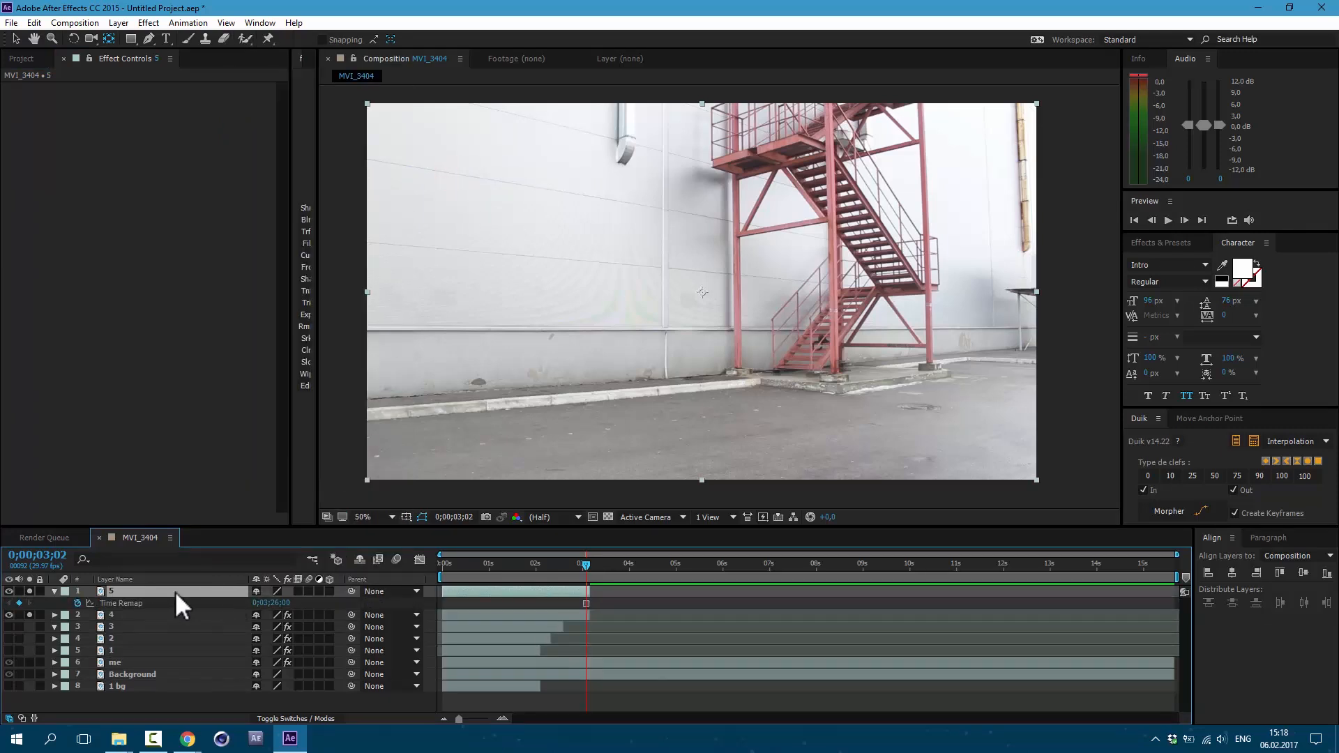
pyautogui.doubleClick(111, 591)
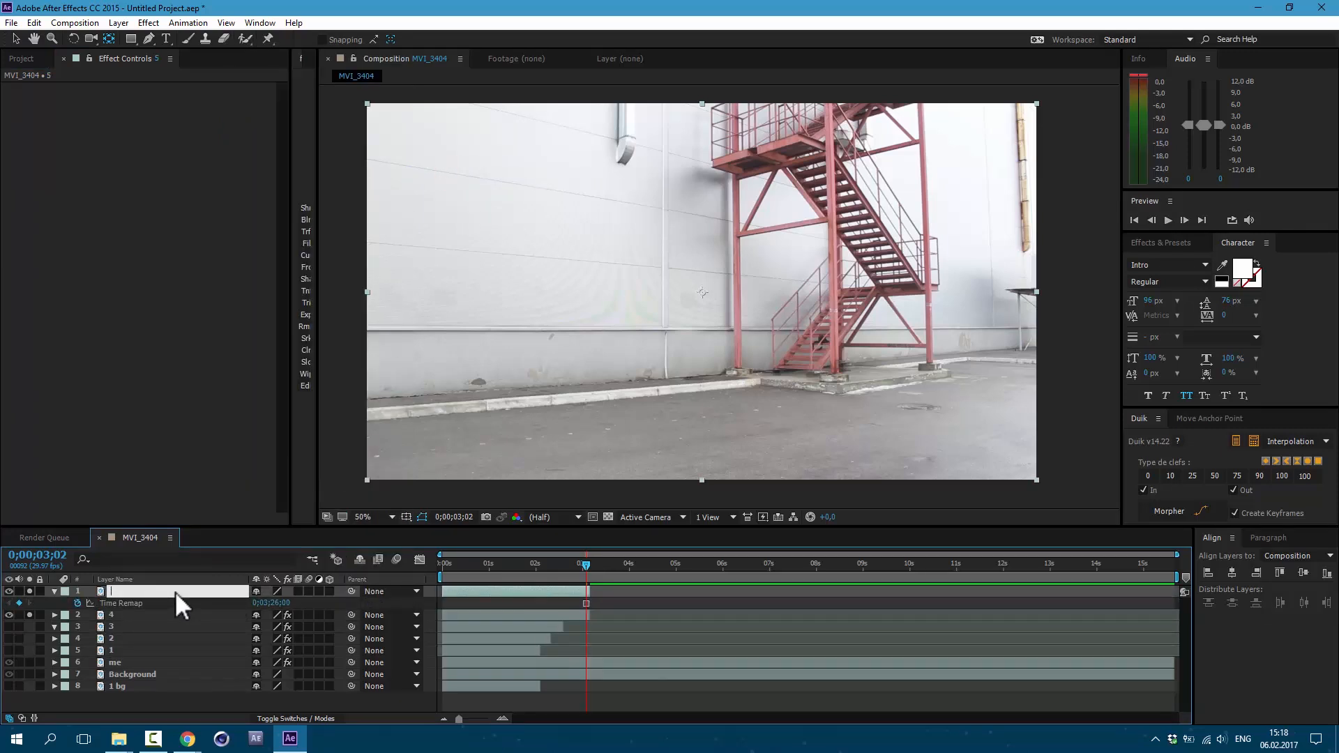
pyautogui.write('4 bg')
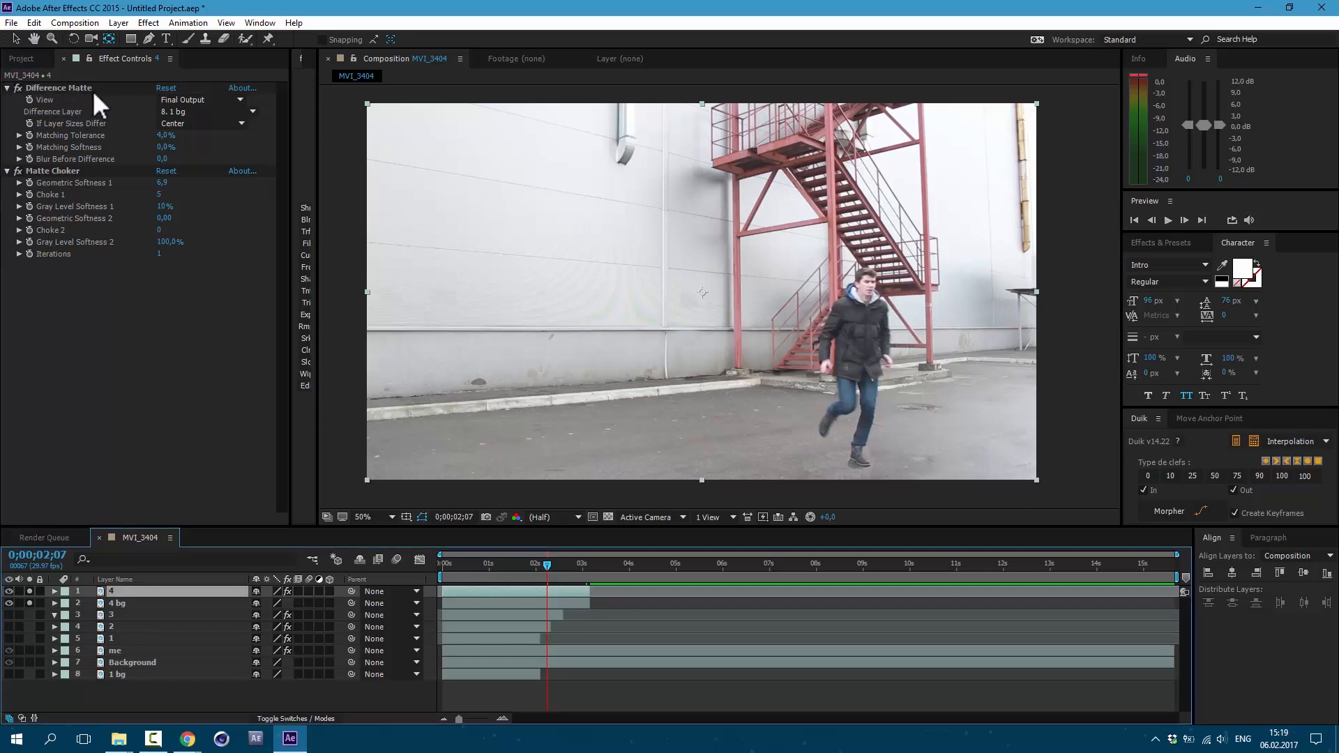
pyautogui.moveTo(96, 127)
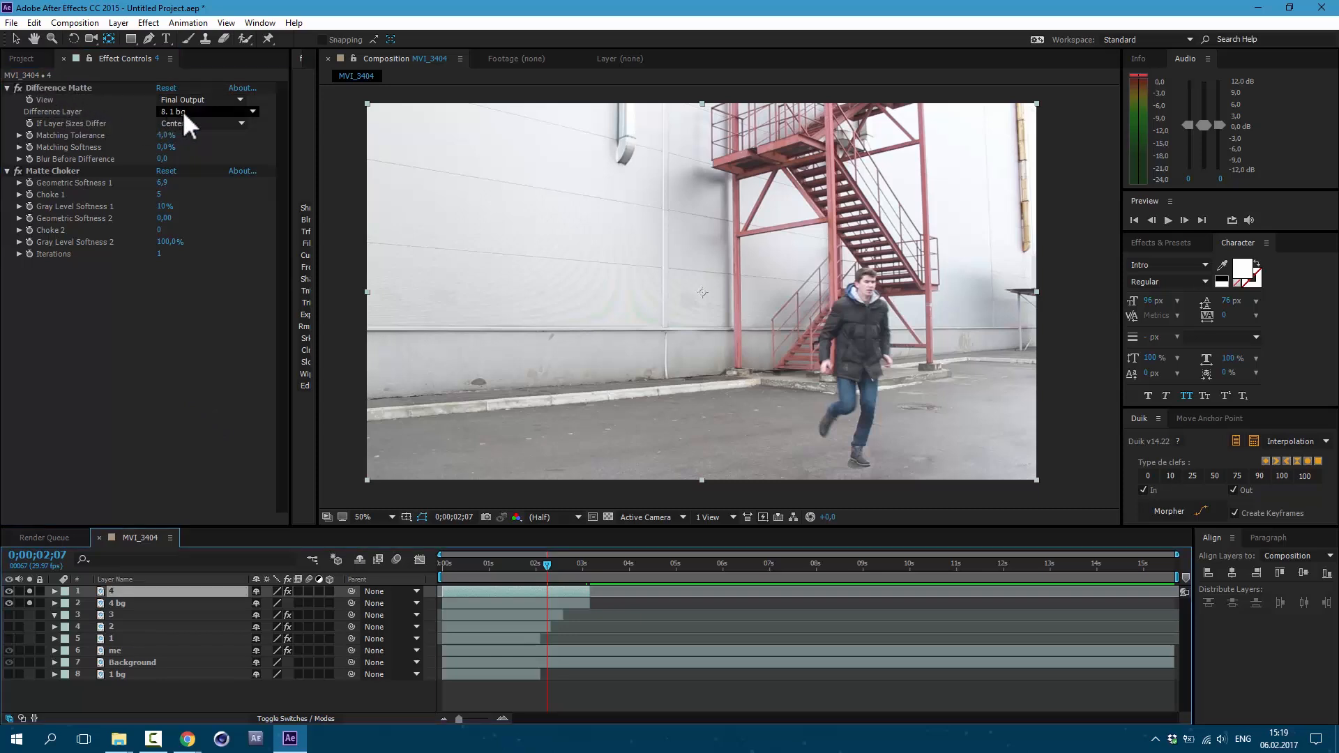
# Set layer 4's Difference Layer to the new 4 bg plate
pyautogui.click(205, 112)
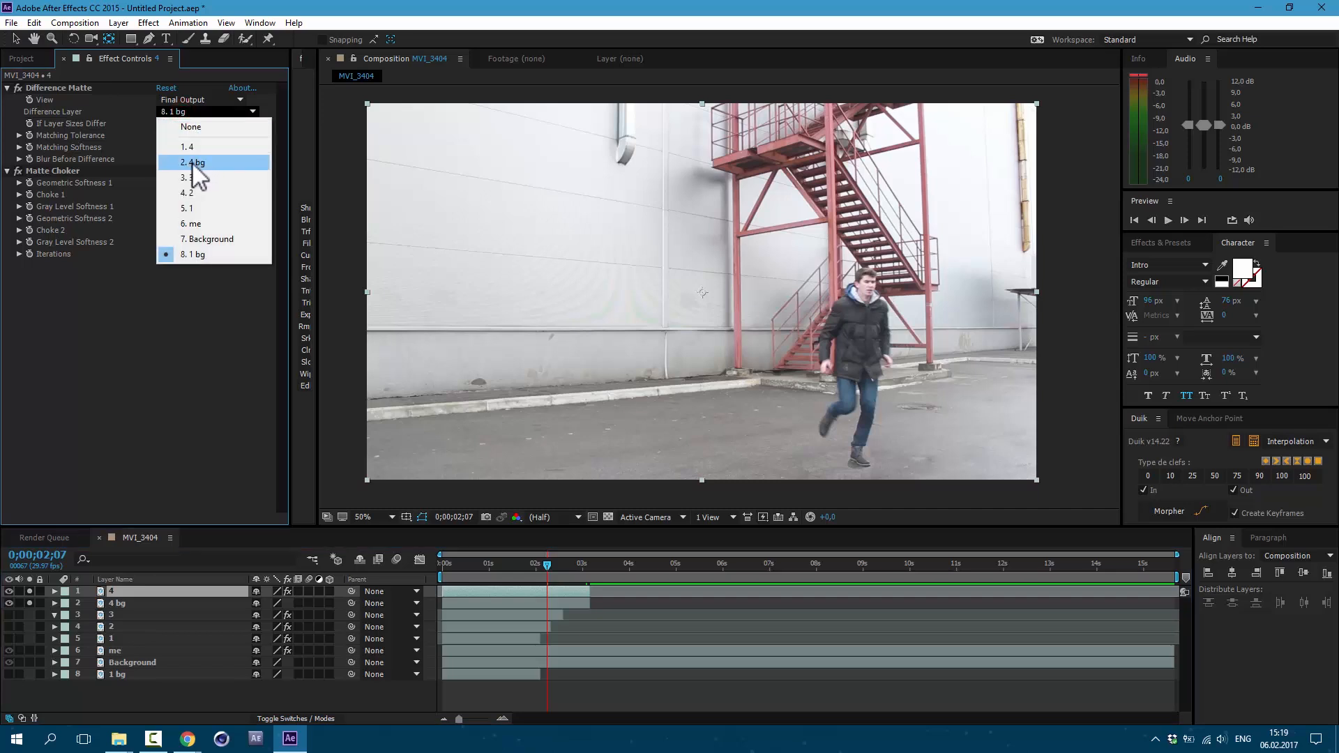
pyautogui.click(193, 162)
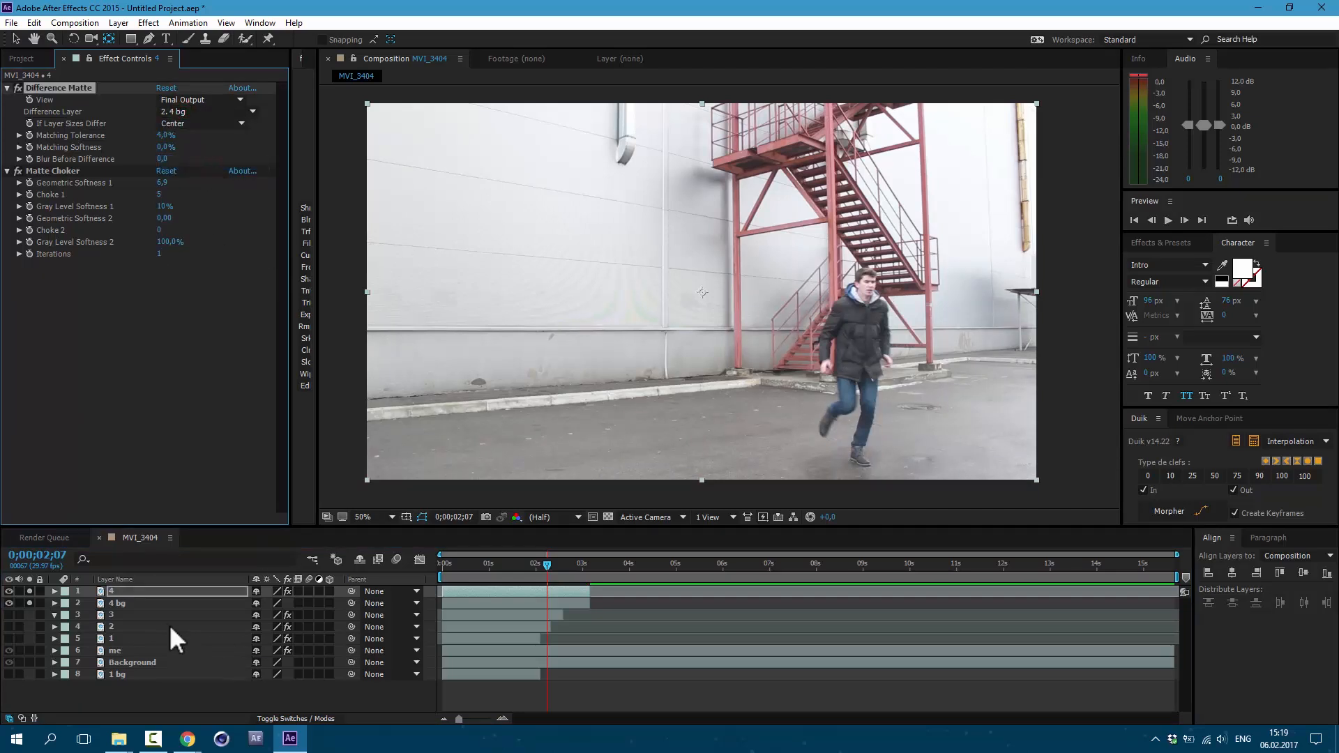
pyautogui.click(117, 603)
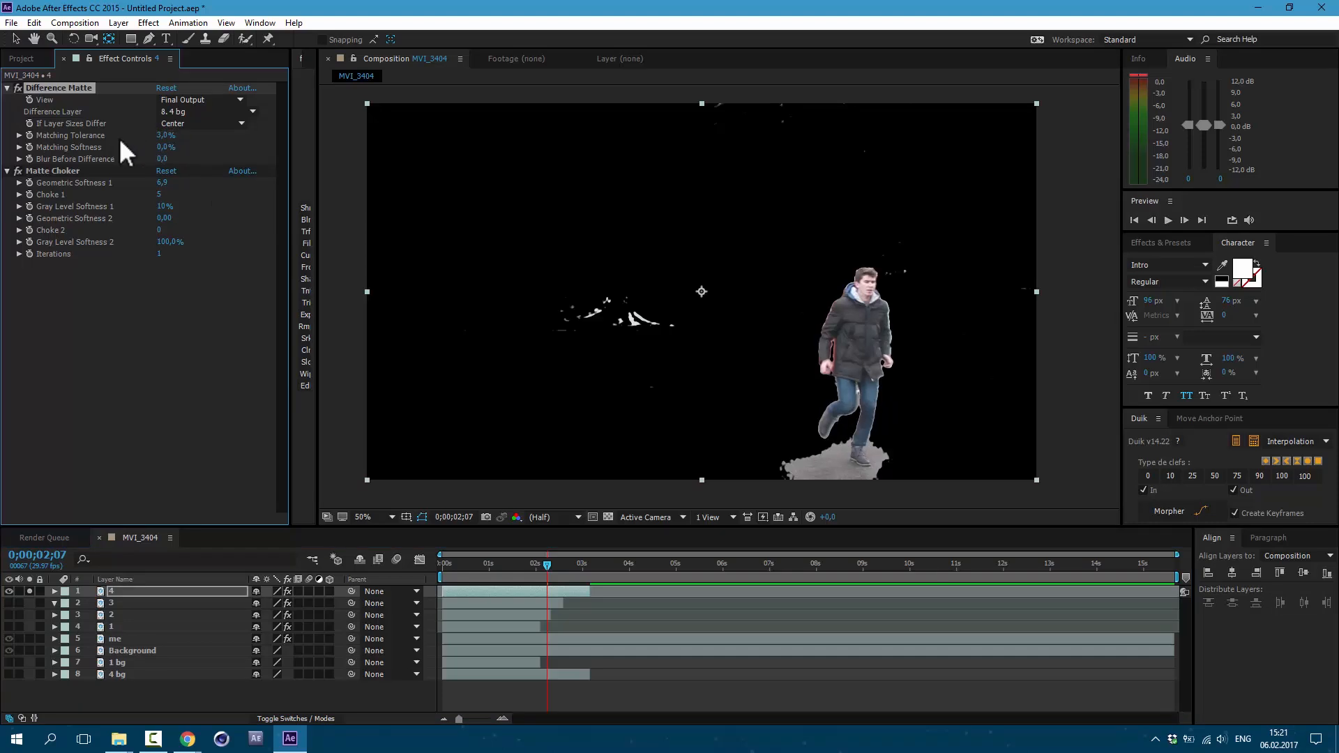
pyautogui.moveTo(145, 600)
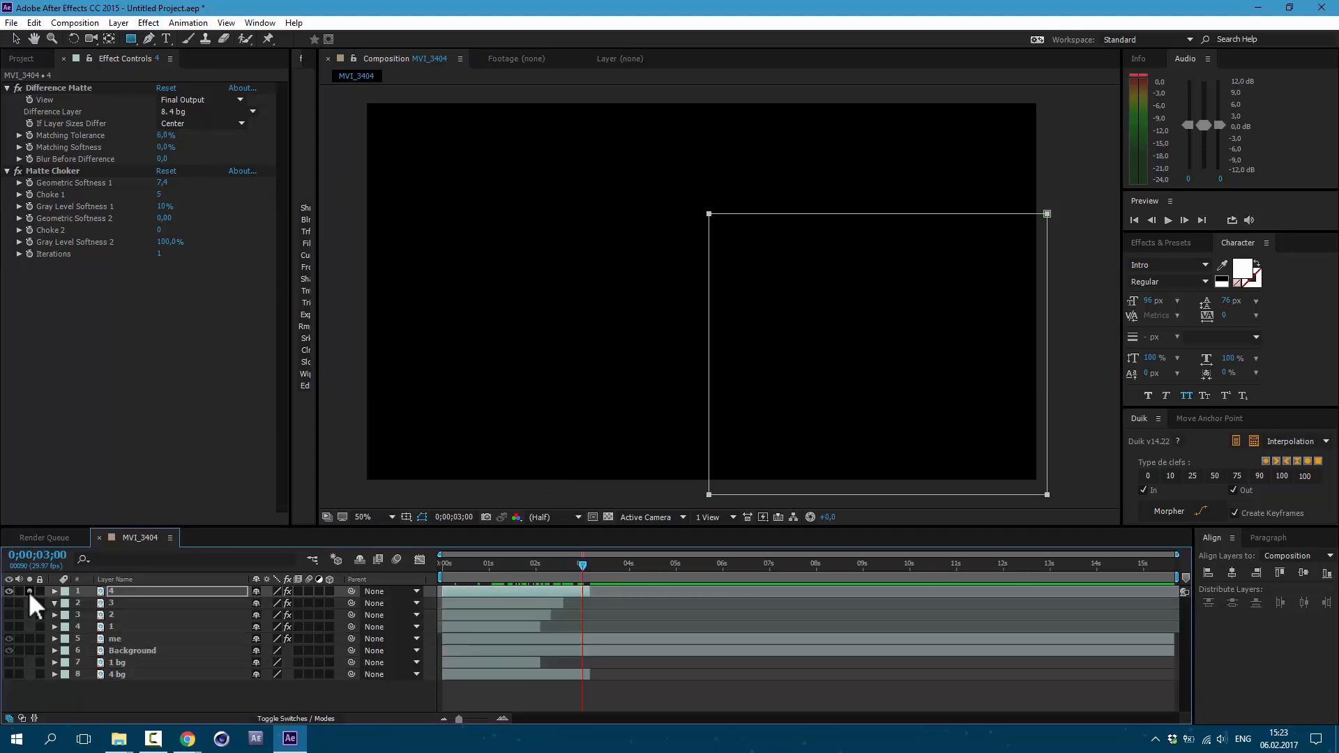
# Unsolo layer 4 to see all keyed runner clones in the composite
pyautogui.click(10, 591)
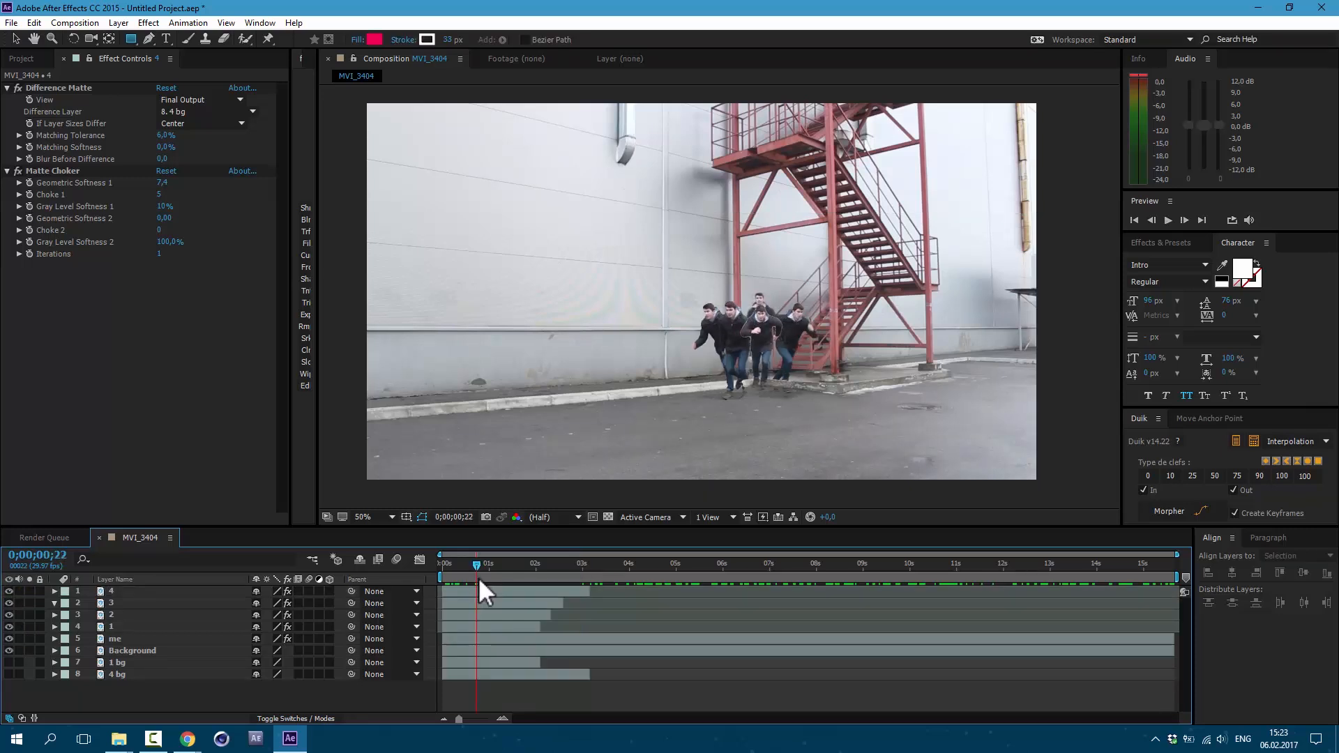
# Check layer 4's matte at one second, then return to the first frame
pyautogui.moveTo(474, 576); pyautogui.dragTo(494, 576)
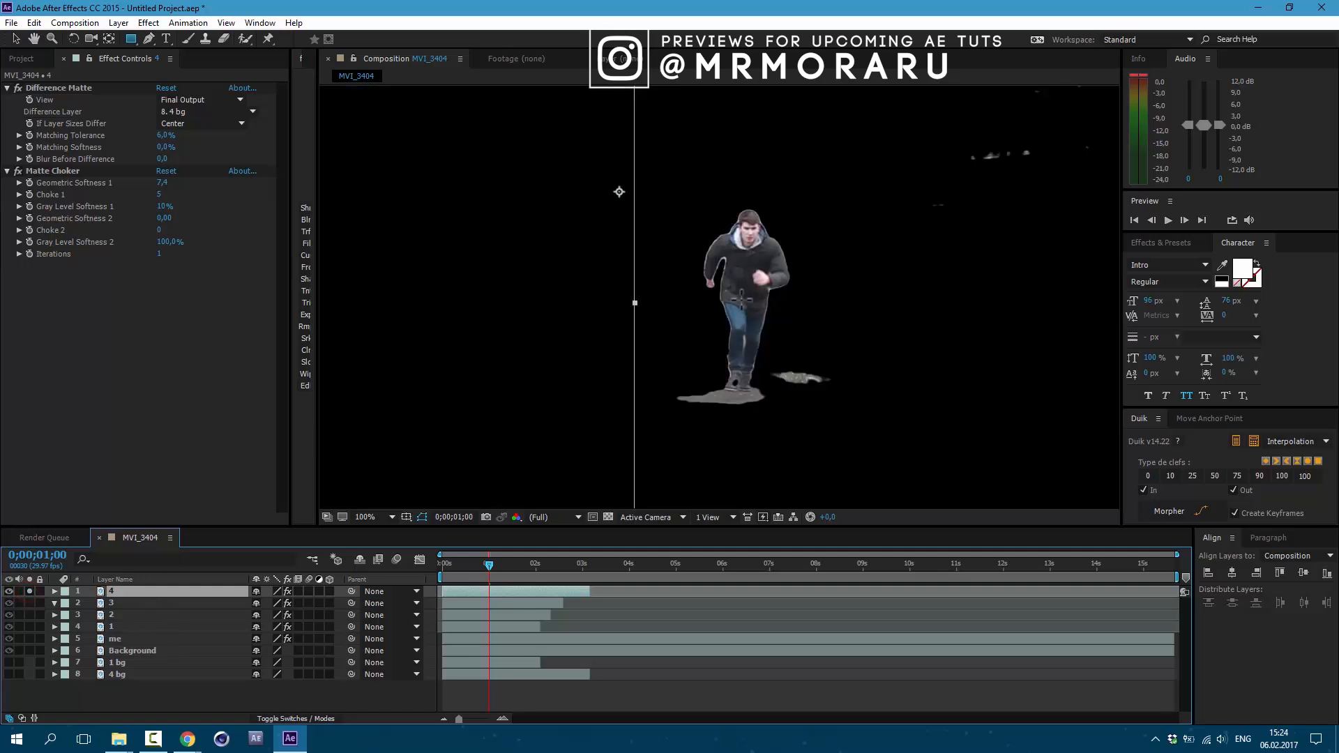
pyautogui.moveTo(157, 219)
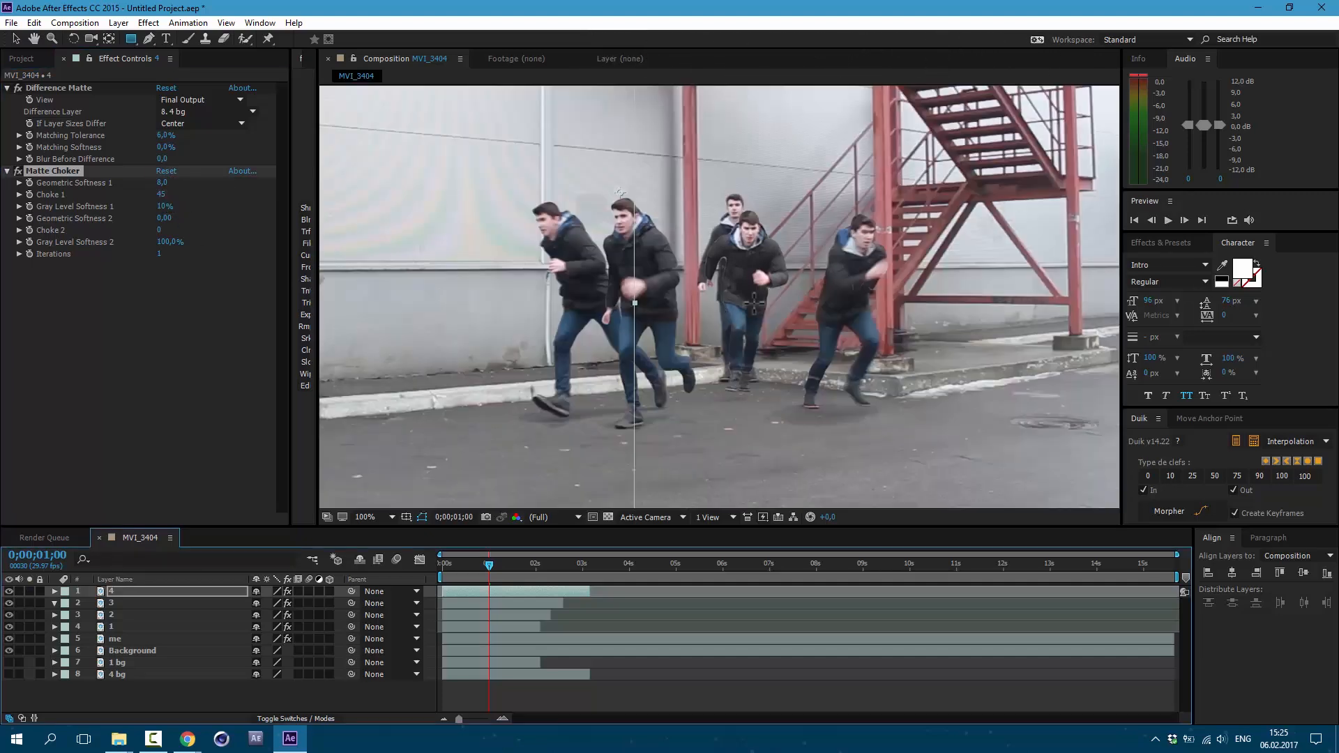
pyautogui.moveTo(488, 564); pyautogui.dragTo(483, 563)
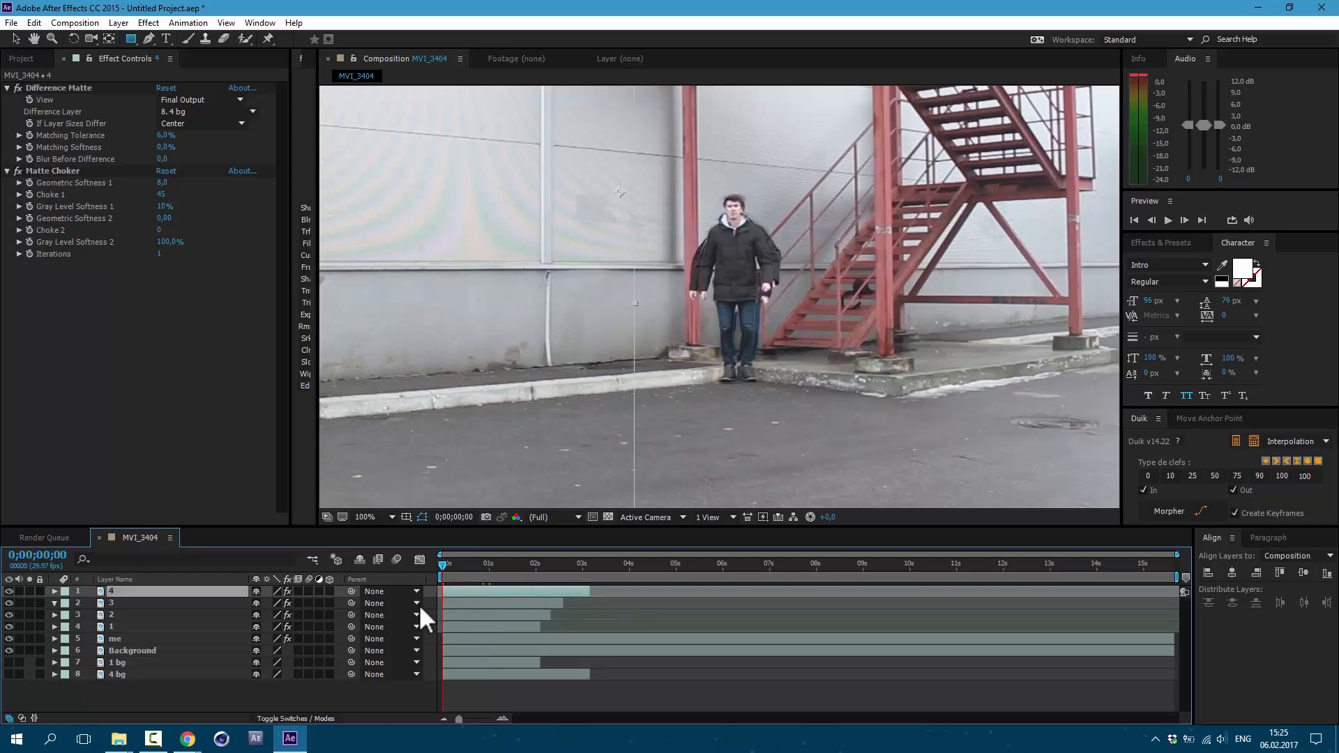
# Add a horizontal-only Fast Blur to layer 4 keyframed from 10 down near one second
pyautogui.click(148, 22)
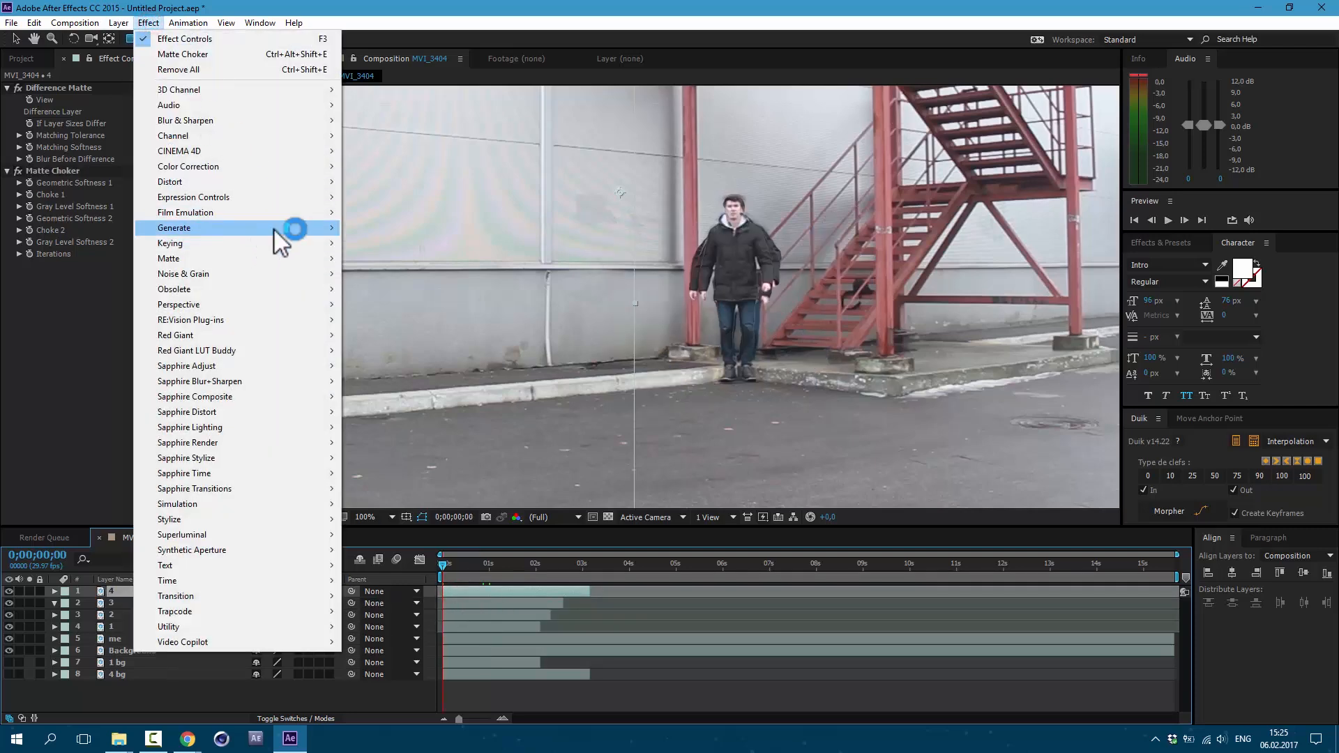
pyautogui.moveTo(186, 120)
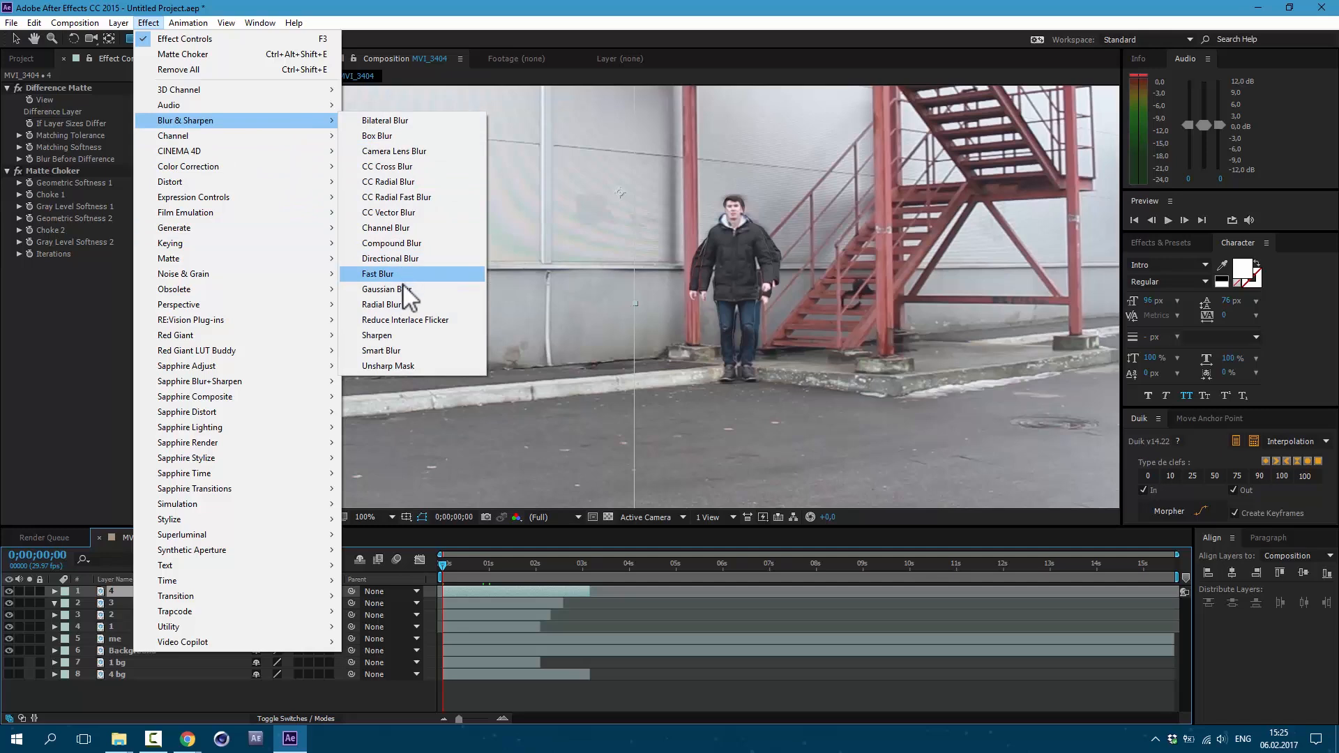
pyautogui.click(378, 274)
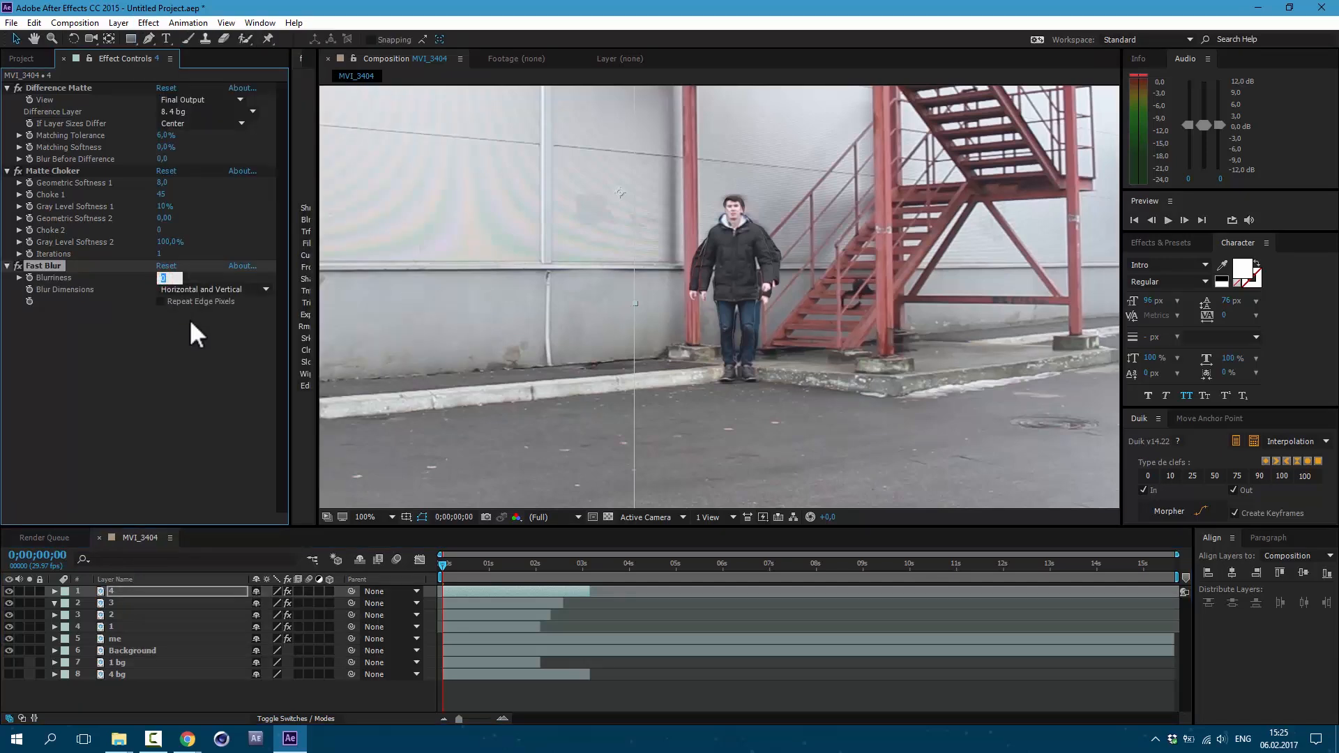
pyautogui.click(253, 289)
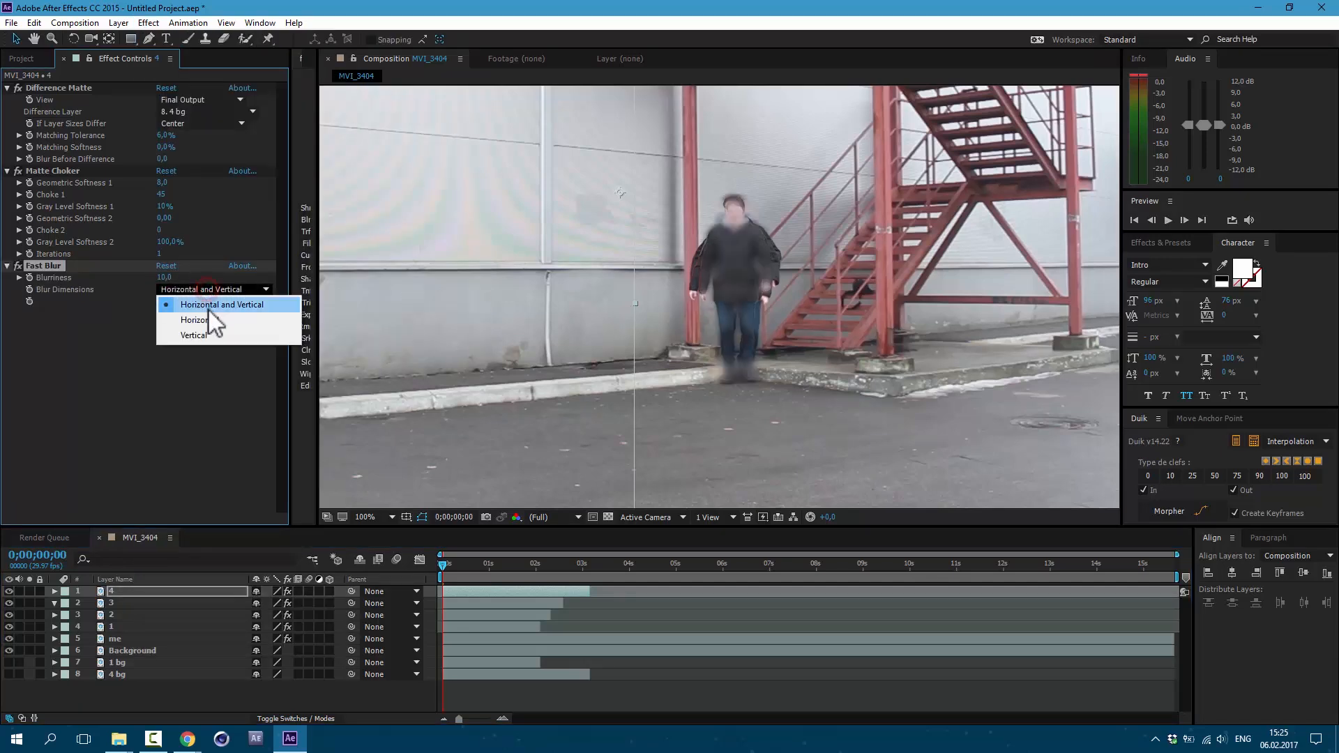
pyautogui.click(193, 320)
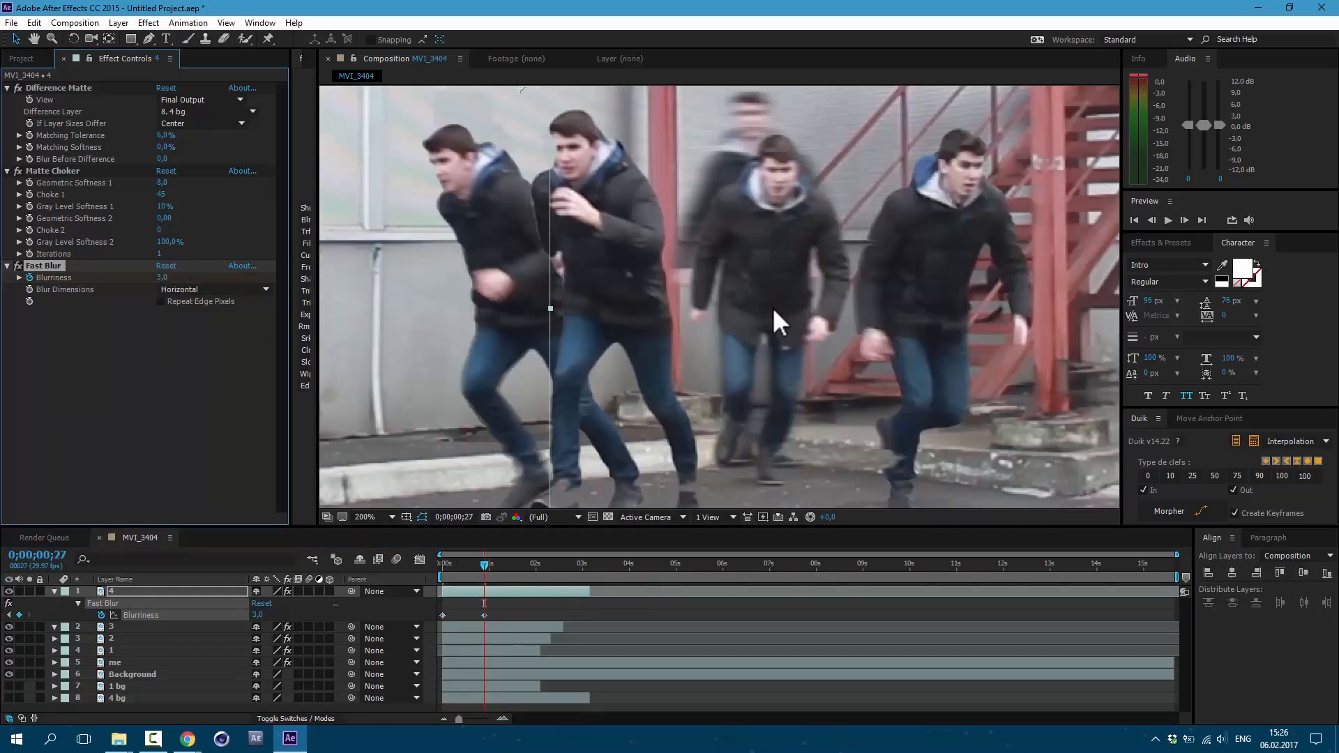
pyautogui.click(364, 516)
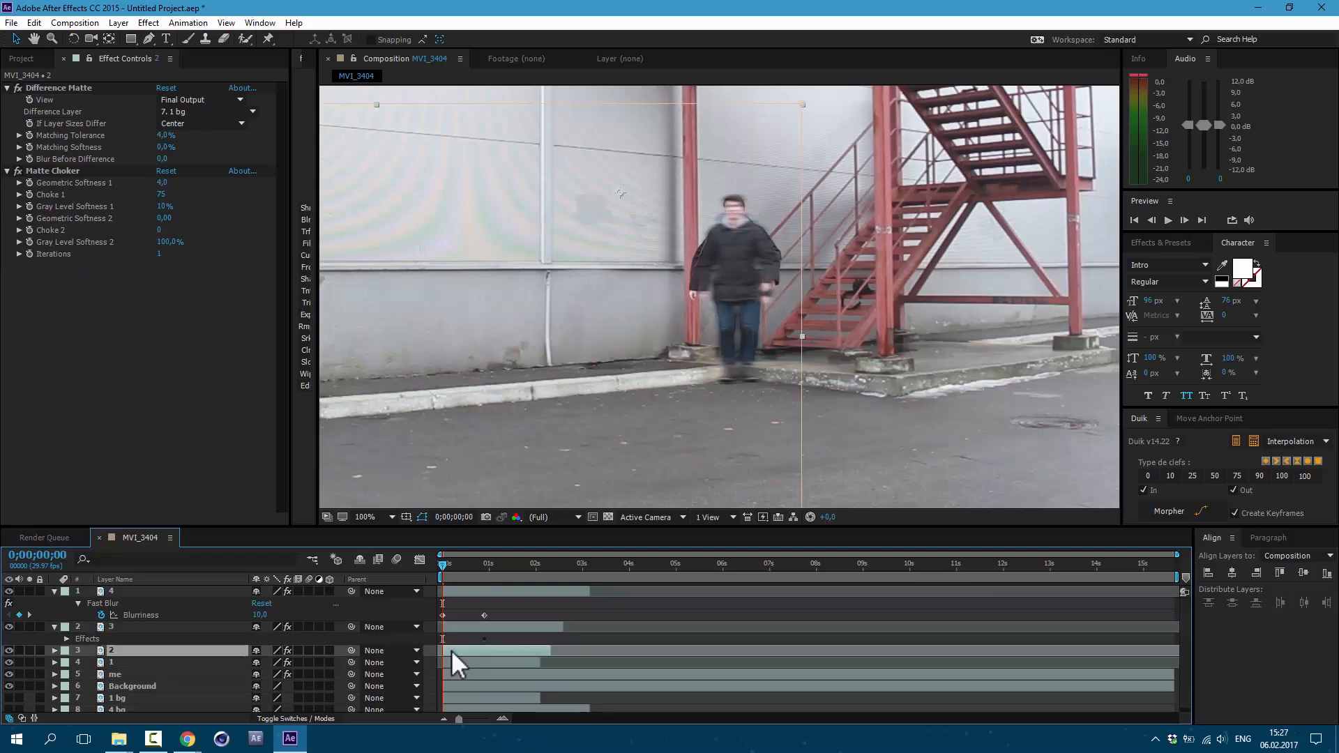
# Paste the animated Fast Blur onto clone layer 1 and scrub to check the blur
pyautogui.click(111, 662)
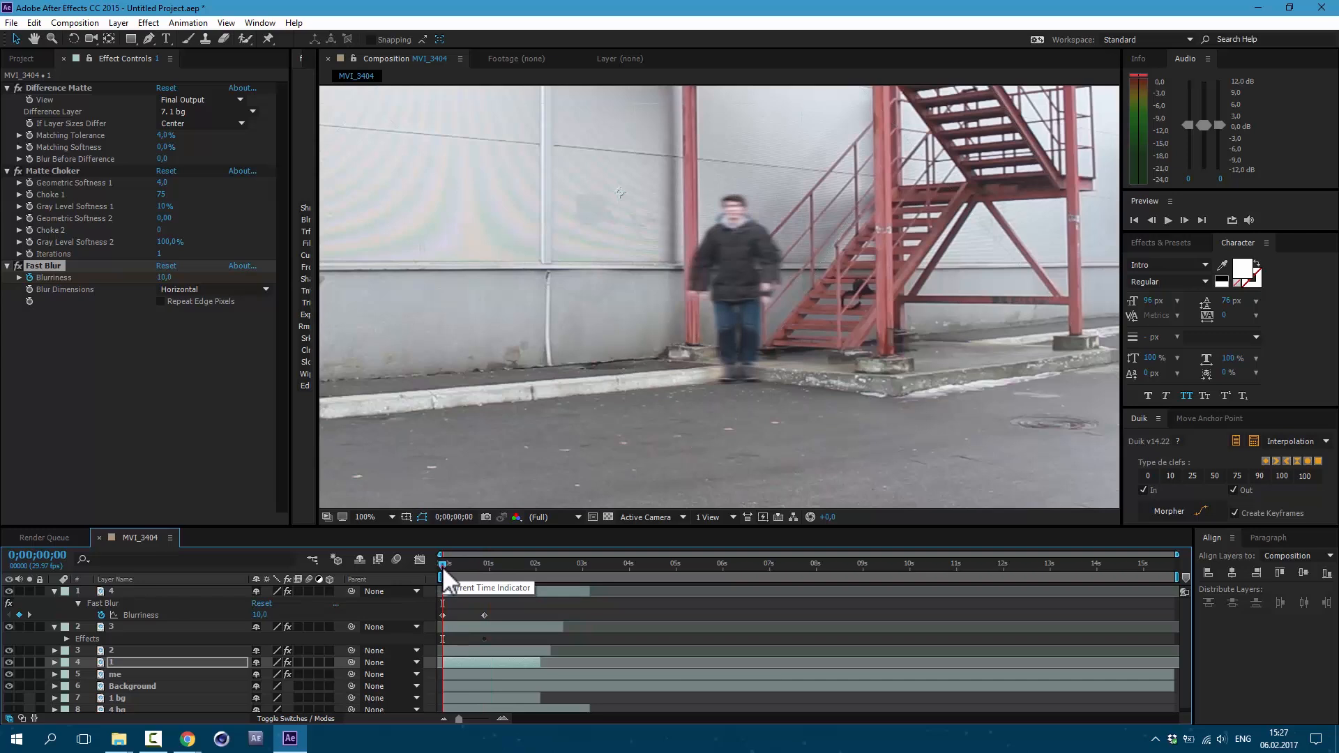
pyautogui.moveTo(444, 564); pyautogui.dragTo(479, 563)
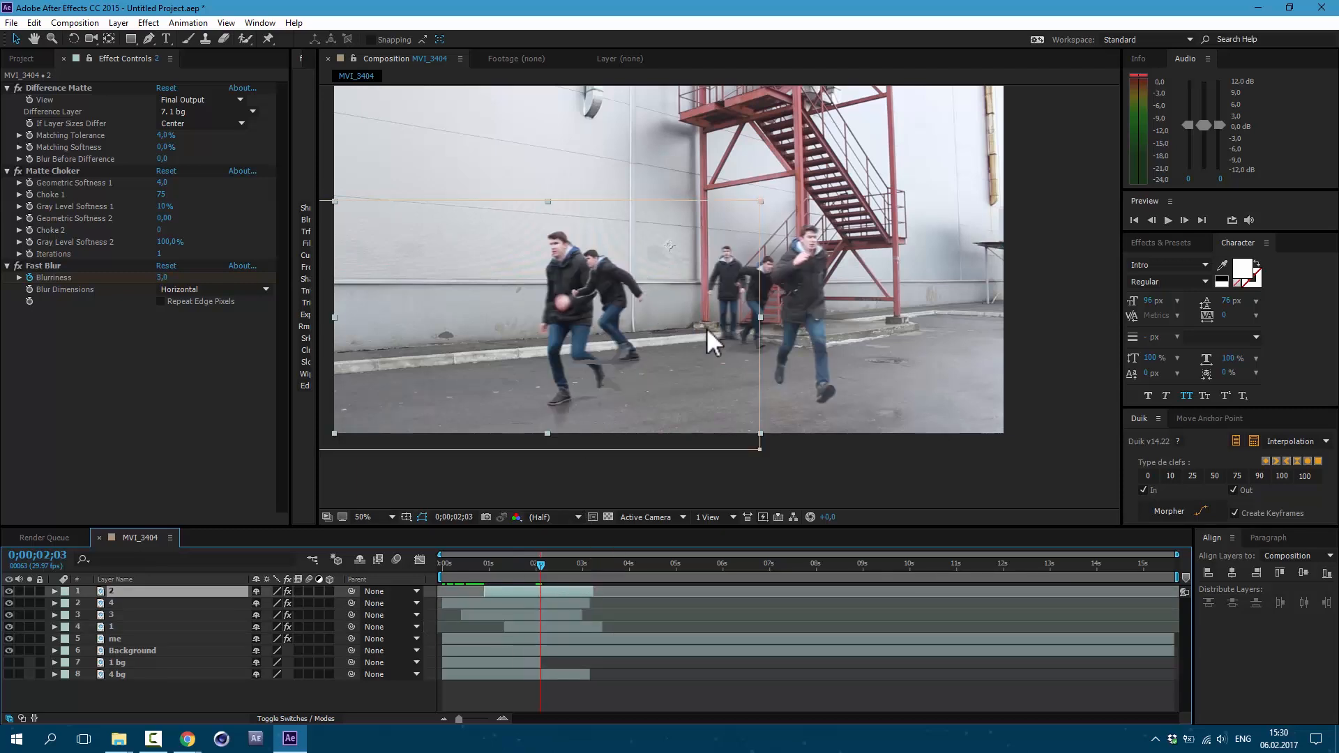
pyautogui.moveTo(620, 307)
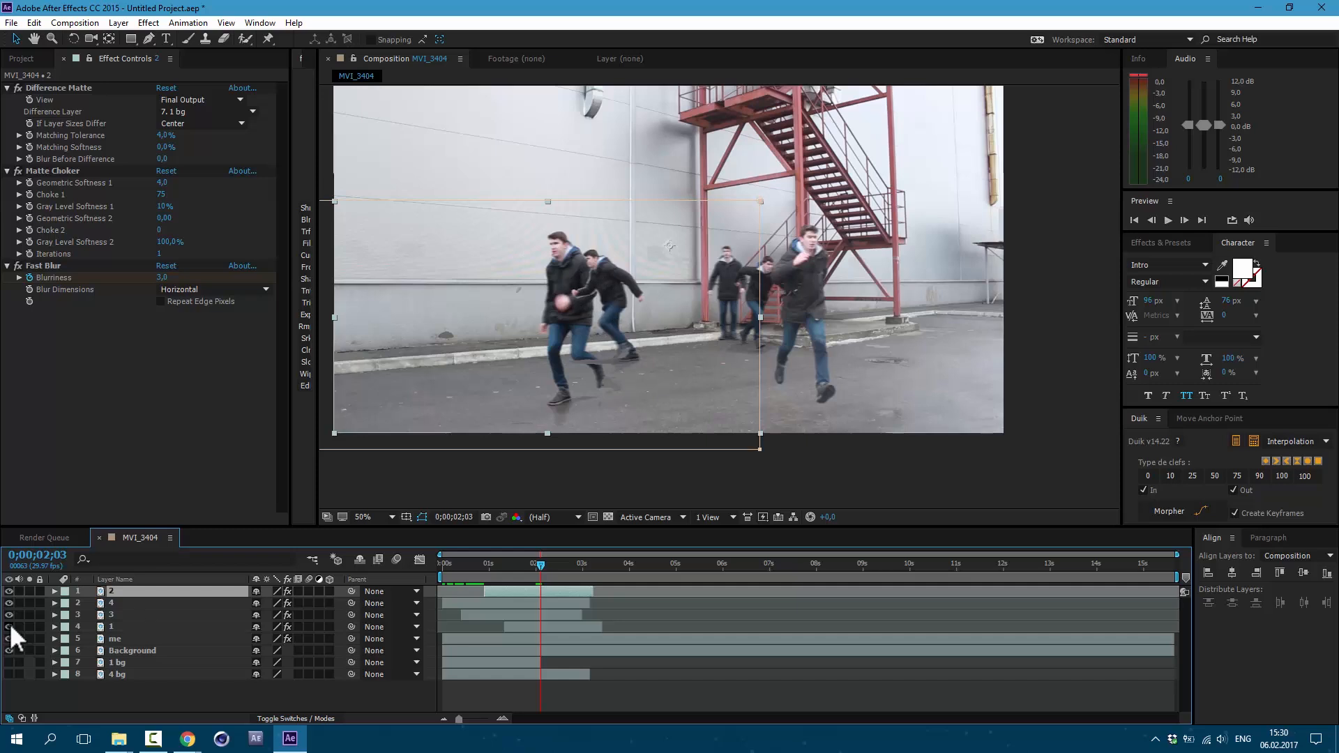
pyautogui.moveTo(16, 624)
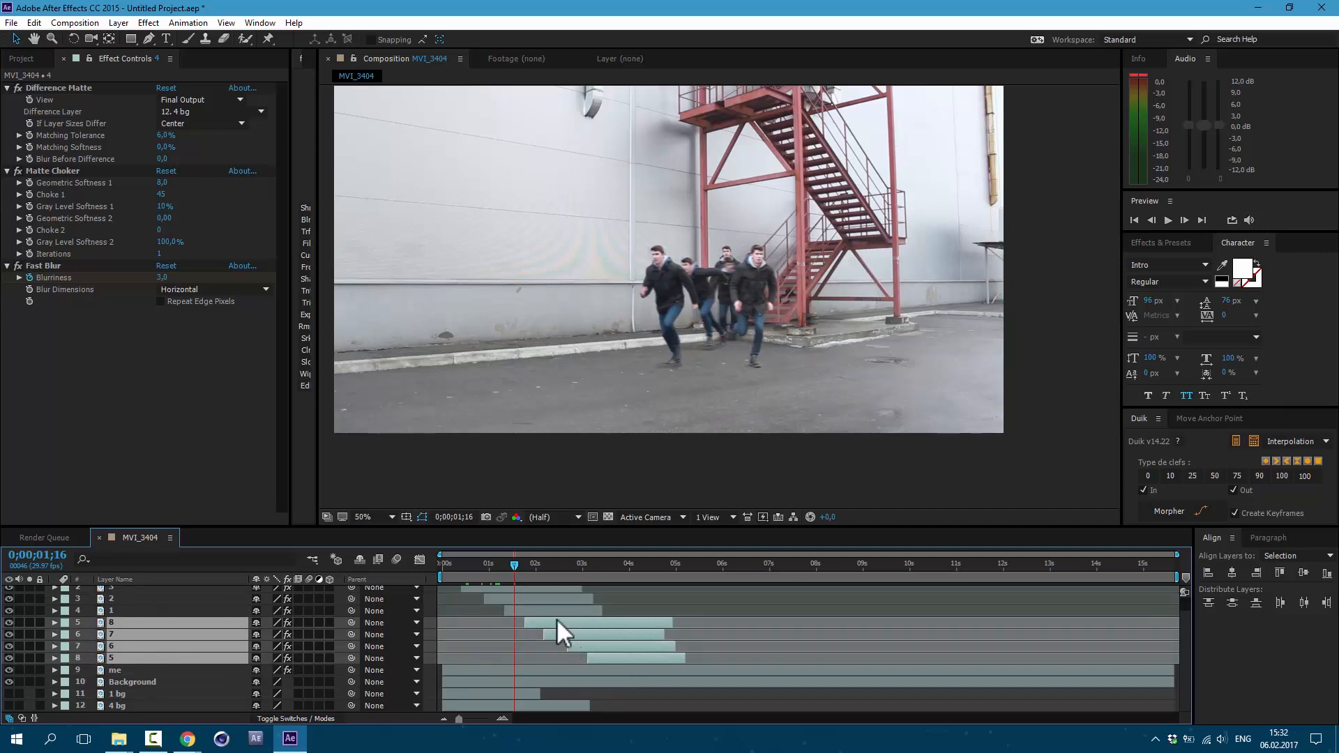
# Drag the new clone layers later in the timeline to stagger them
pyautogui.moveTo(514, 564); pyautogui.dragTo(553, 564)
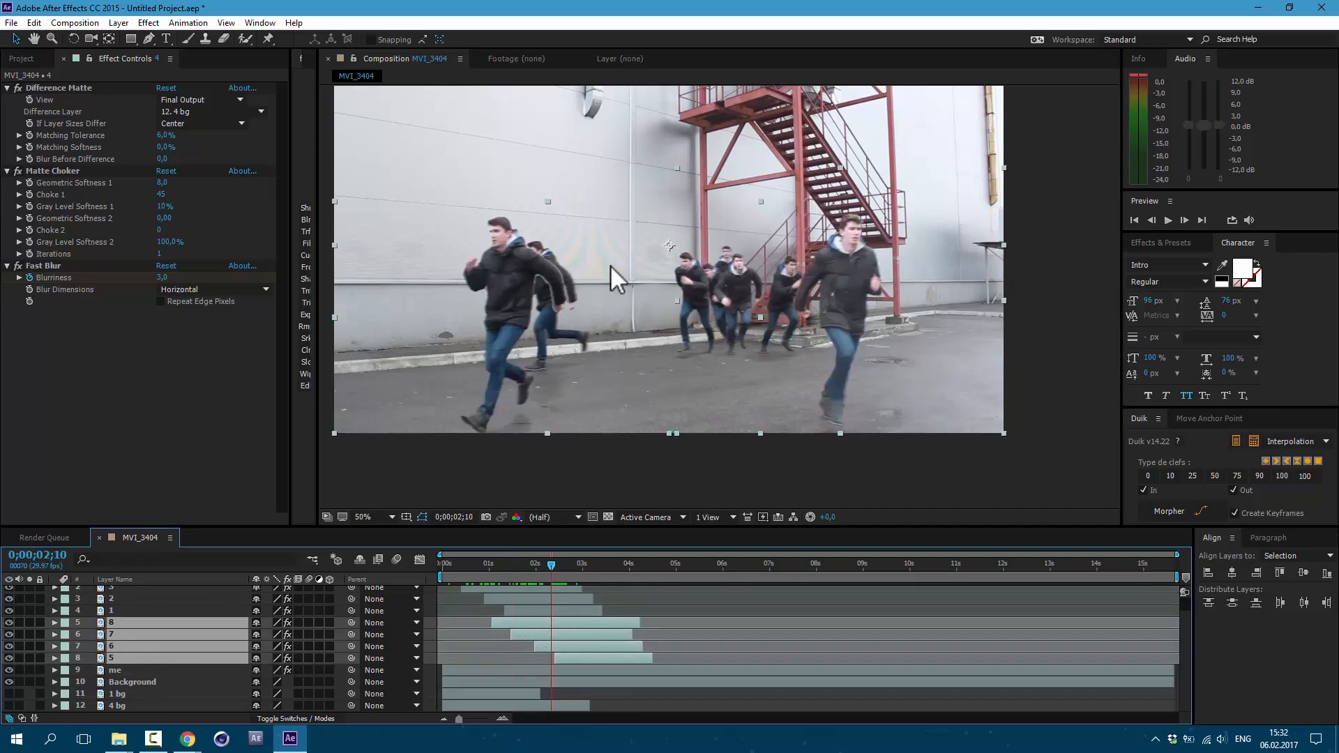
pyautogui.moveTo(534, 269)
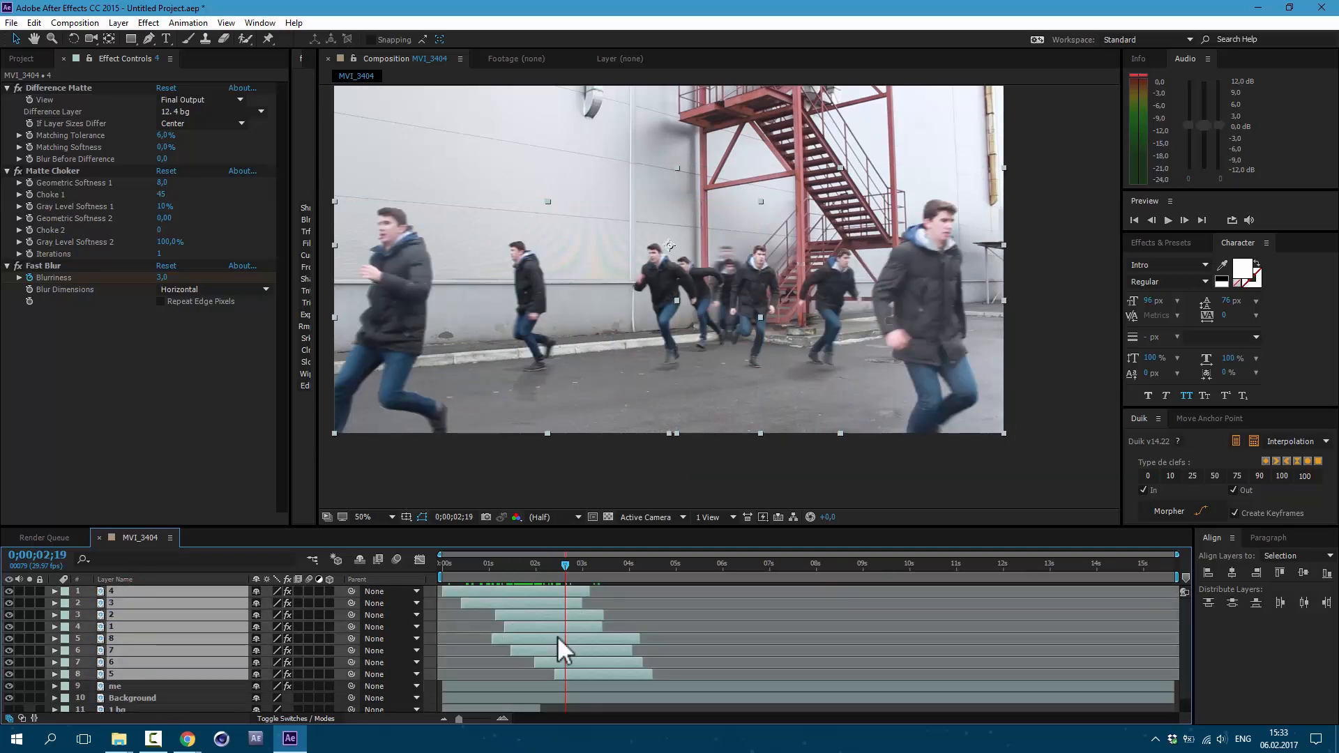
pyautogui.moveTo(553, 567)
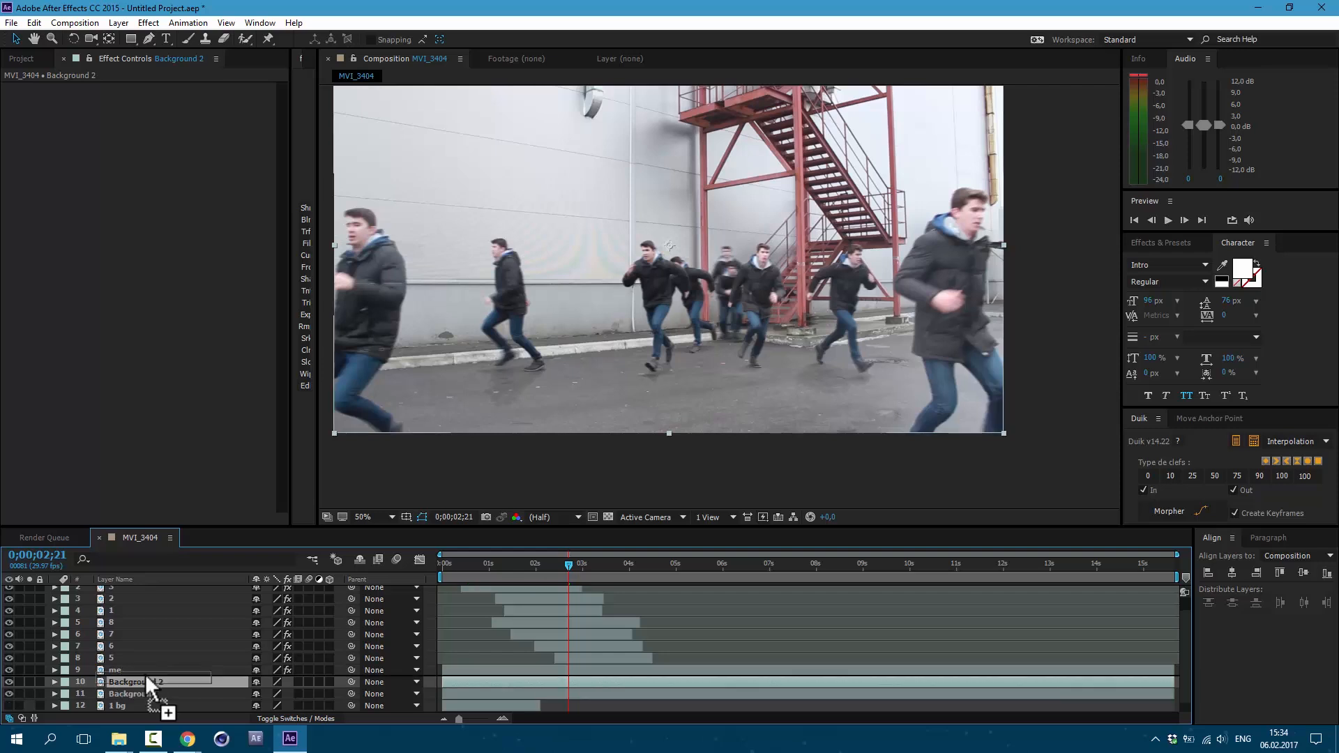
# Create 'Background 2' as a frozen copy of the empty scene starting near five seconds
pyautogui.rightClick(580, 669)
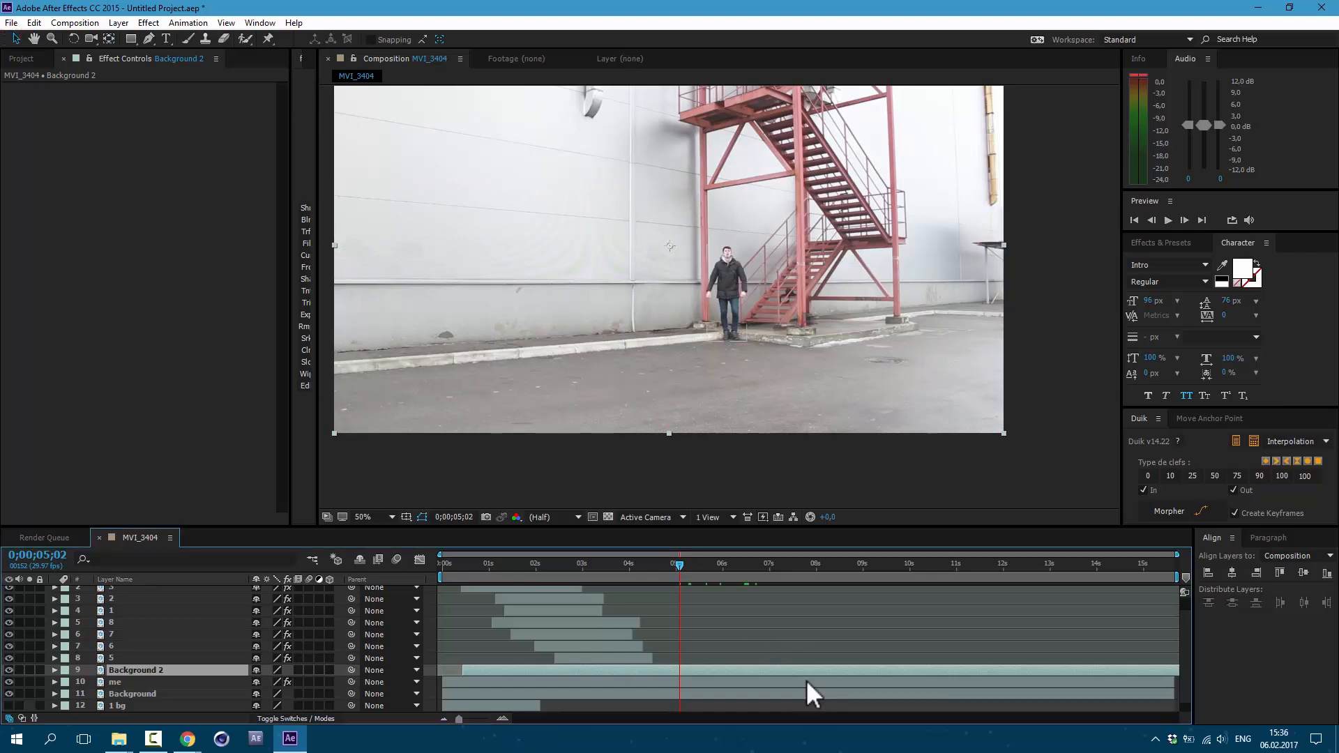
pyautogui.click(814, 564)
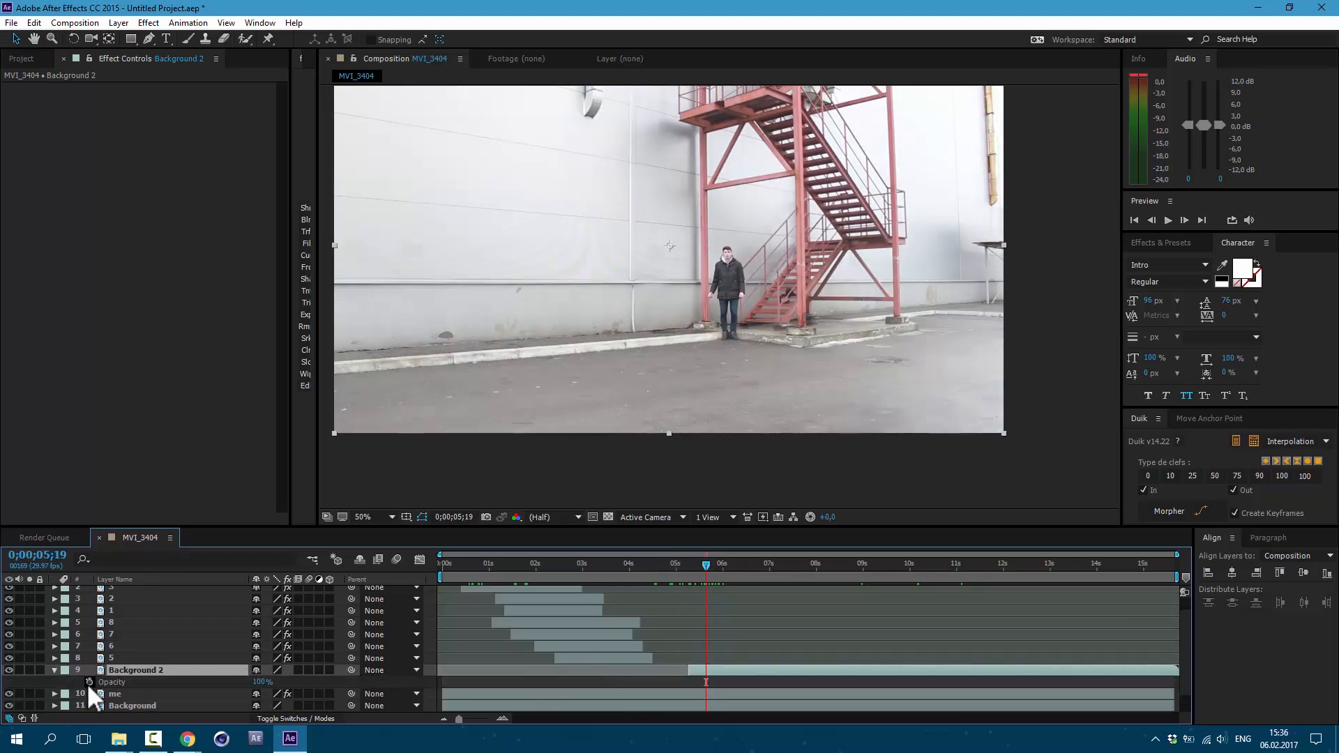
pyautogui.moveTo(90, 683)
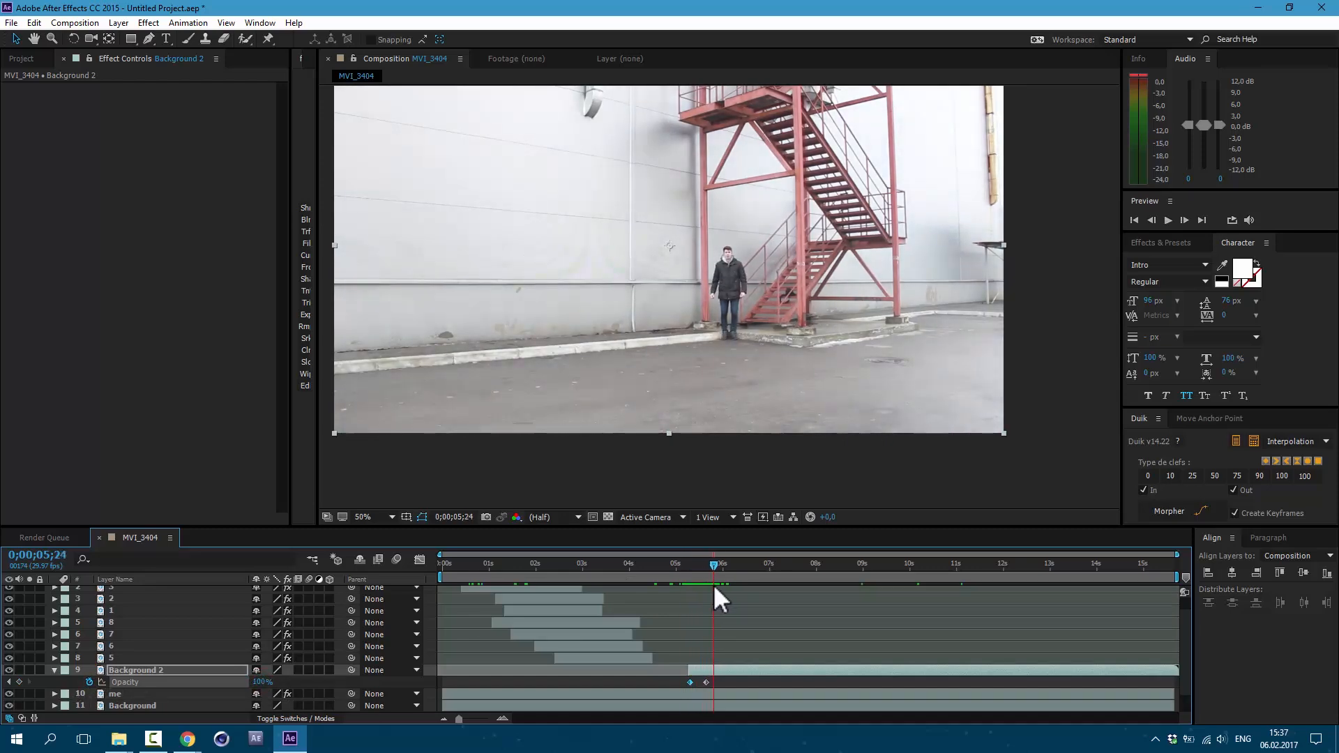
# Add a Curves effect to Background 2 and bend the blue curve to match the plate
pyautogui.click(146, 22)
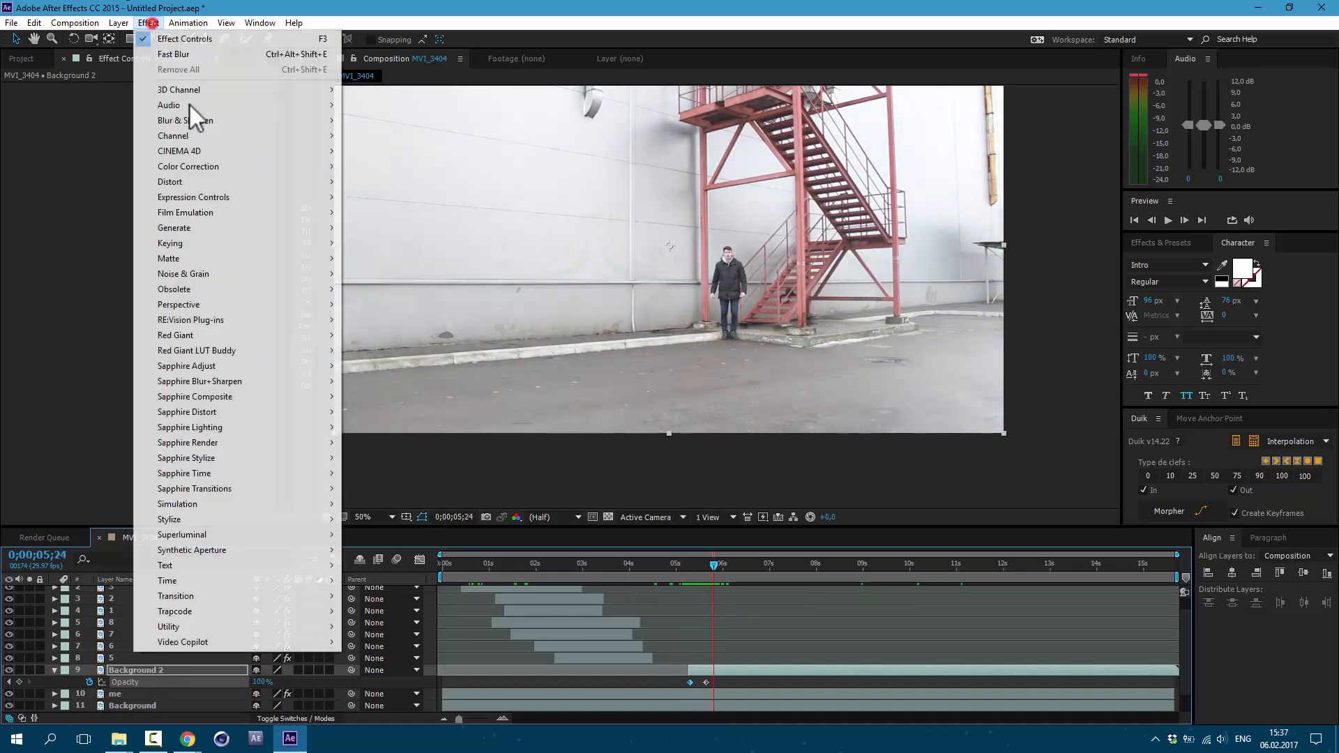
pyautogui.moveTo(188, 166)
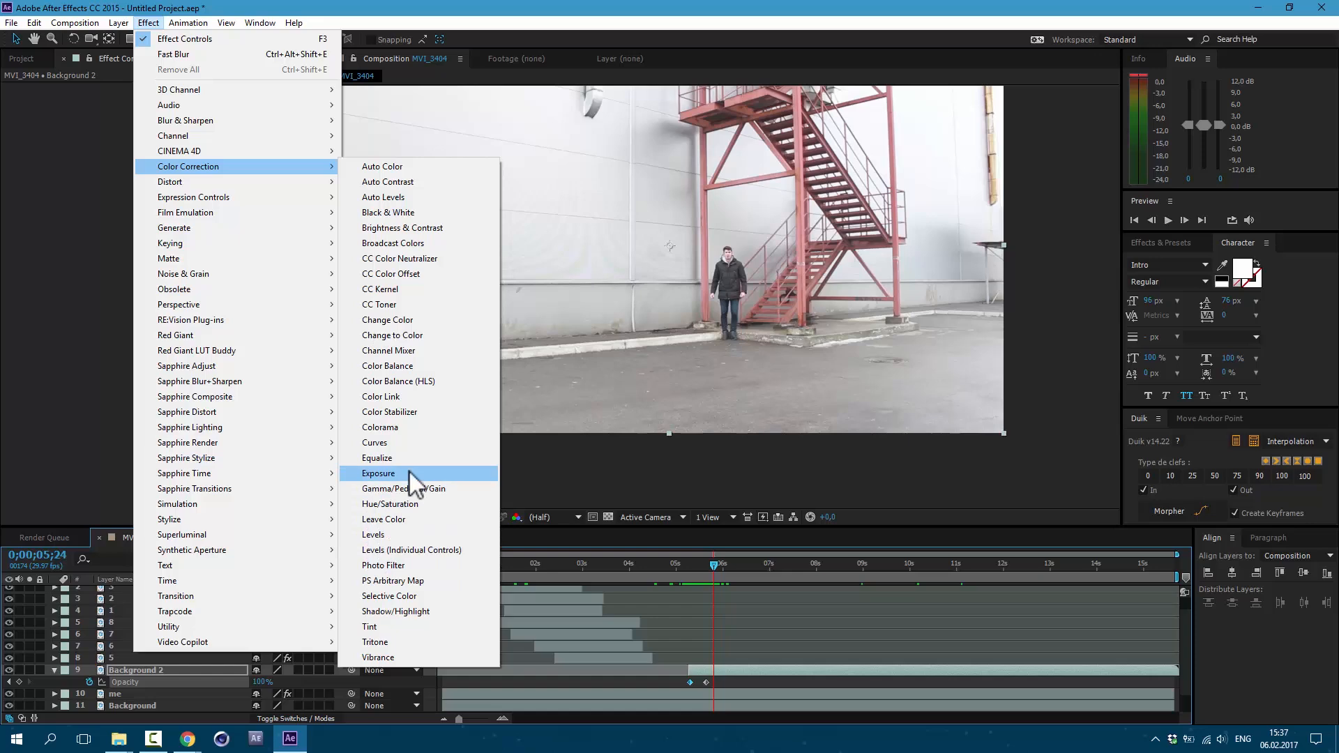
pyautogui.click(374, 442)
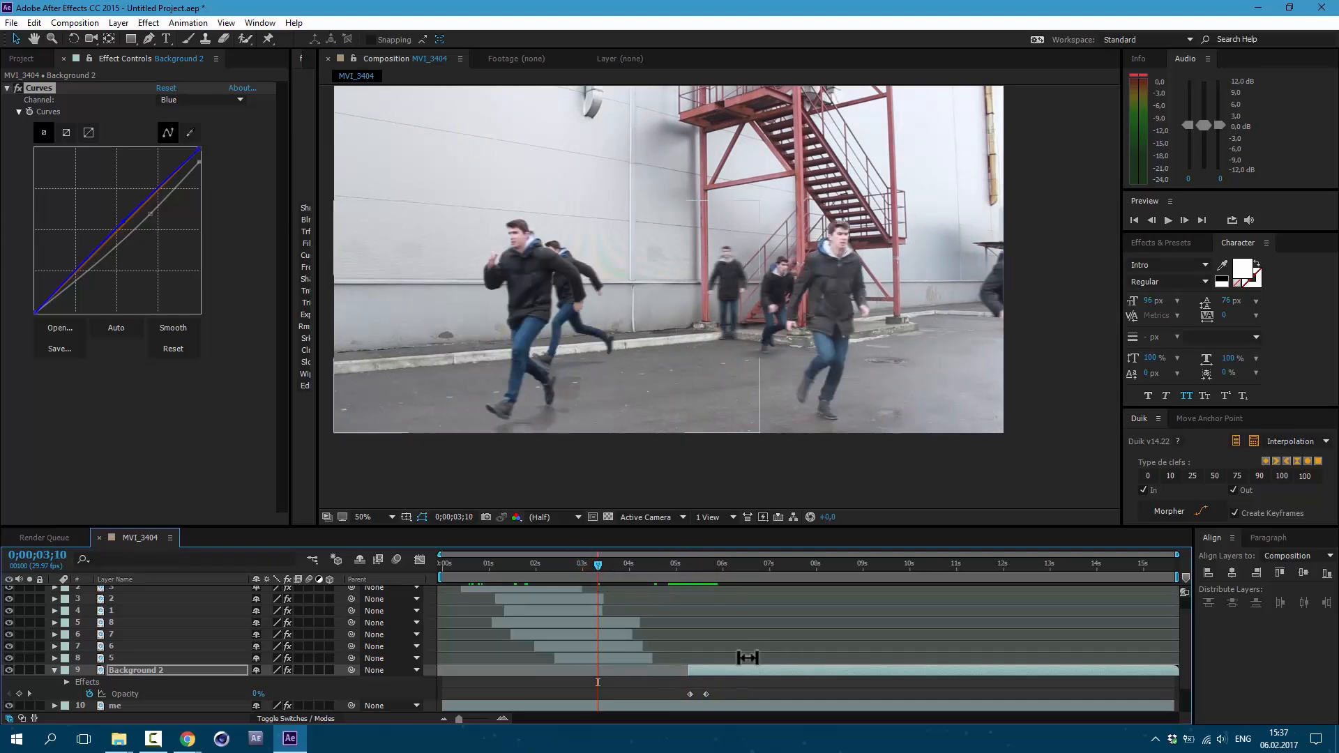
pyautogui.click(673, 563)
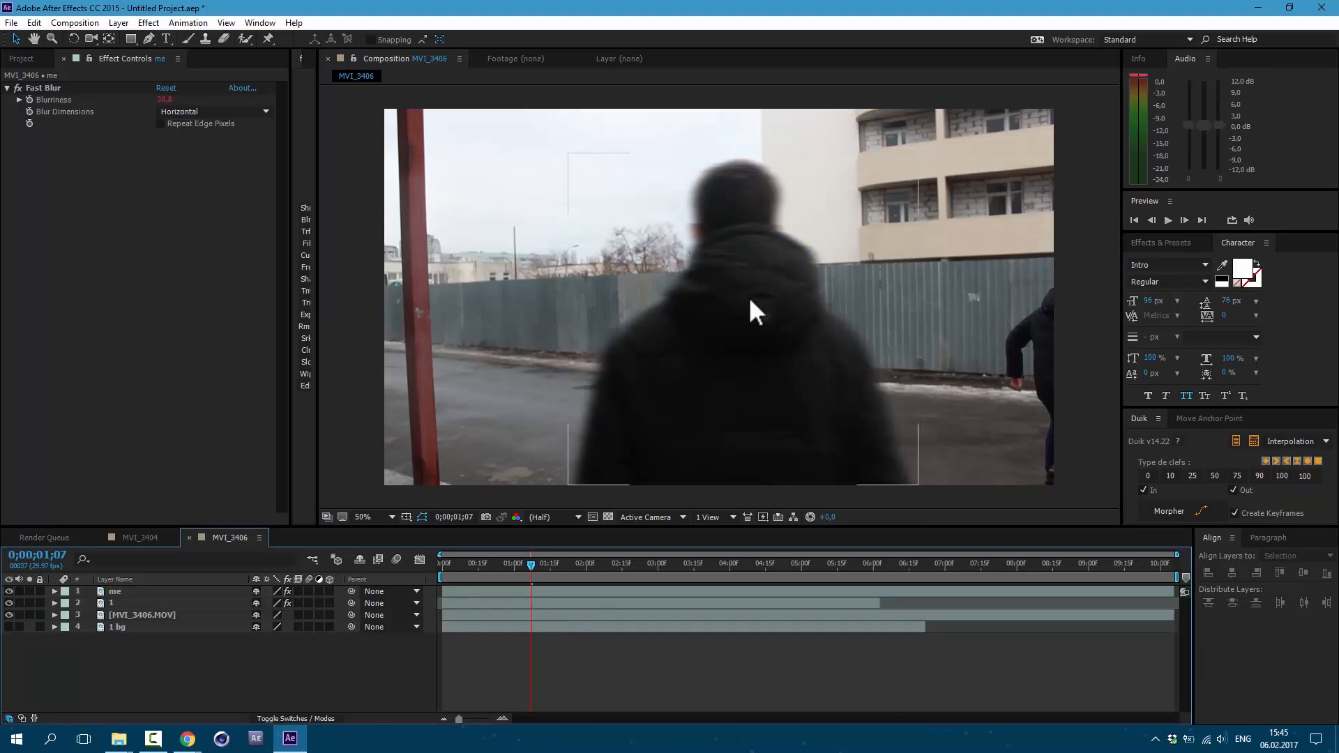
# Drag the blurred 'me' runner layer to a new position in the frame
pyautogui.moveTo(530, 573); pyautogui.dragTo(506, 573)
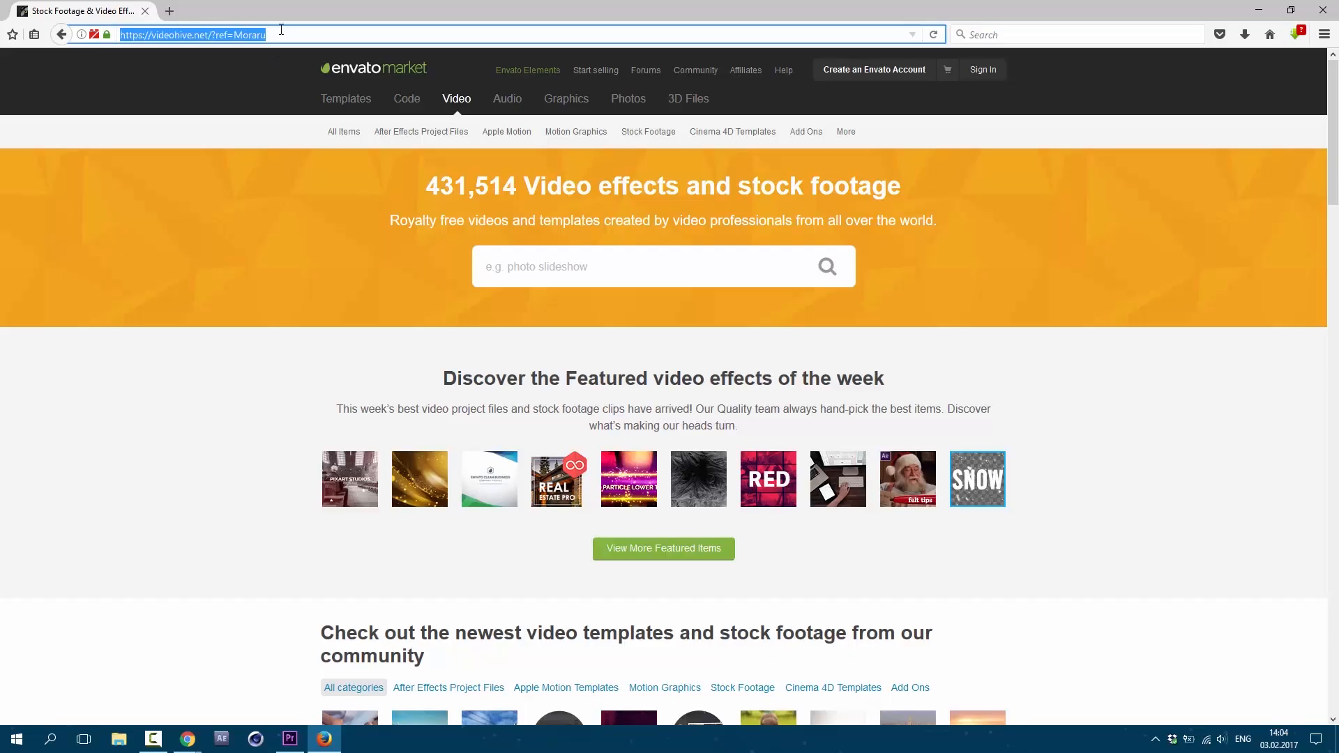
# Scroll the VideoHive homepage down to the 'Grab February's free items' section
pyautogui.scroll(-3)
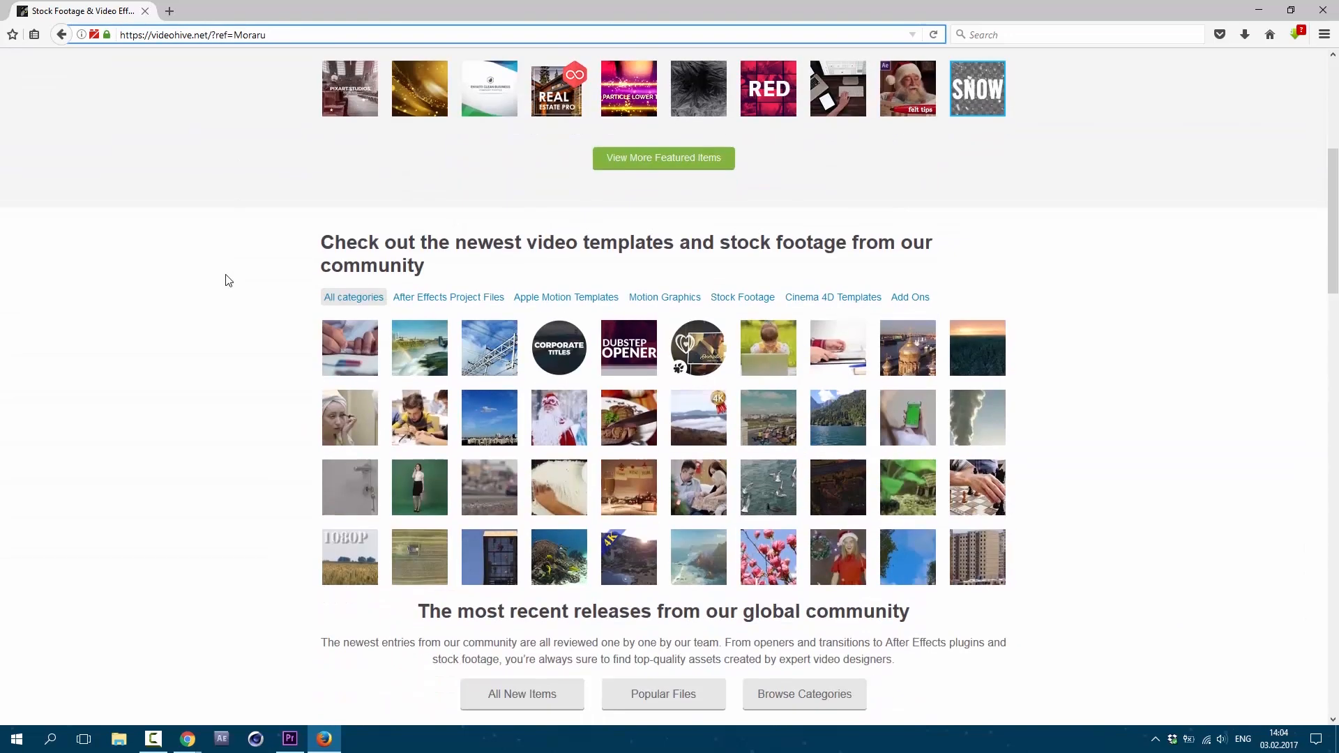
pyautogui.scroll(-3)
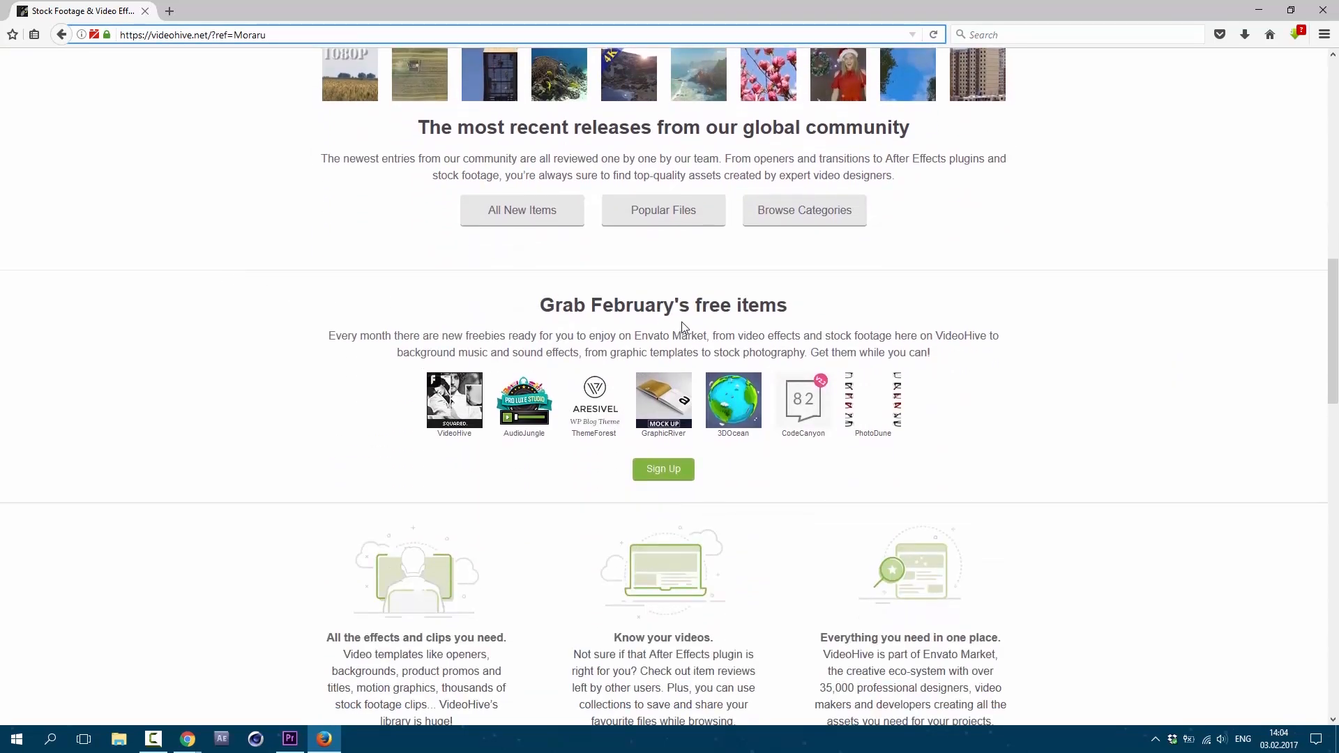
pyautogui.moveTo(454, 402)
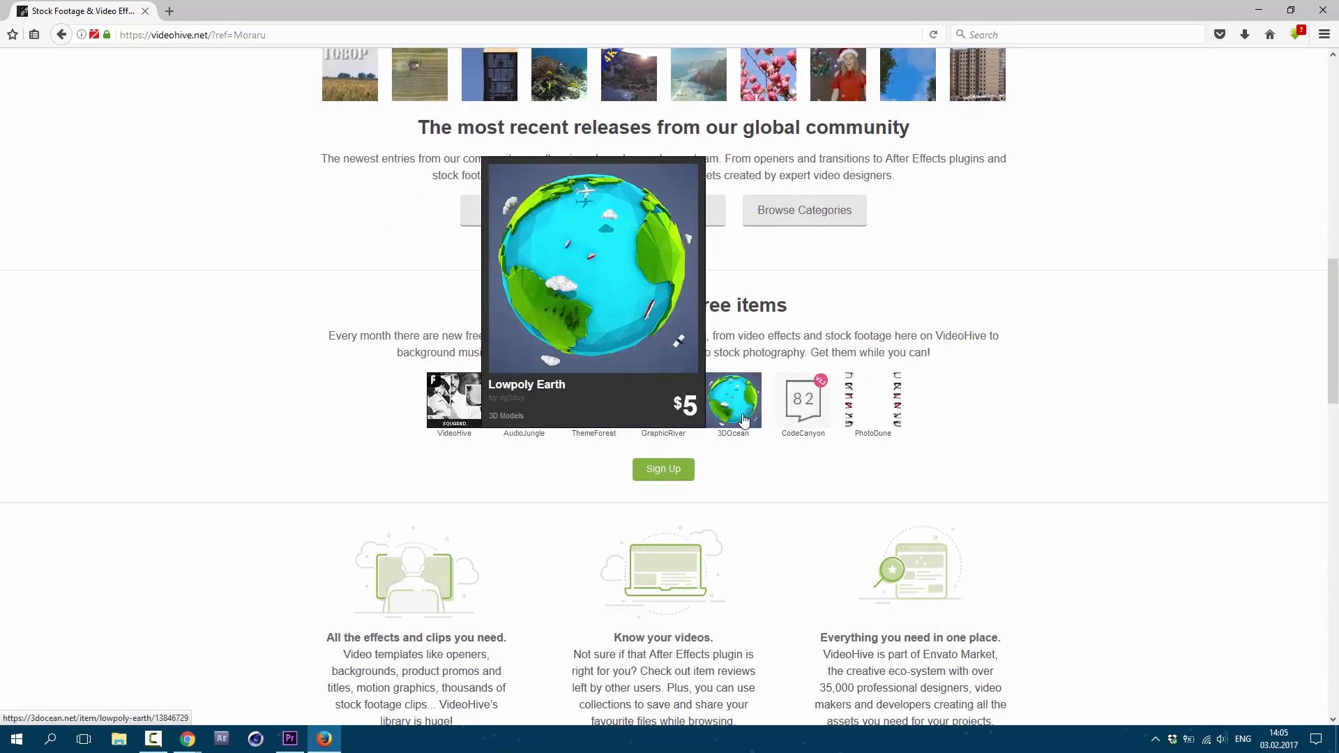
pyautogui.moveTo(821, 504)
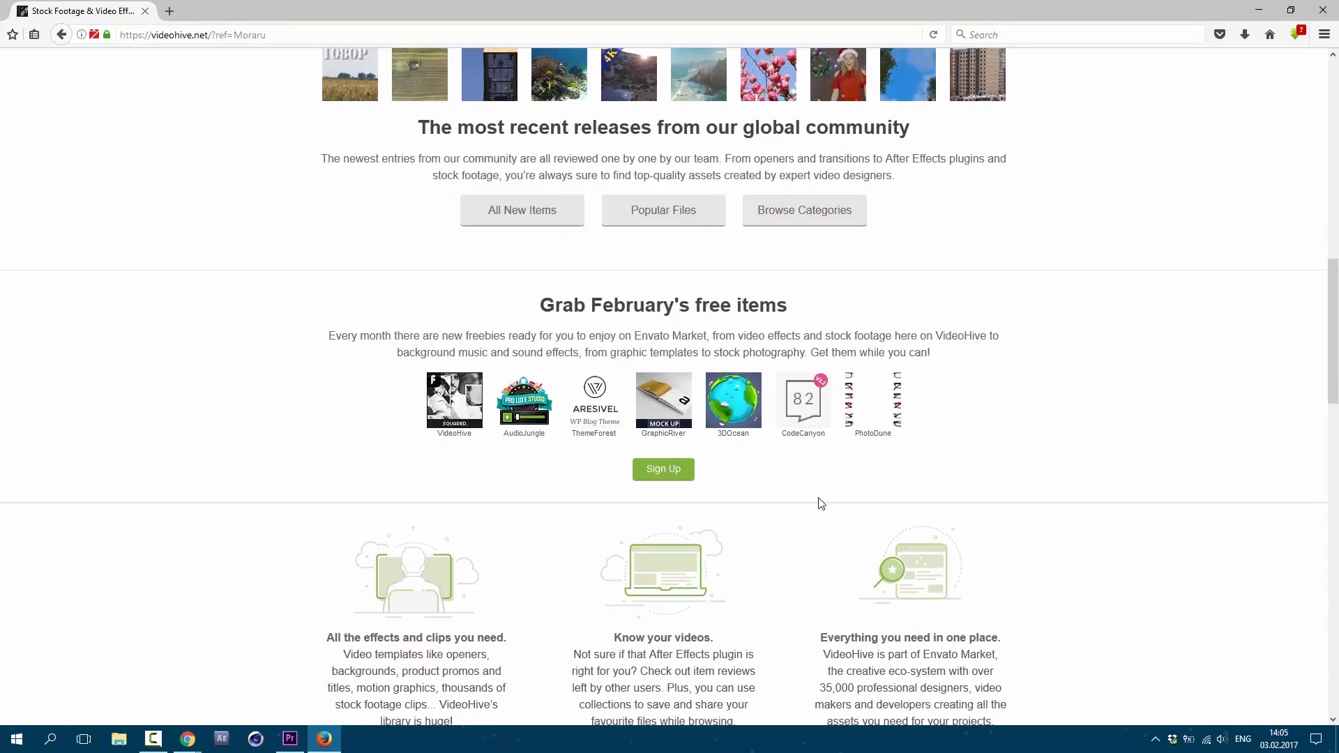